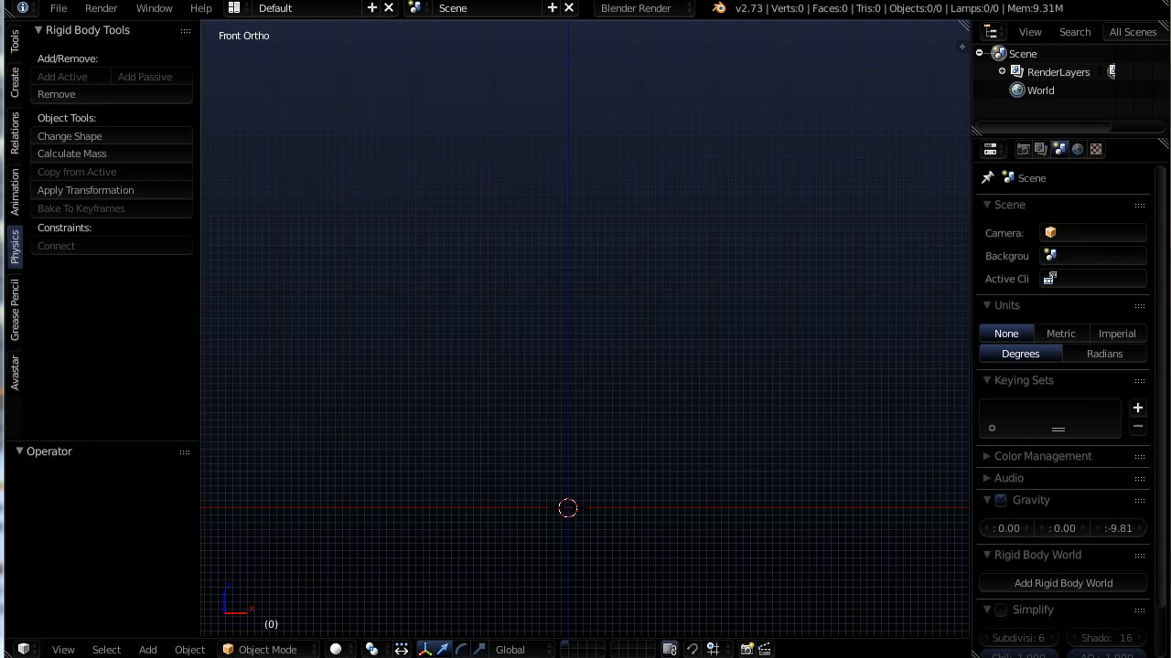
pyautogui.moveTo(996, 51)
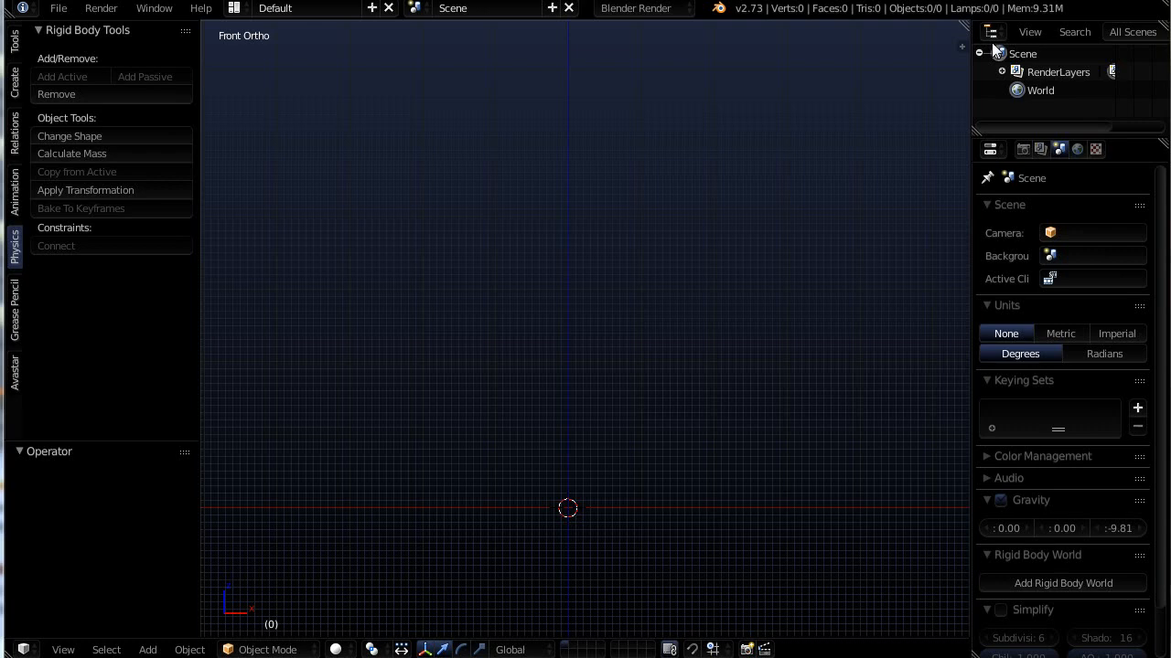
pyautogui.moveTo(629, 485)
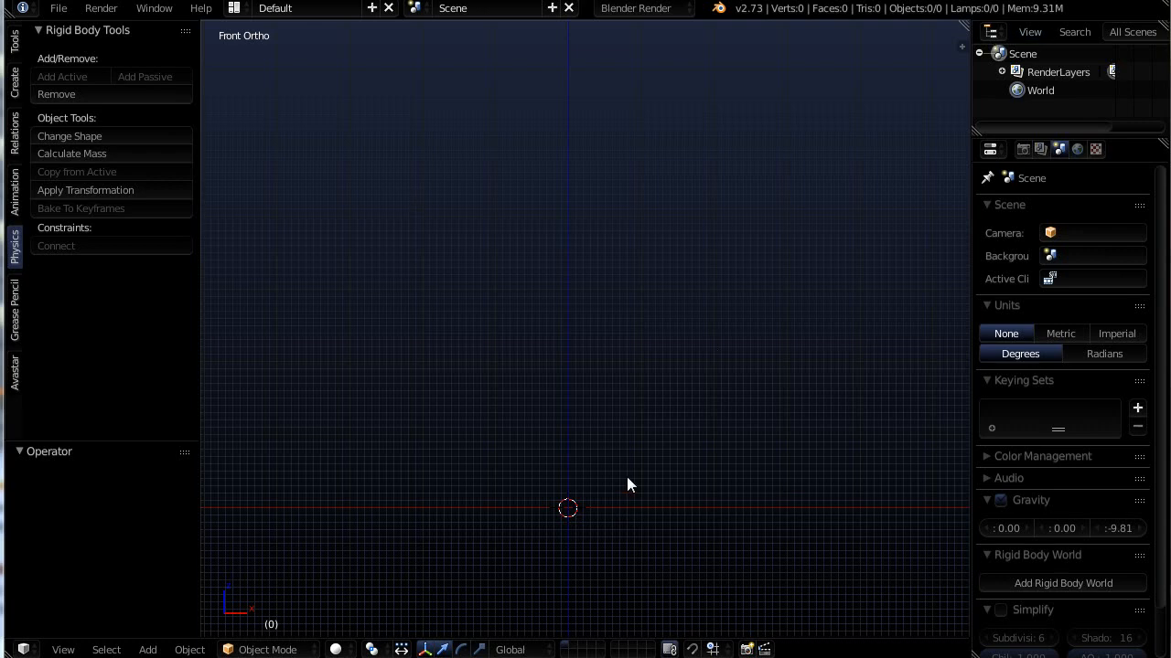
pyautogui.moveTo(571, 490)
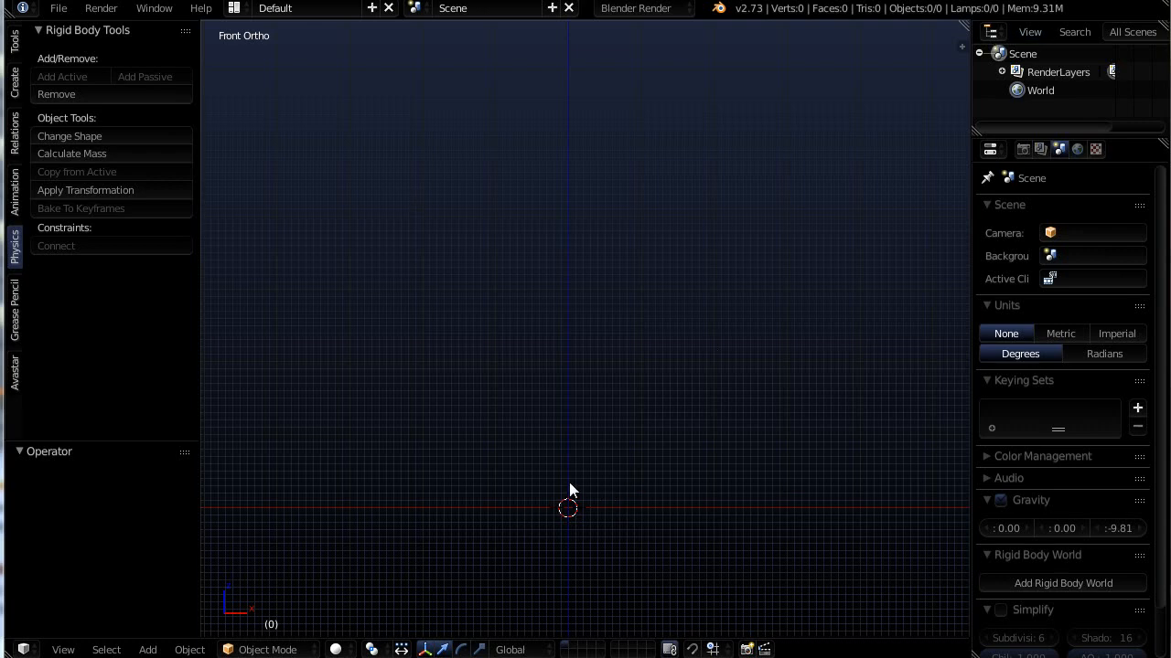
pyautogui.moveTo(584, 519)
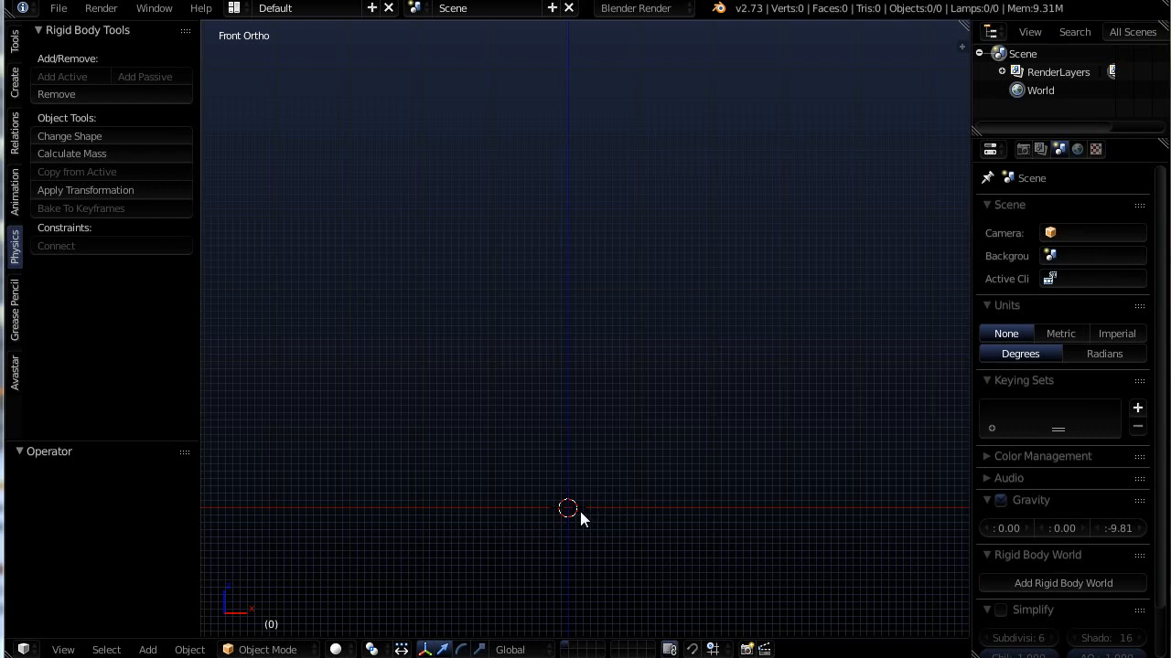
# Step: Add an Avastar avatar with triangles and move its rig to a hidden layer
pyautogui.click(147, 649)
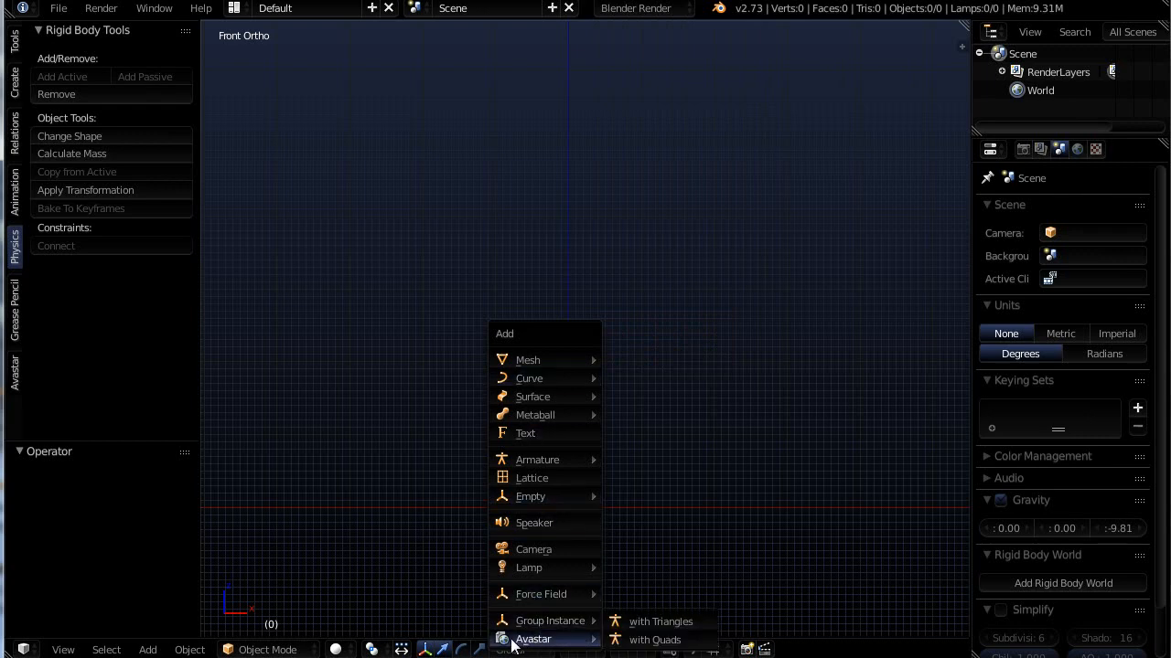
pyautogui.moveTo(660, 621)
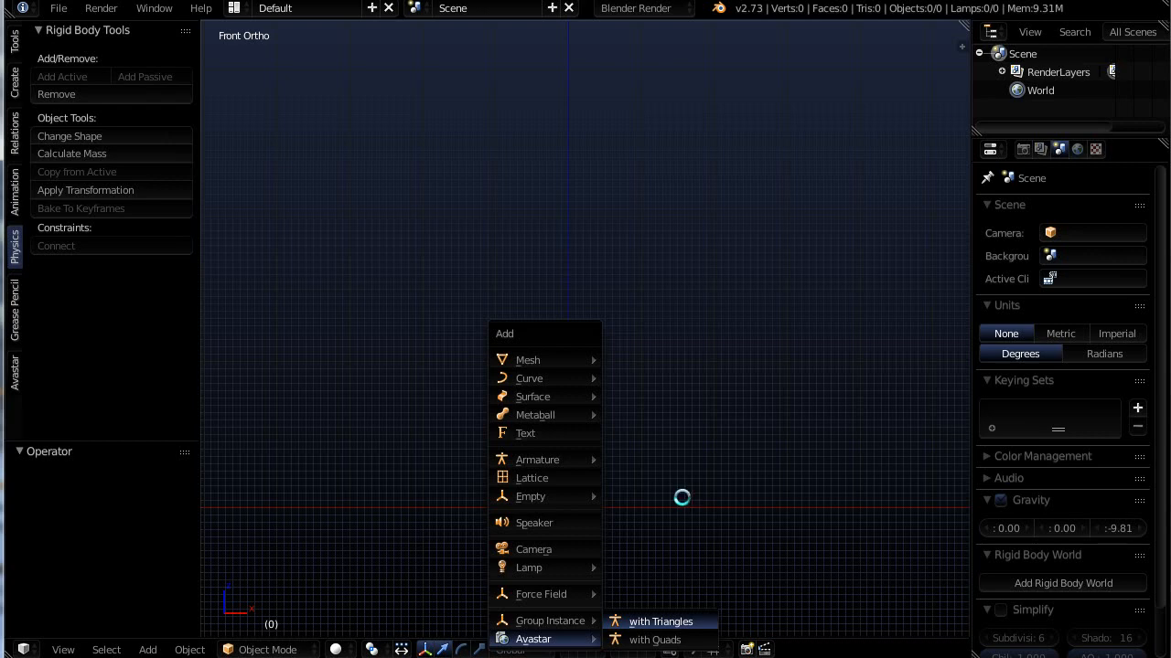
pyautogui.click(660, 621)
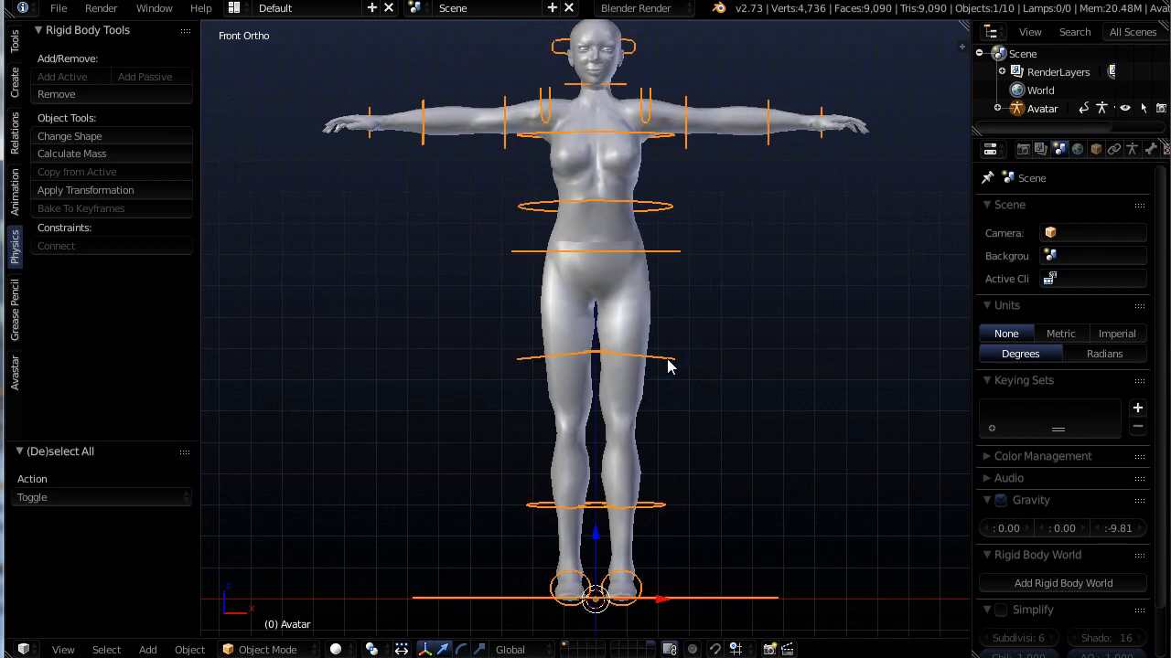
pyautogui.moveTo(686, 381)
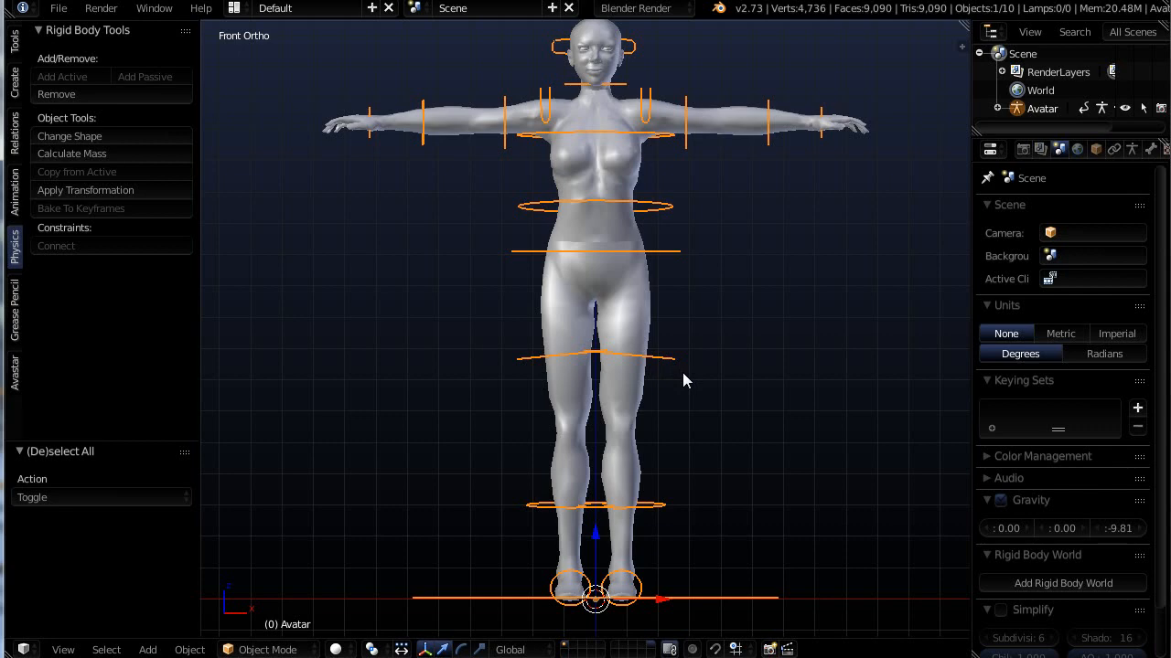
pyautogui.press('m')
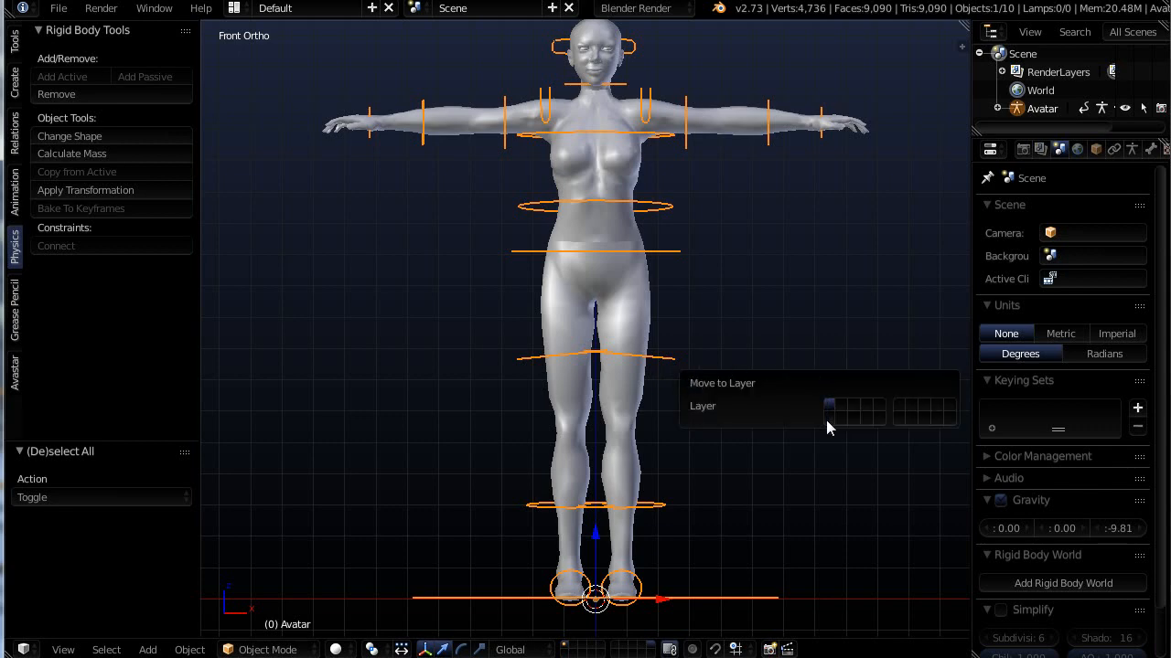
pyautogui.click(828, 409)
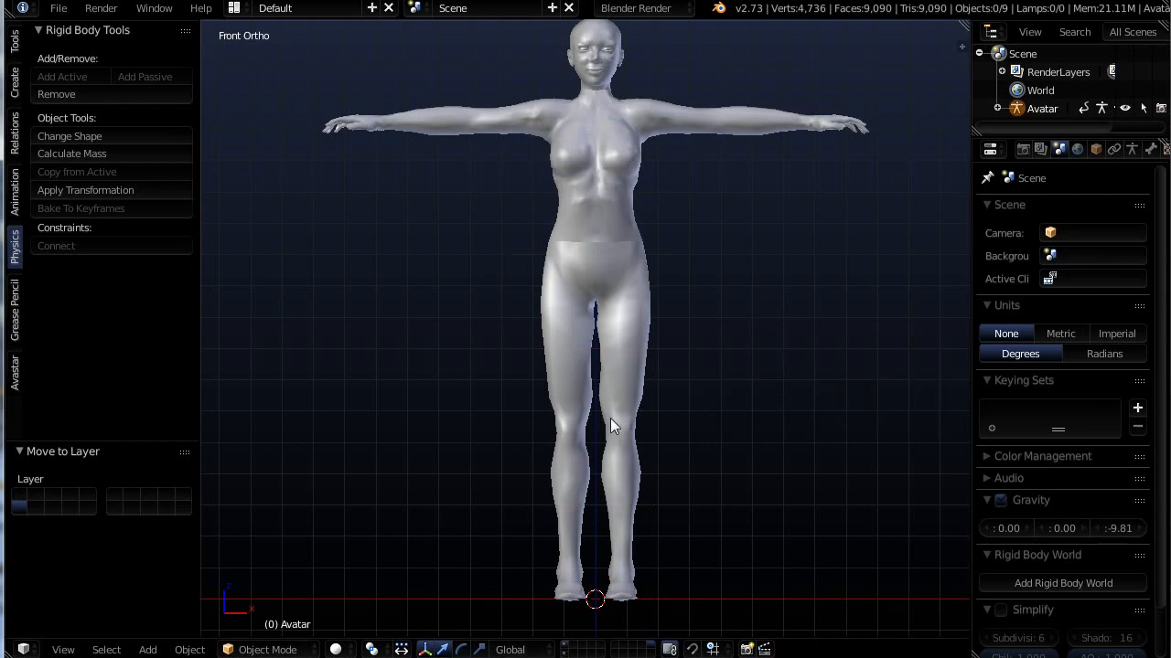
pyautogui.moveTo(635, 519)
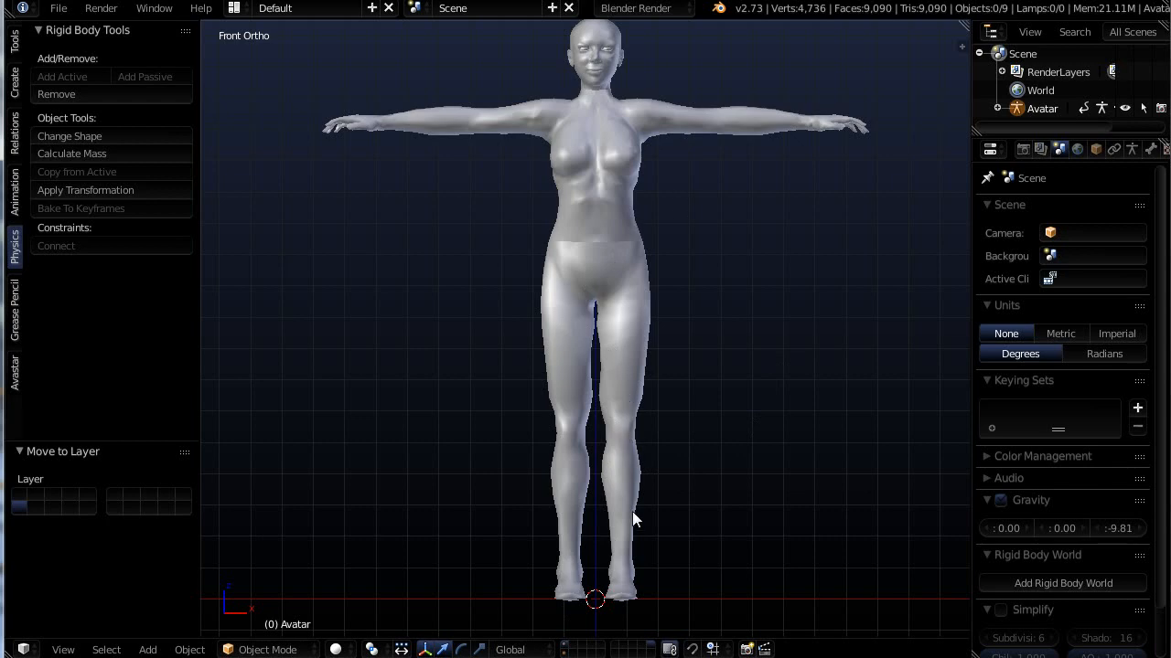
pyautogui.moveTo(638, 514)
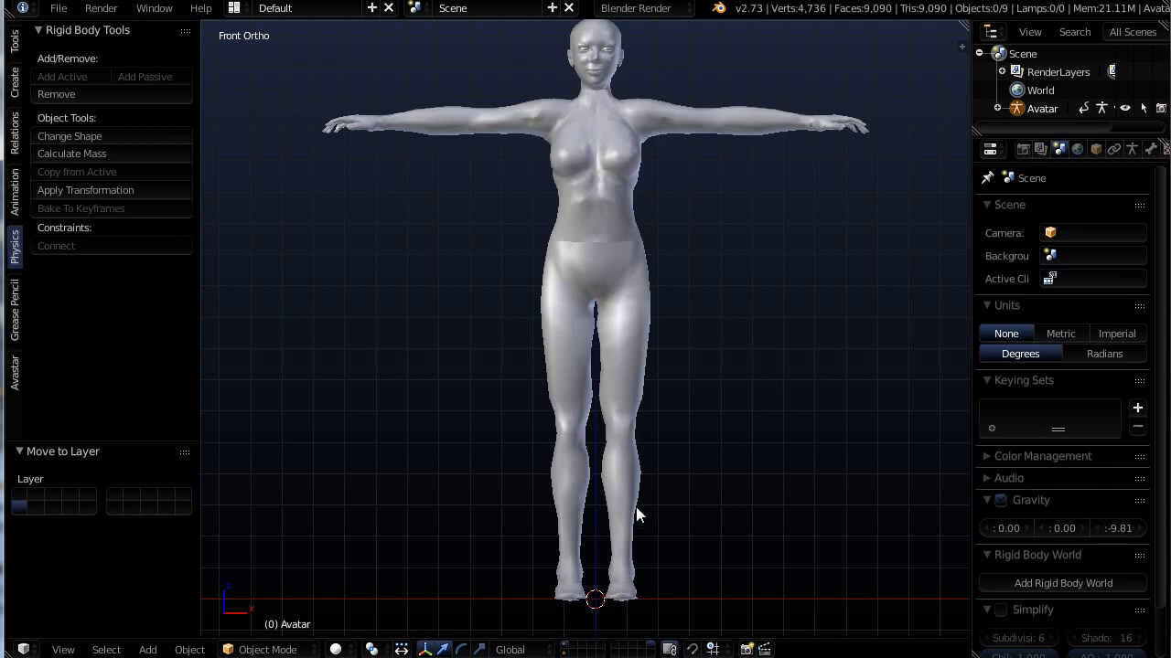
# Step: Add a plane and raise it upright behind the avatar to cover the body
pyautogui.click(148, 649)
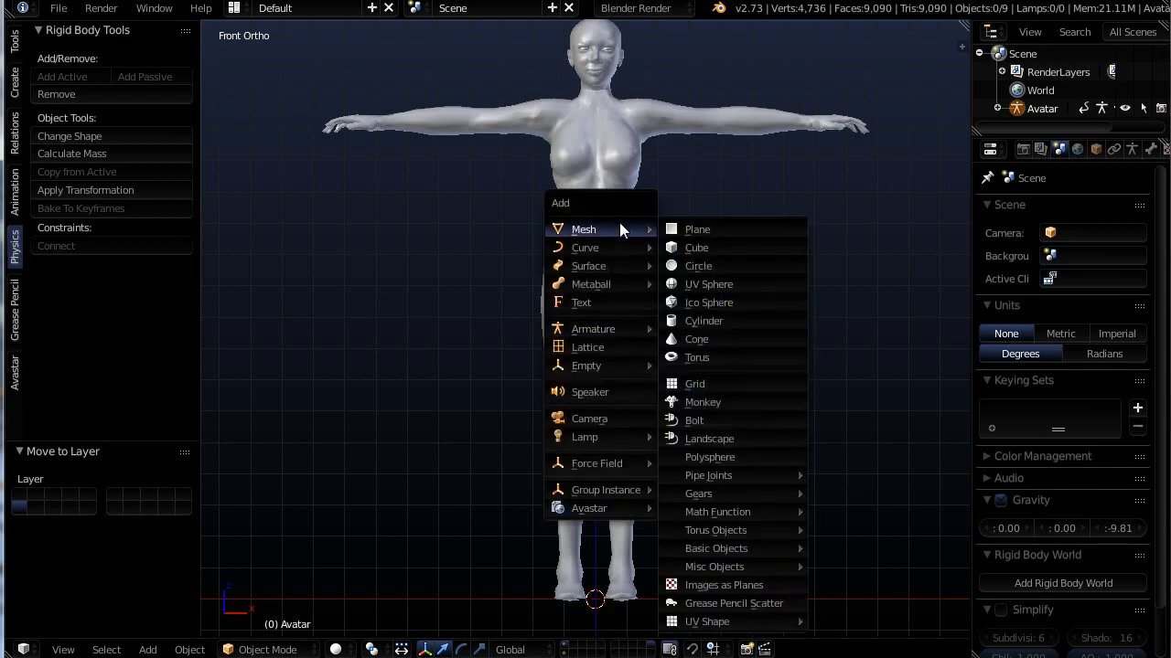
pyautogui.click(697, 229)
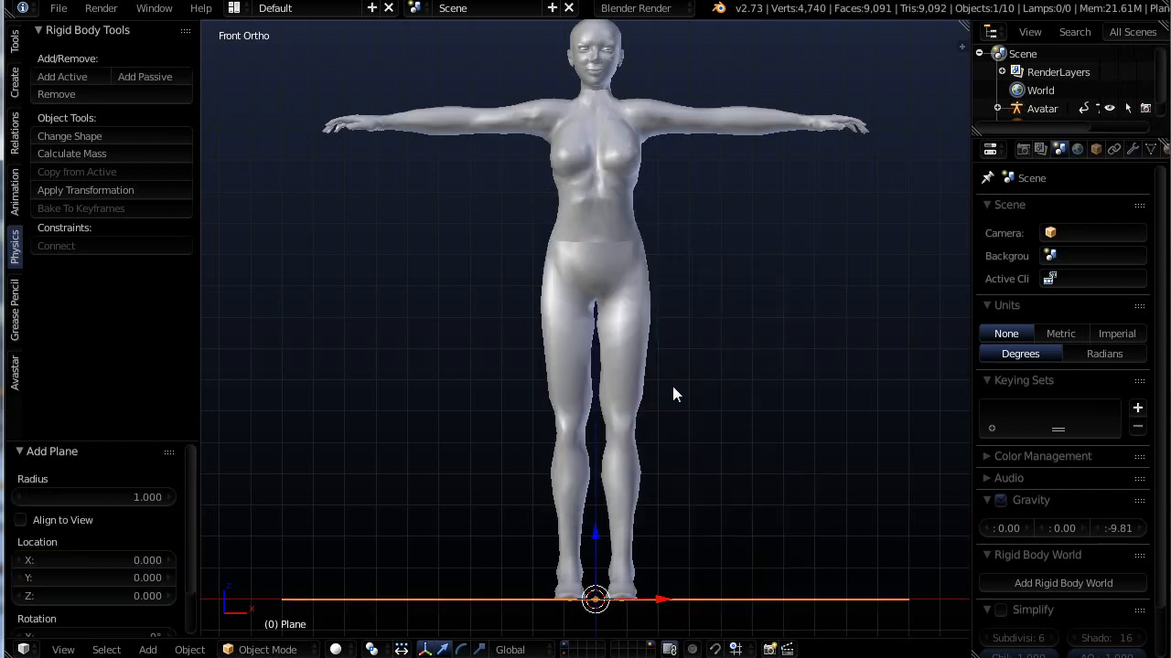
pyautogui.moveTo(819, 607)
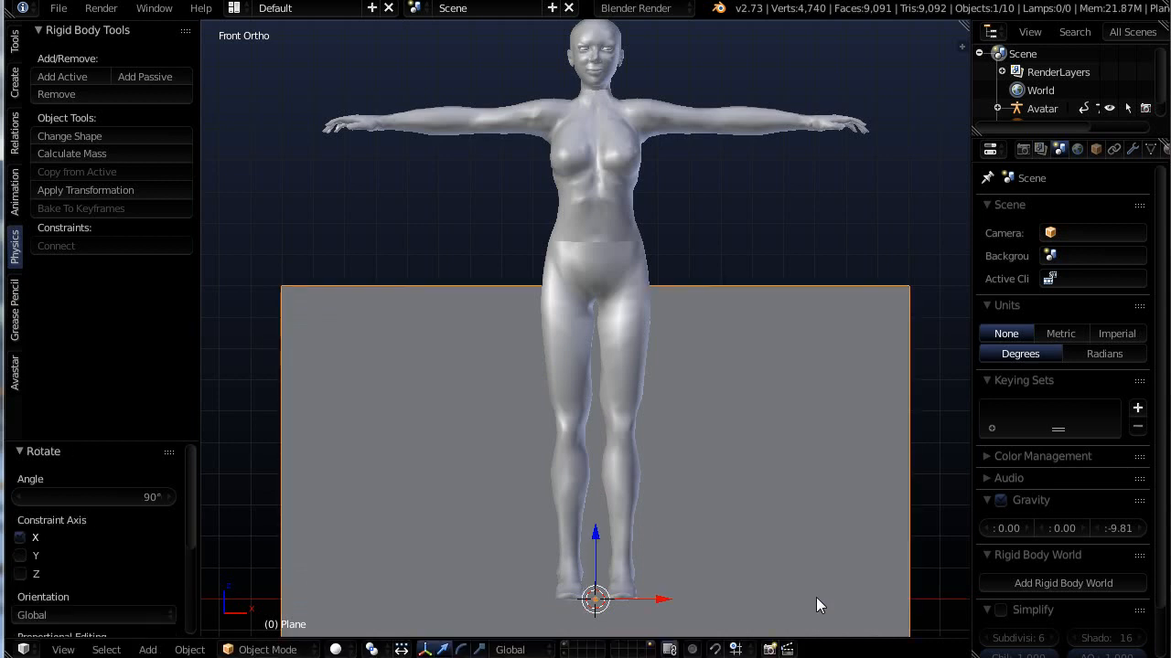
pyautogui.moveTo(595, 547)
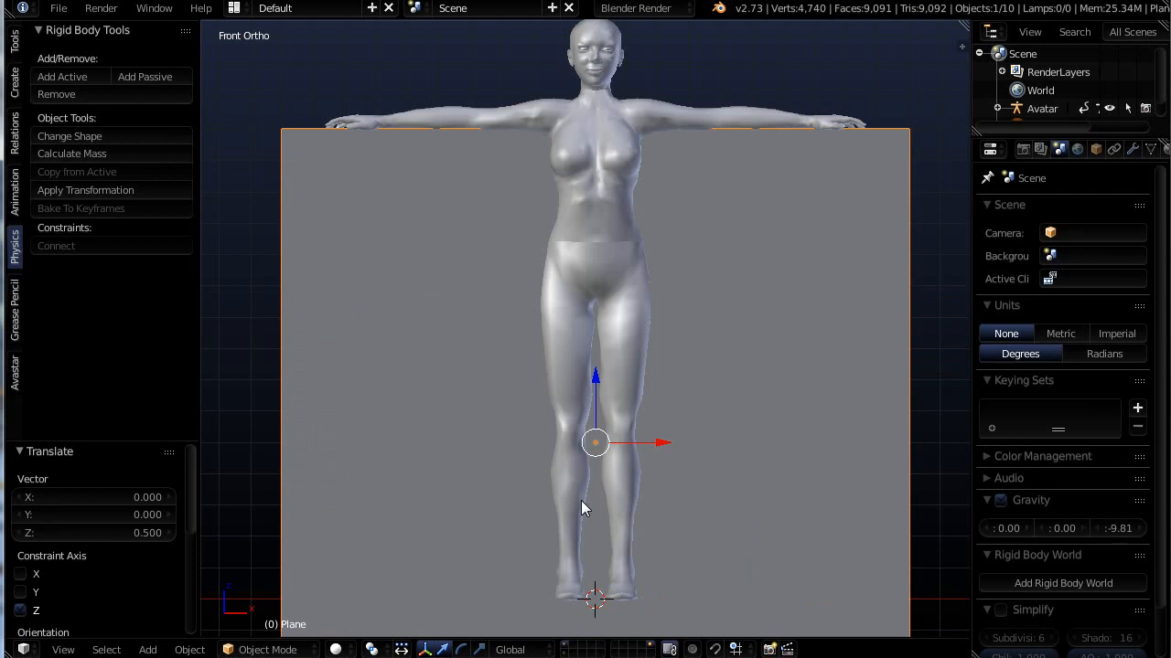
pyautogui.moveTo(594, 442); pyautogui.dragTo(599, 340)
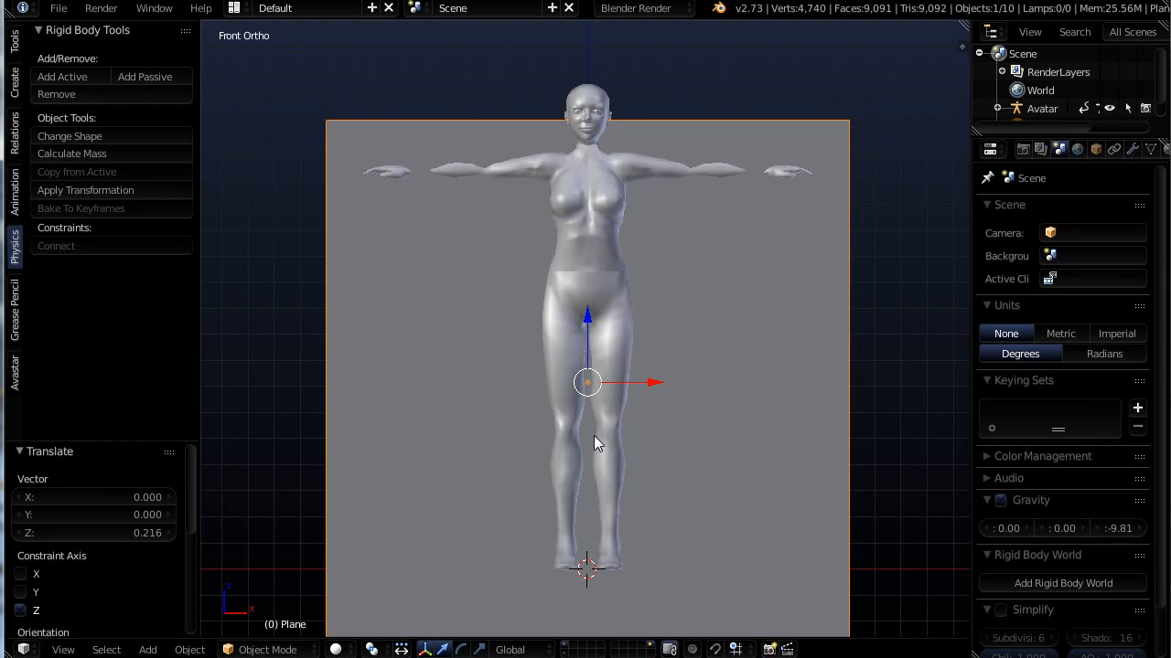
pyautogui.moveTo(729, 478)
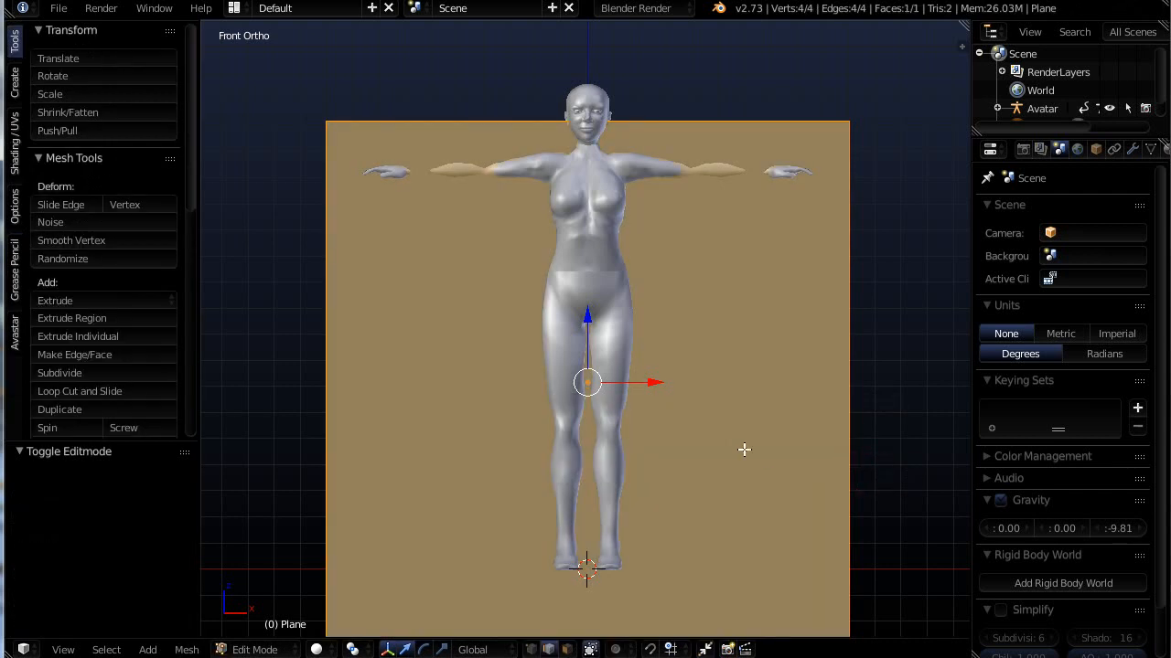
# Step: Subdivide the upright plane with 75 cuts
pyautogui.click(59, 372)
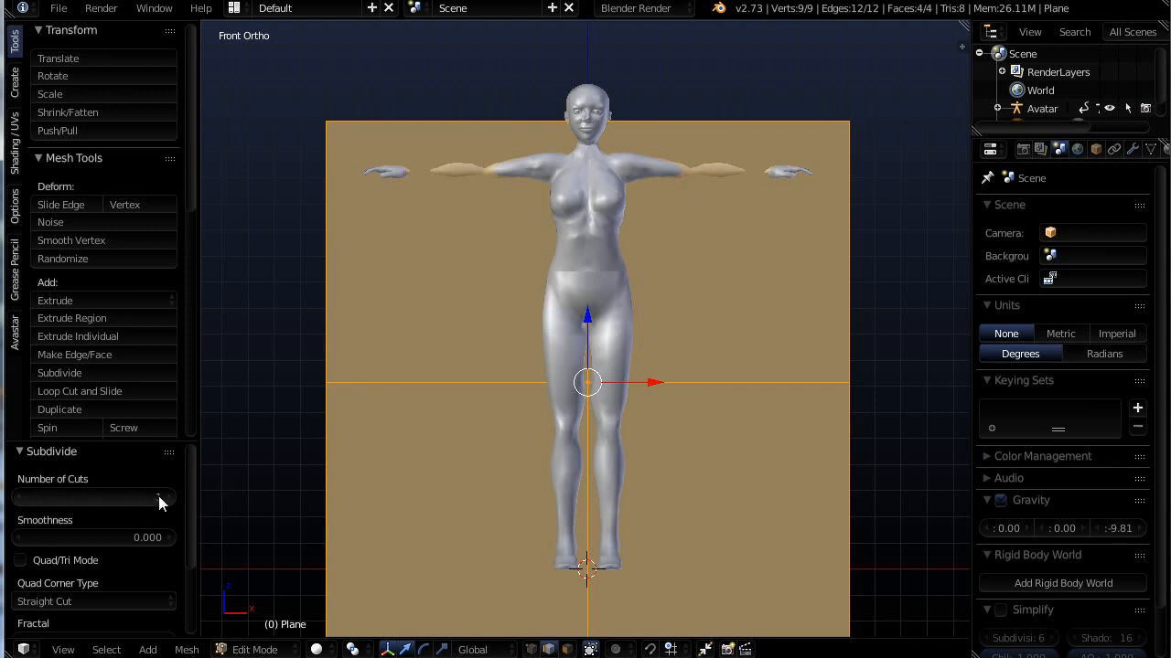
pyautogui.moveTo(160, 498)
pyautogui.write('7')
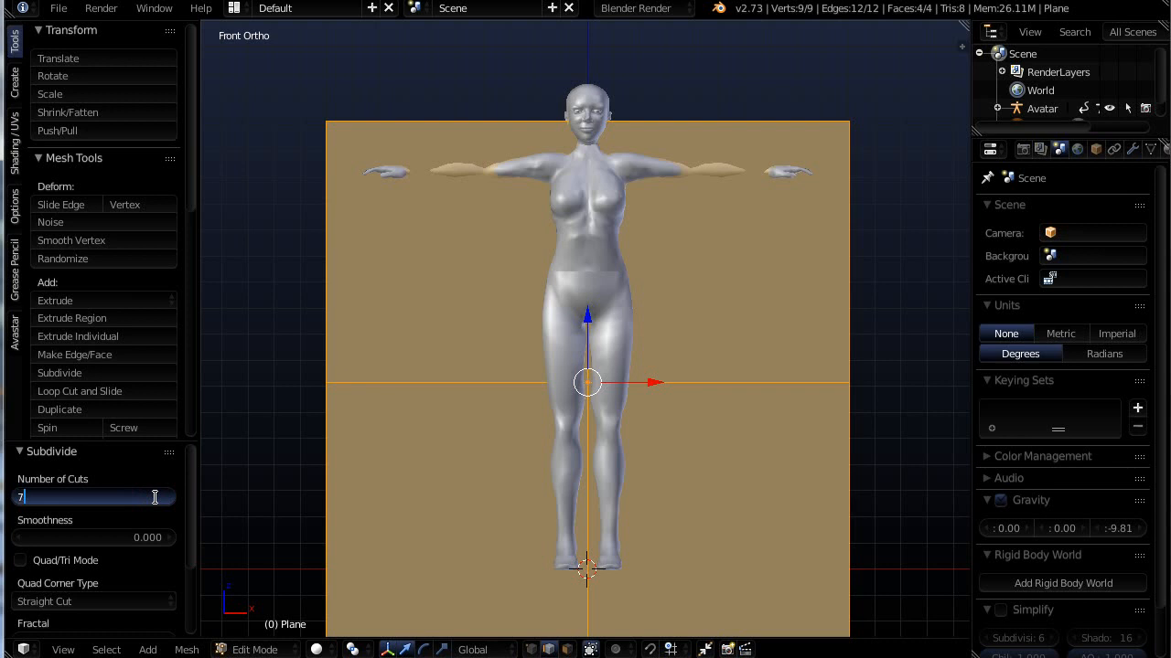
pyautogui.moveTo(22, 496); pyautogui.dragTo(151, 497)
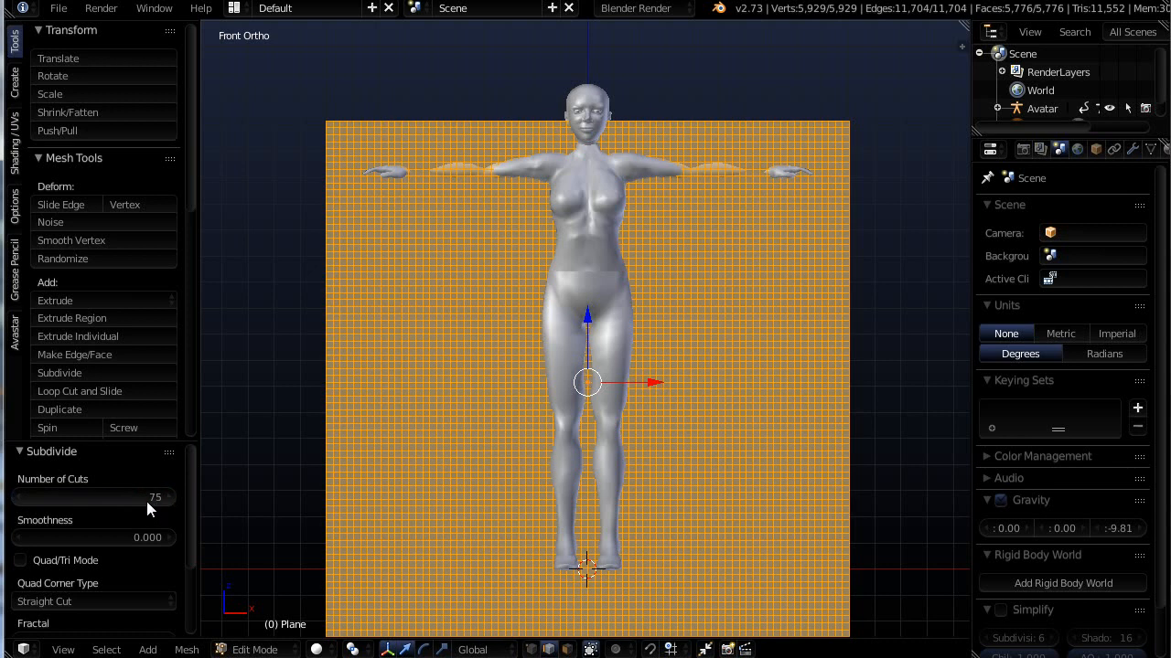
pyautogui.moveTo(155, 510)
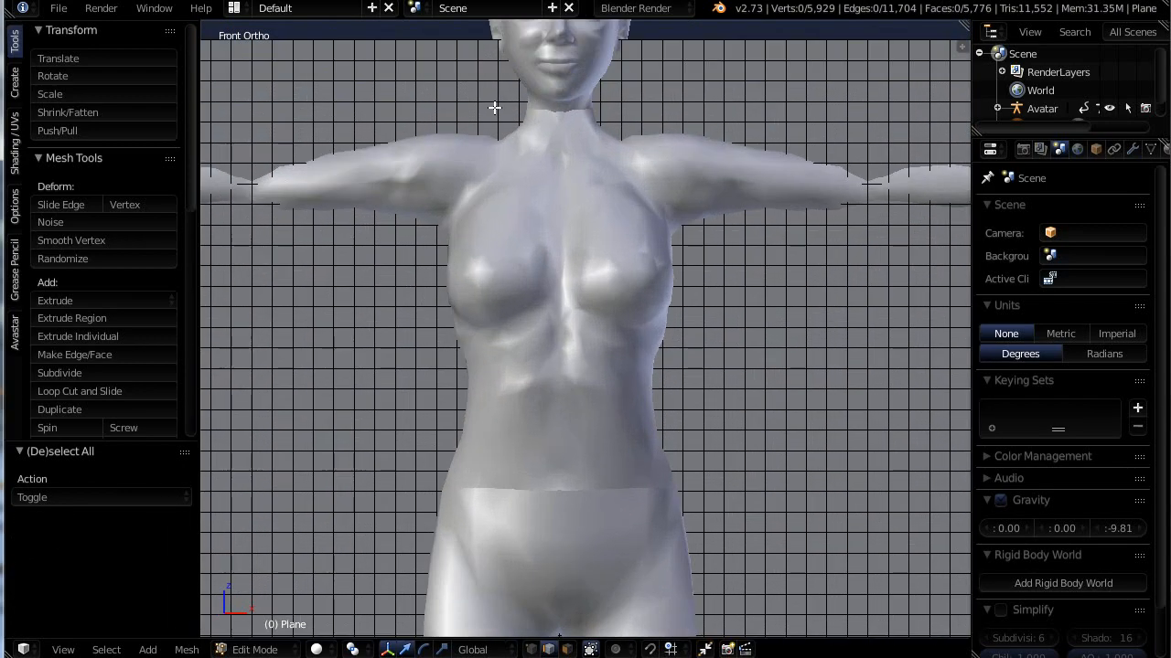
pyautogui.moveTo(594, 219)
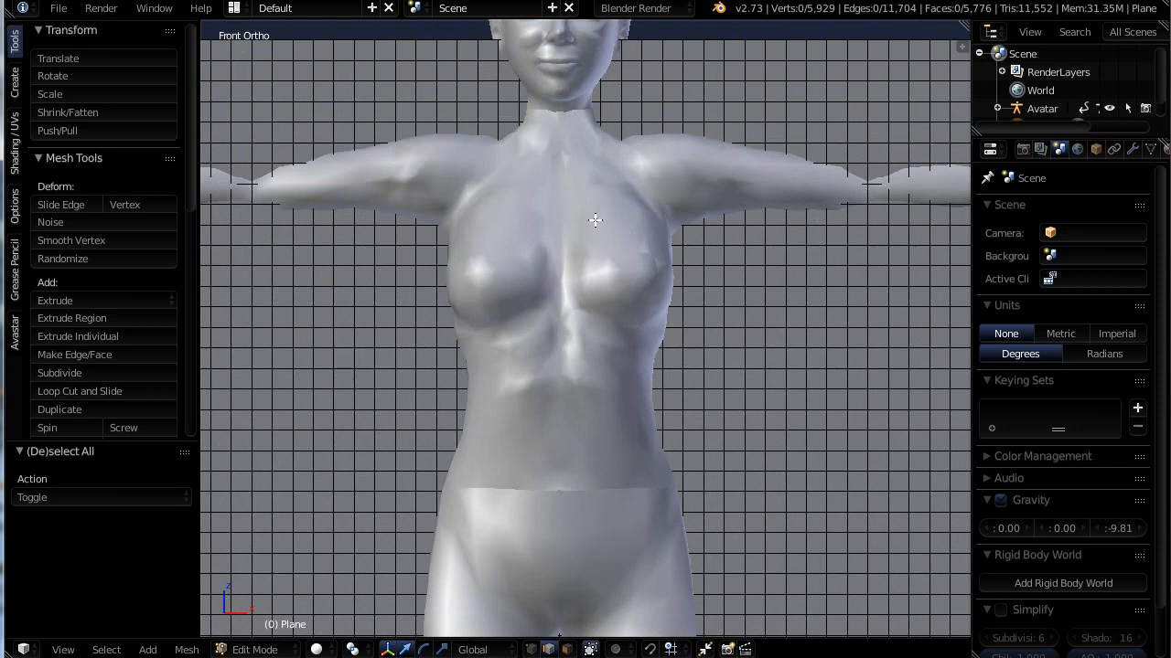
pyautogui.moveTo(448, 465)
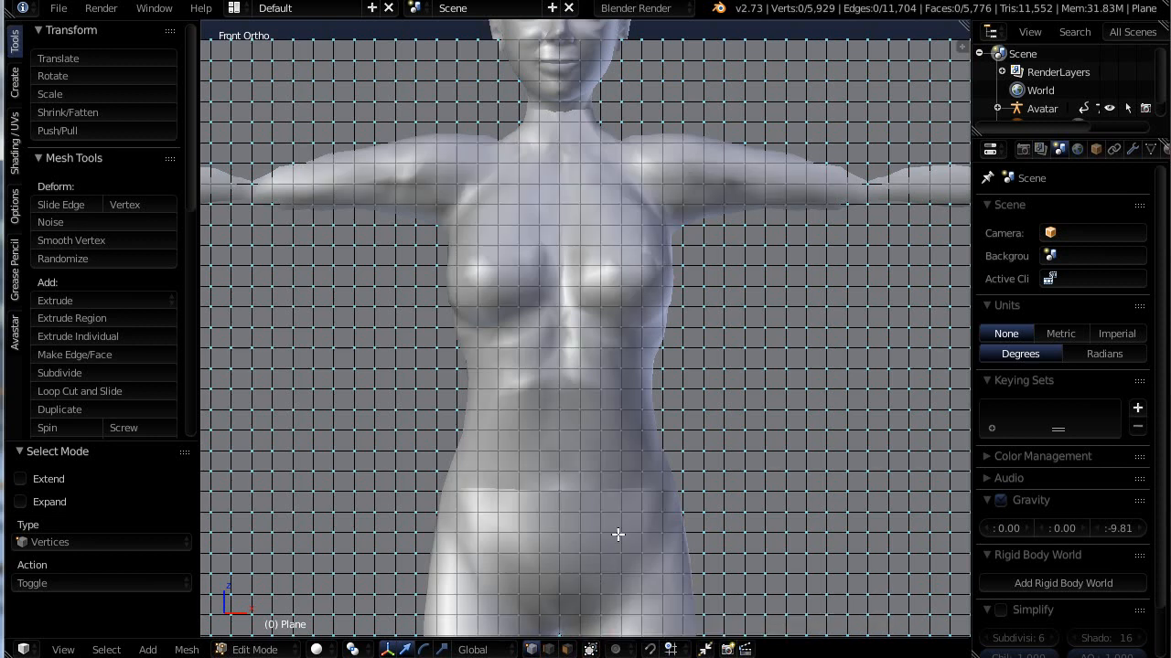
pyautogui.moveTo(520, 337)
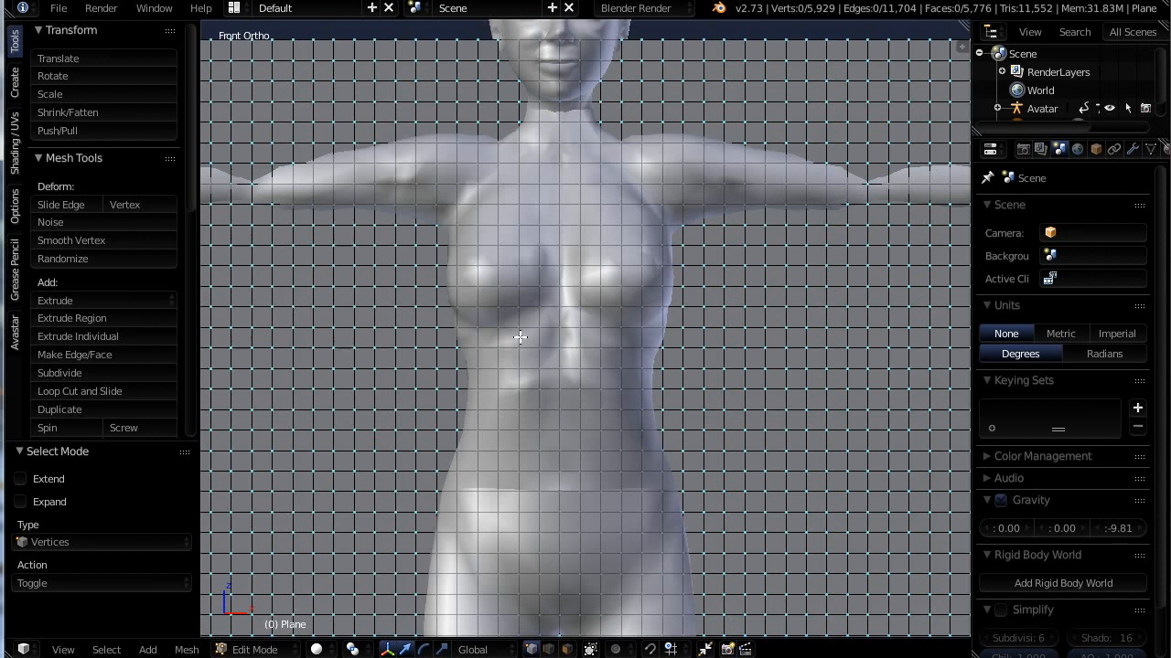
# Step: Box-select the chest strap and torso side vertices, invert, and bring up the Delete menu
pyautogui.click(494, 384)
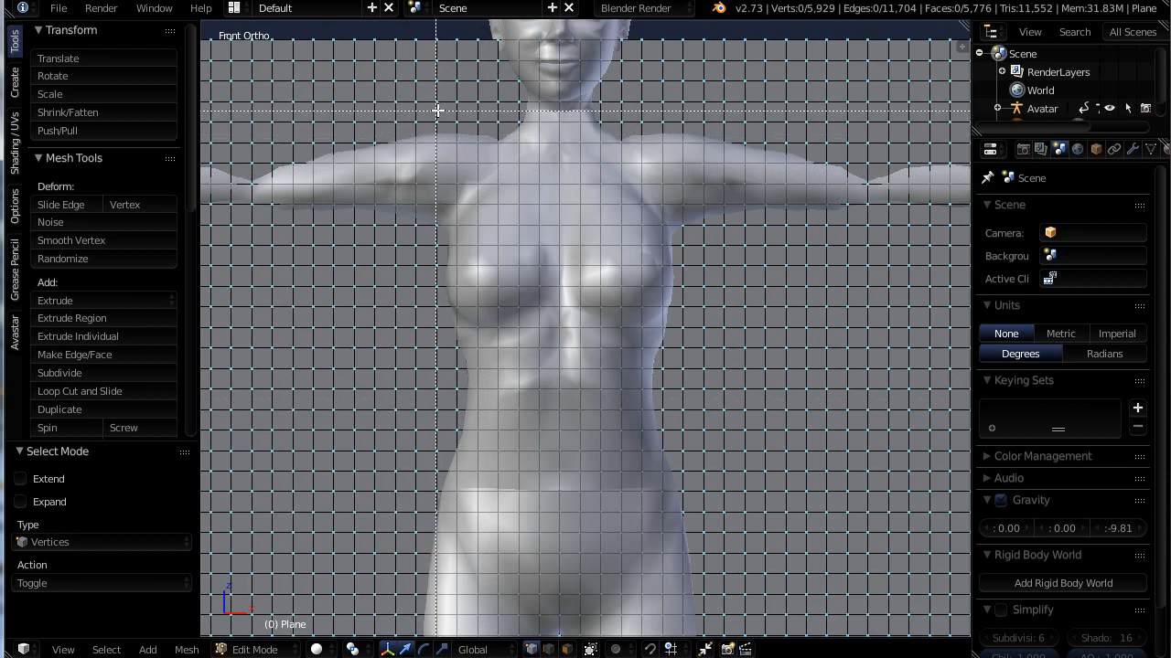
pyautogui.moveTo(453, 109); pyautogui.dragTo(513, 288)
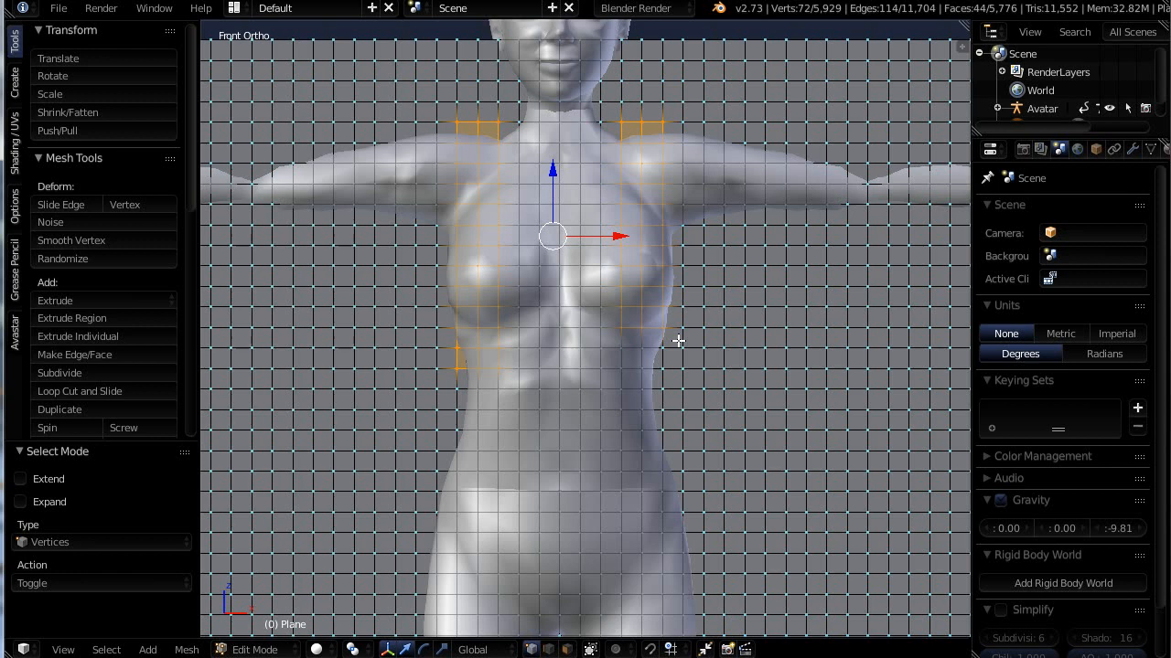
pyautogui.moveTo(601, 426)
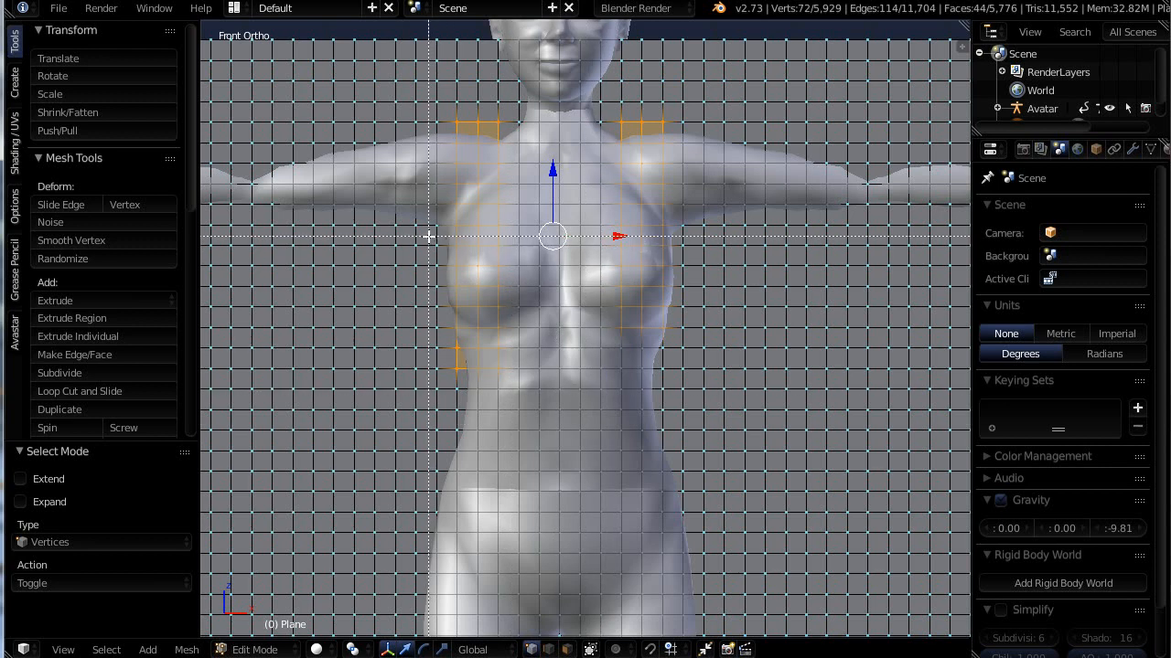
pyautogui.moveTo(427, 235); pyautogui.dragTo(693, 484)
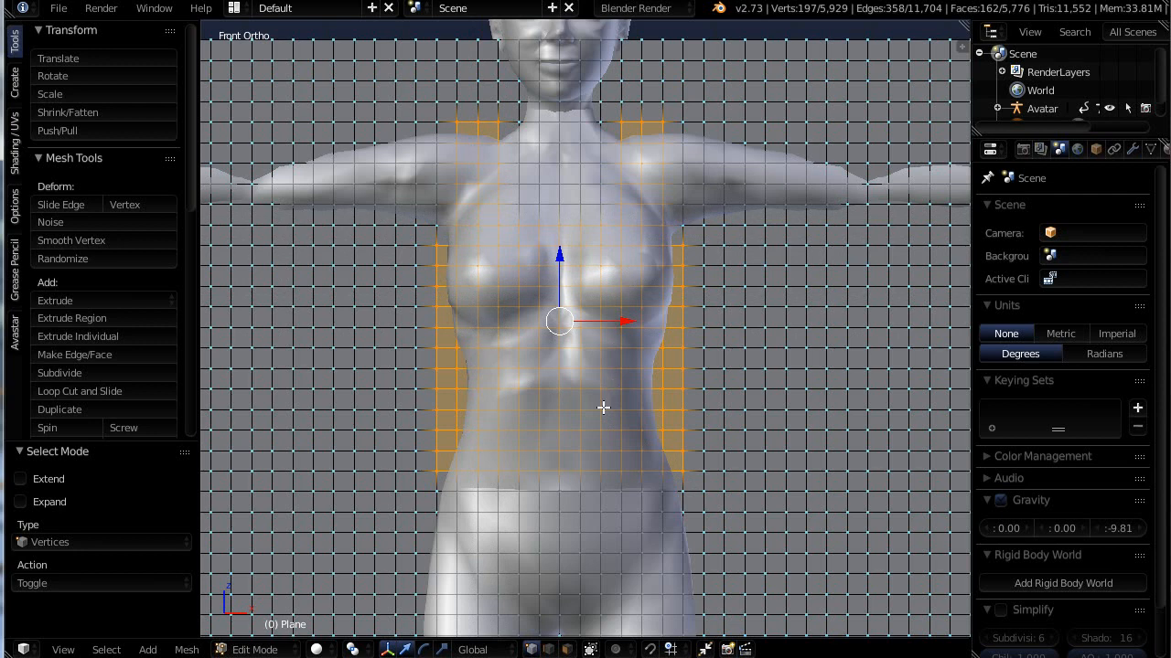
pyautogui.moveTo(449, 265)
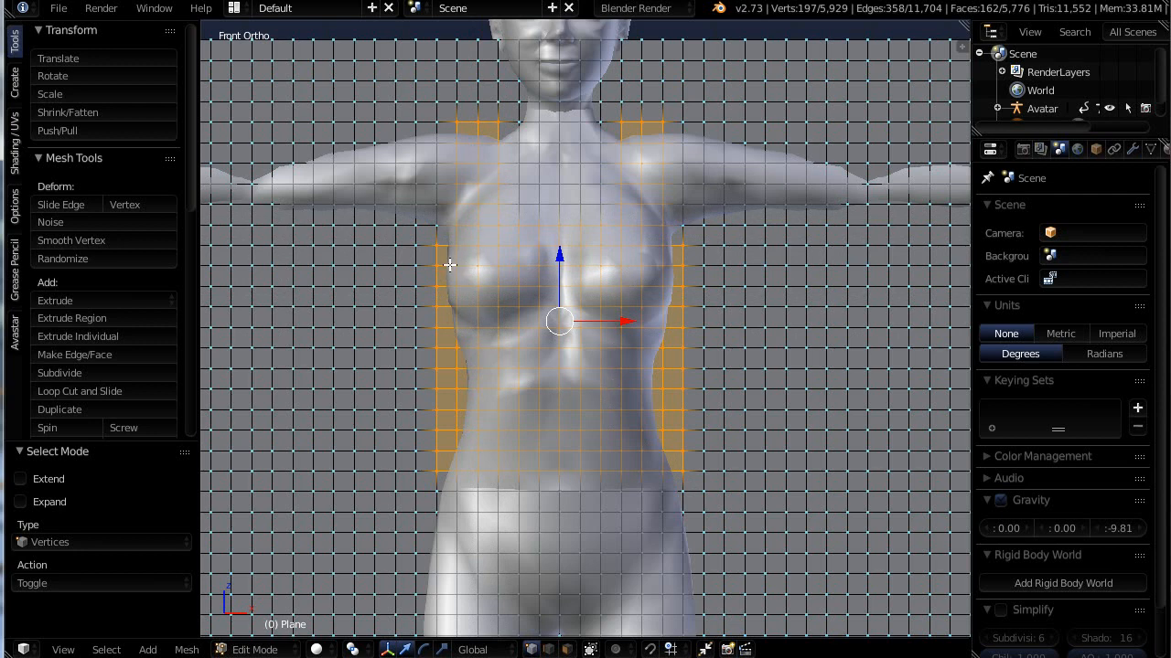
pyautogui.moveTo(489, 408)
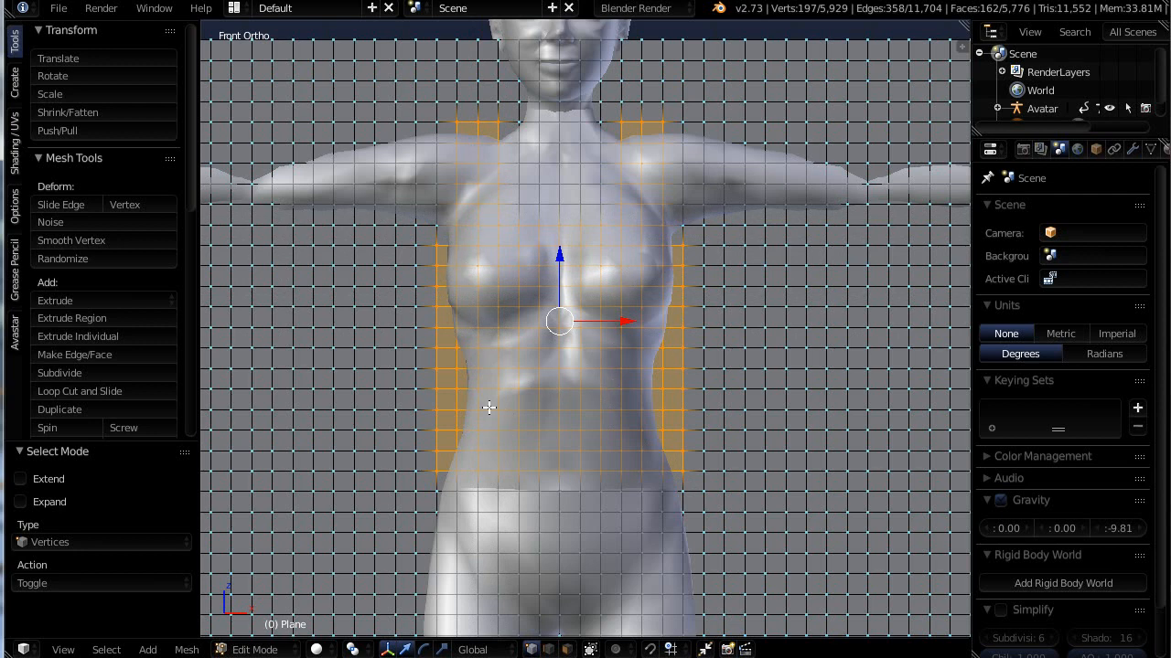
pyautogui.moveTo(501, 401)
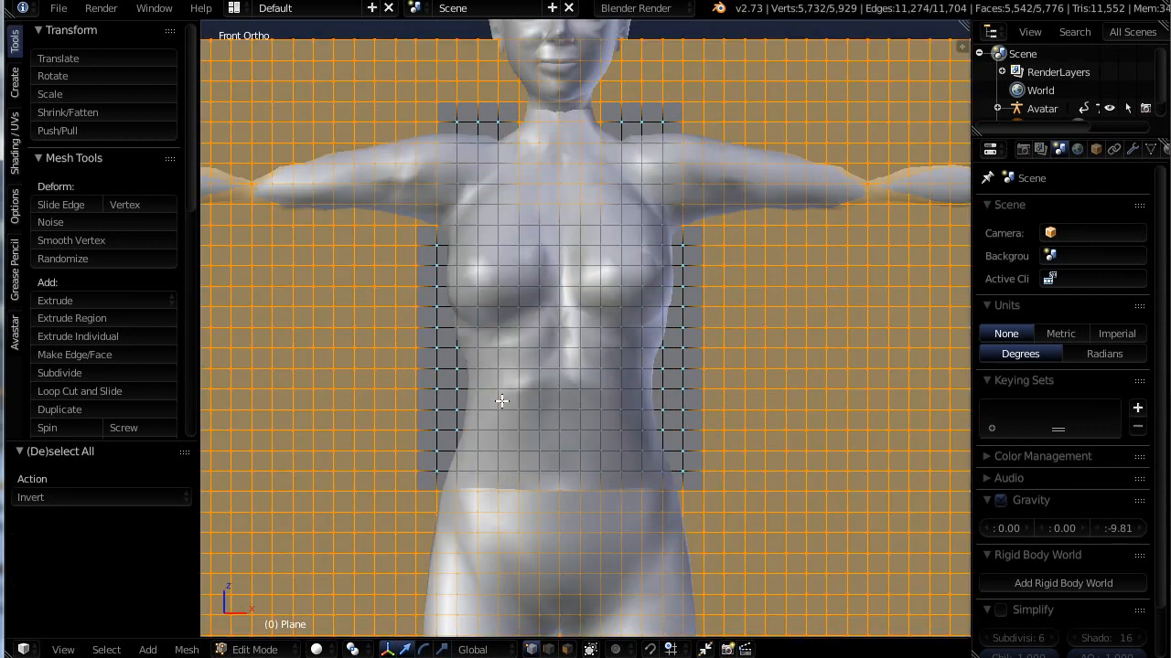
pyautogui.moveTo(395, 118)
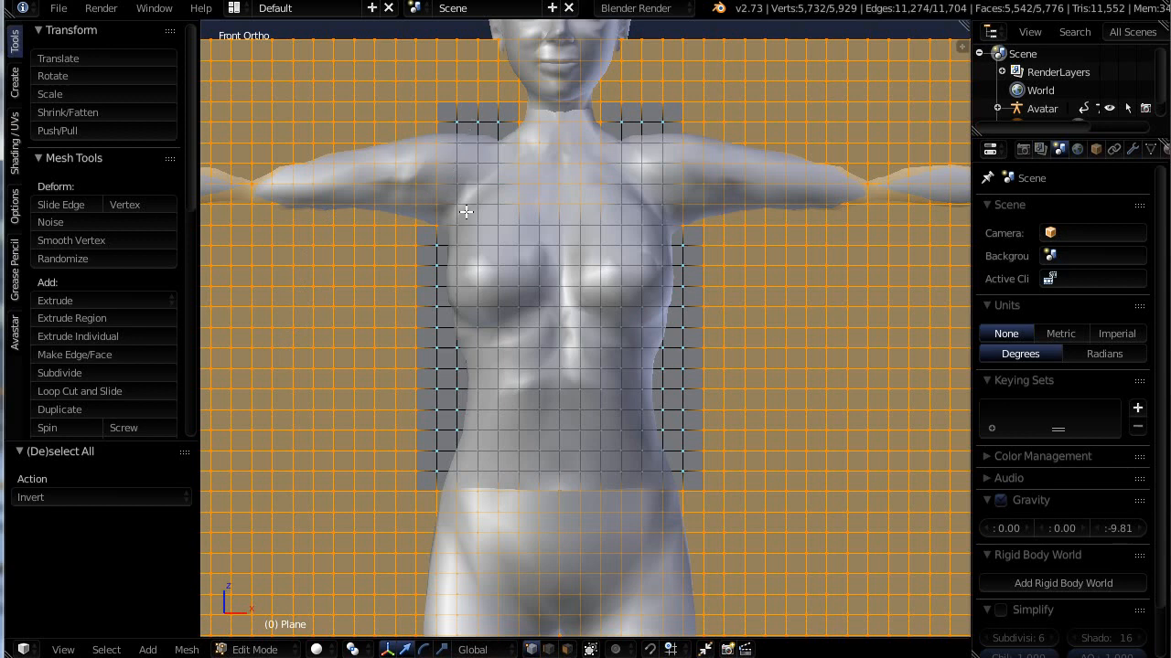
pyautogui.moveTo(457, 173)
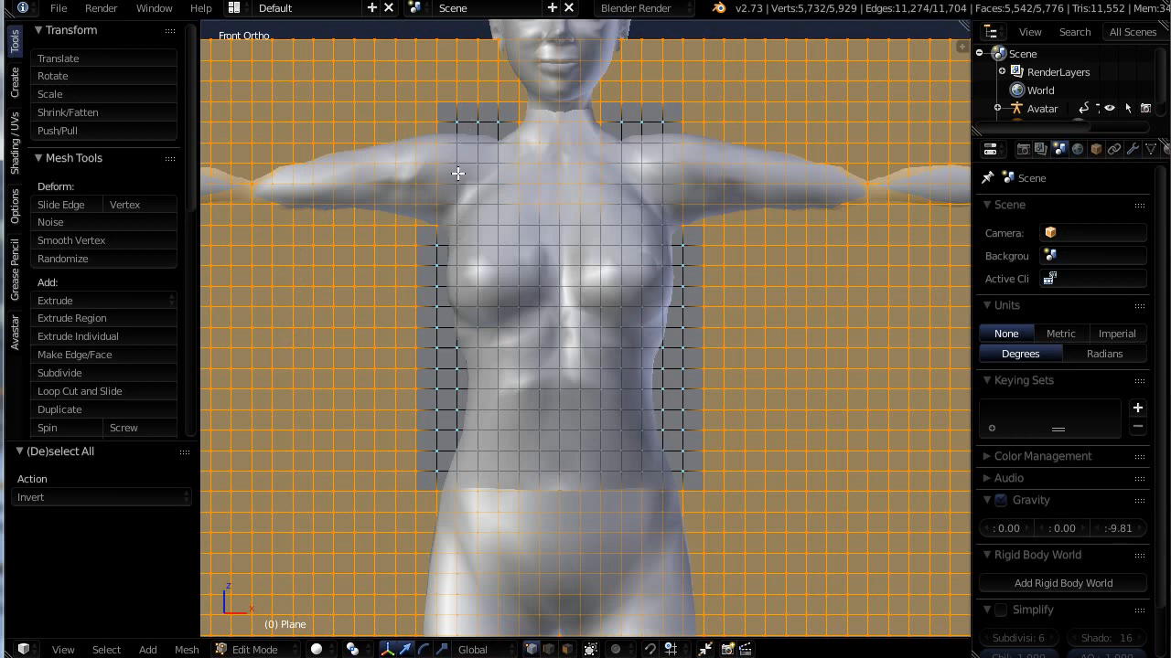
pyautogui.moveTo(431, 225)
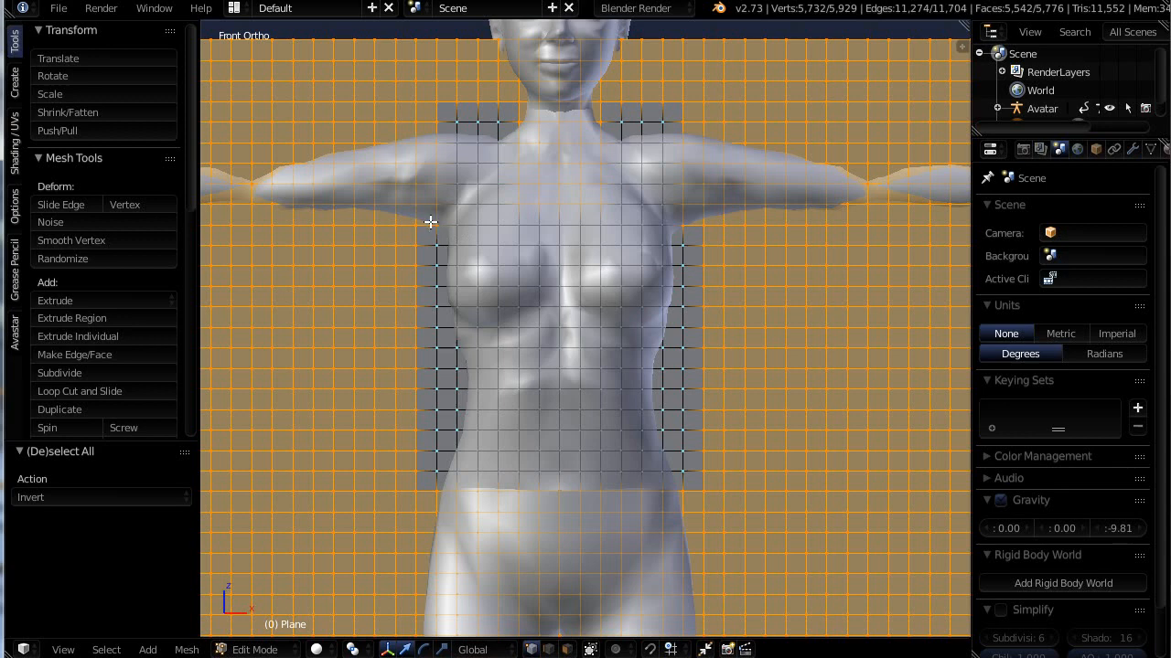
pyautogui.moveTo(704, 229)
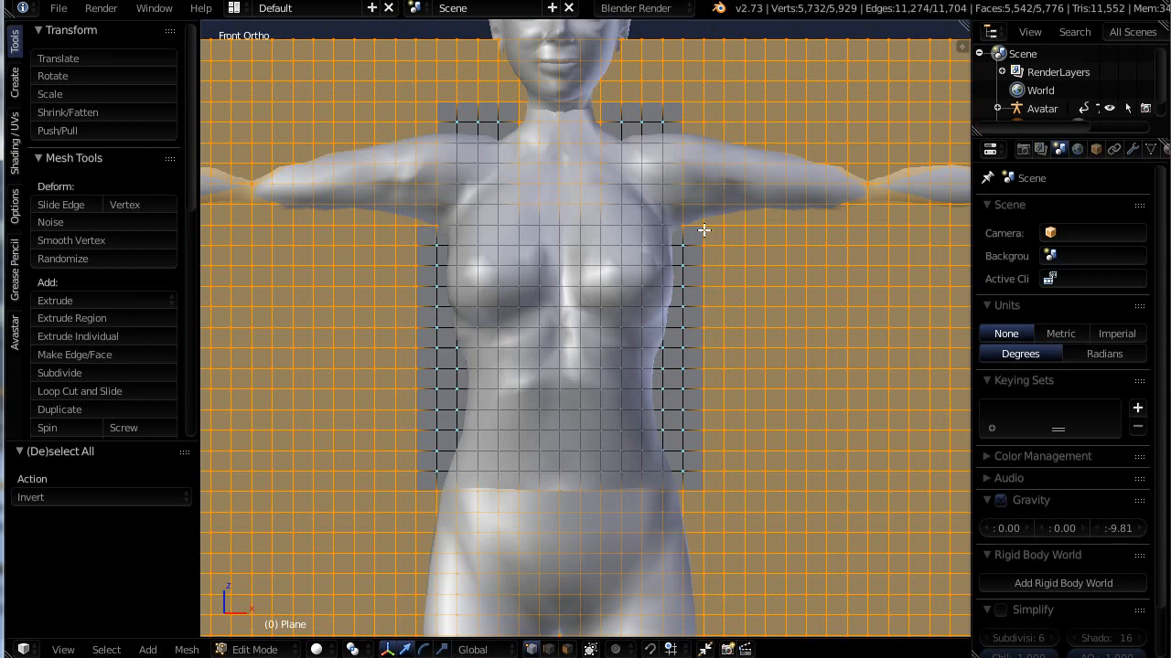
pyautogui.moveTo(718, 329)
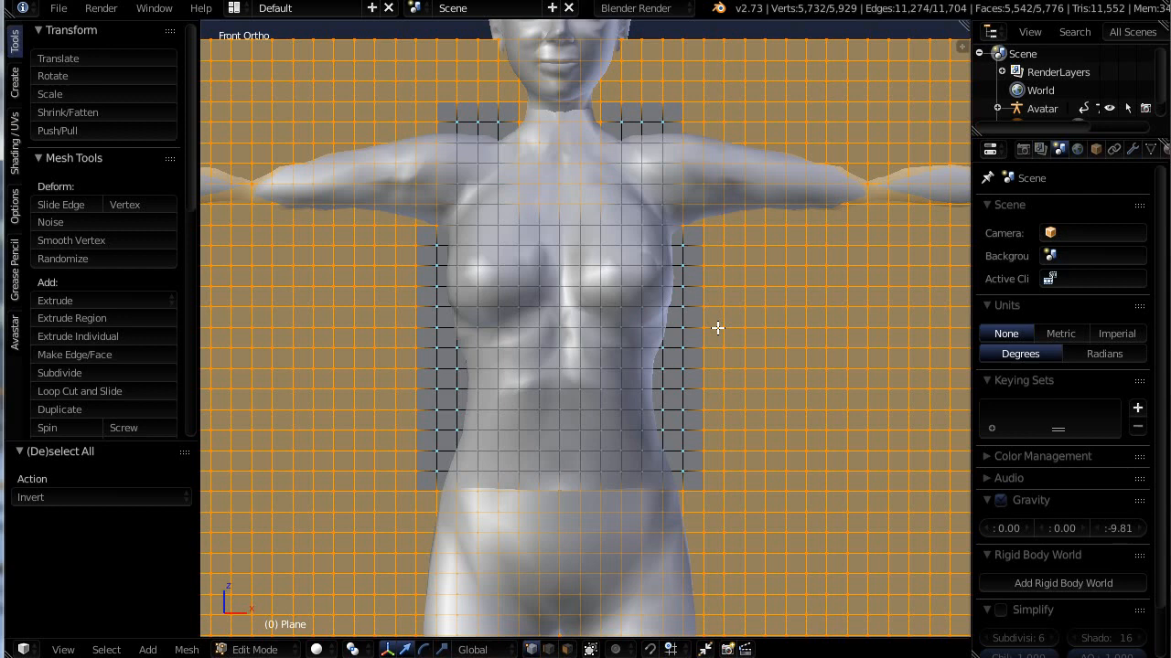
pyautogui.press('x')
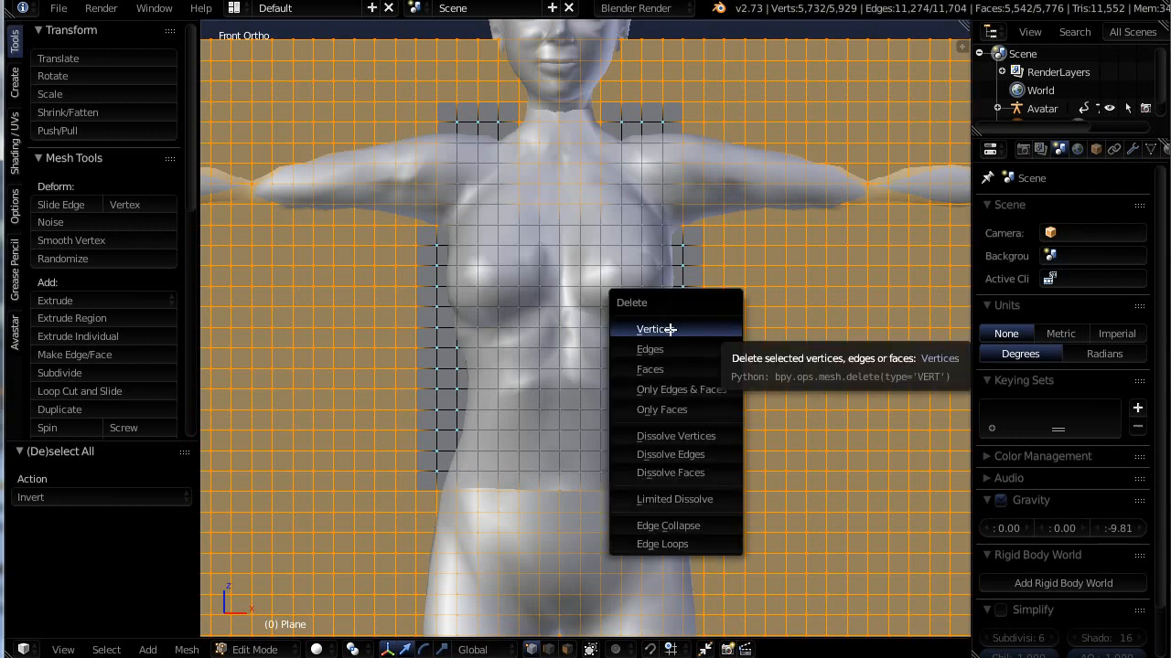
# Step: Delete the selected outer vertices, leaving the tank-top-shaped grid
pyautogui.click(655, 329)
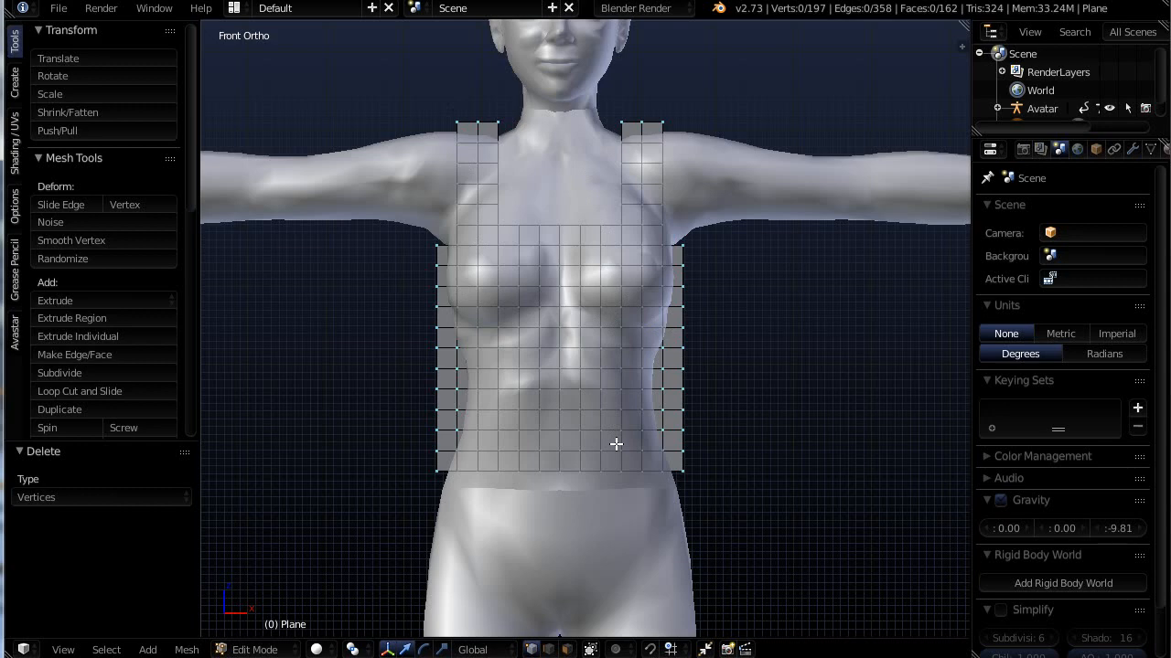
pyautogui.moveTo(661, 470)
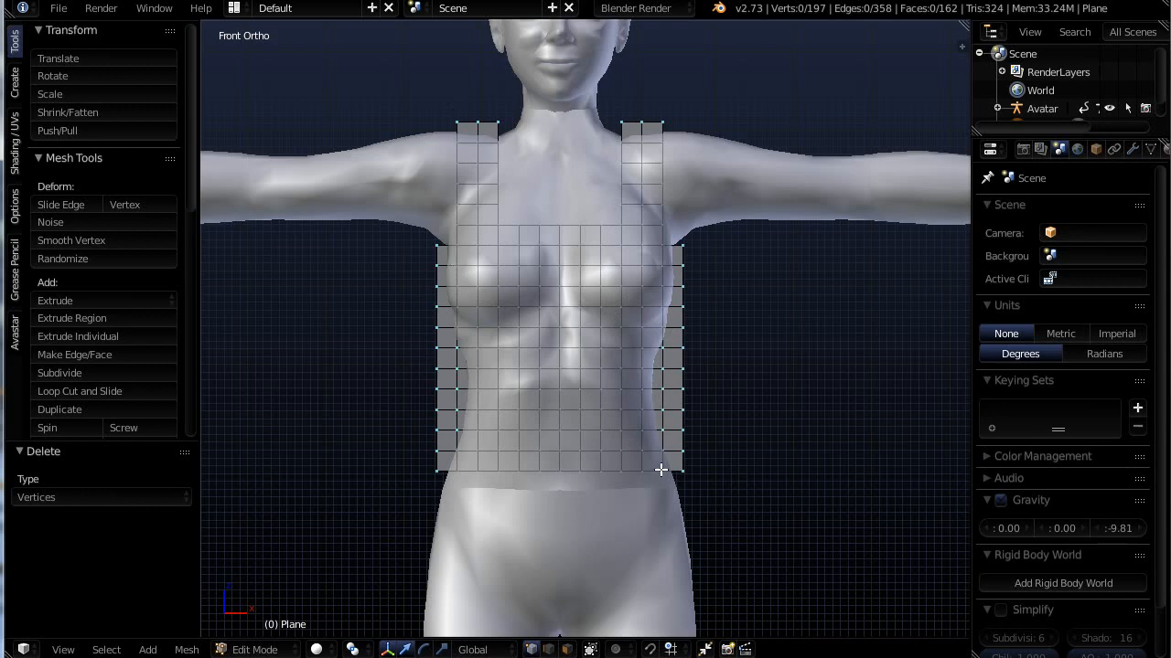
pyautogui.moveTo(595, 367)
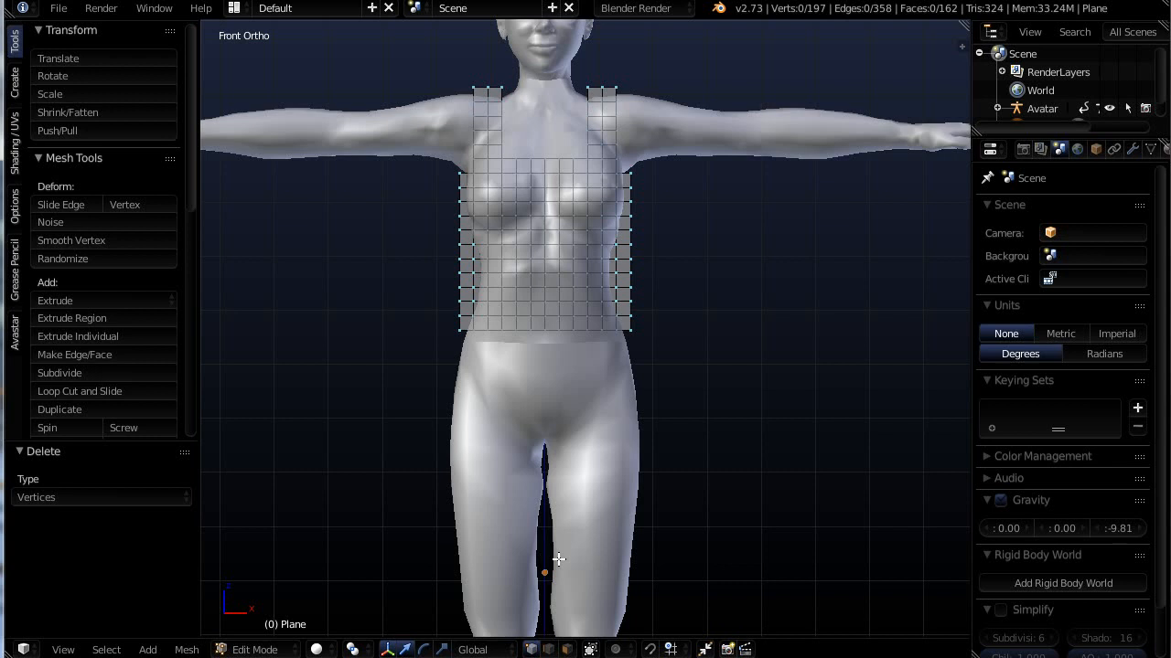
pyautogui.moveTo(585, 548)
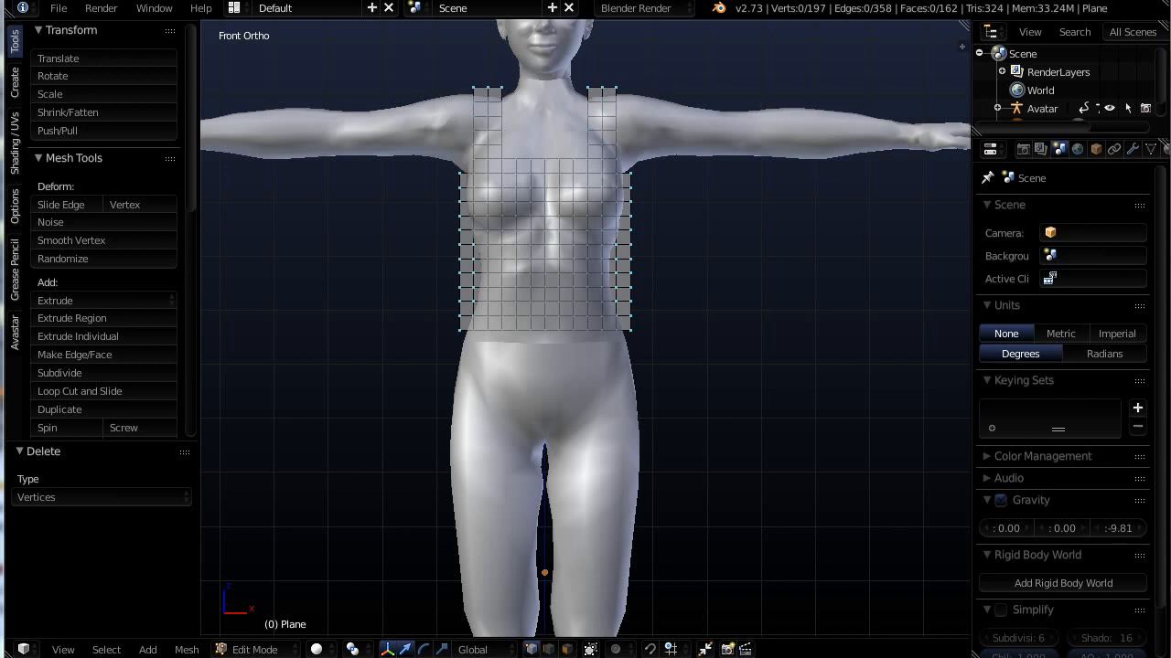
pyautogui.moveTo(601, 454)
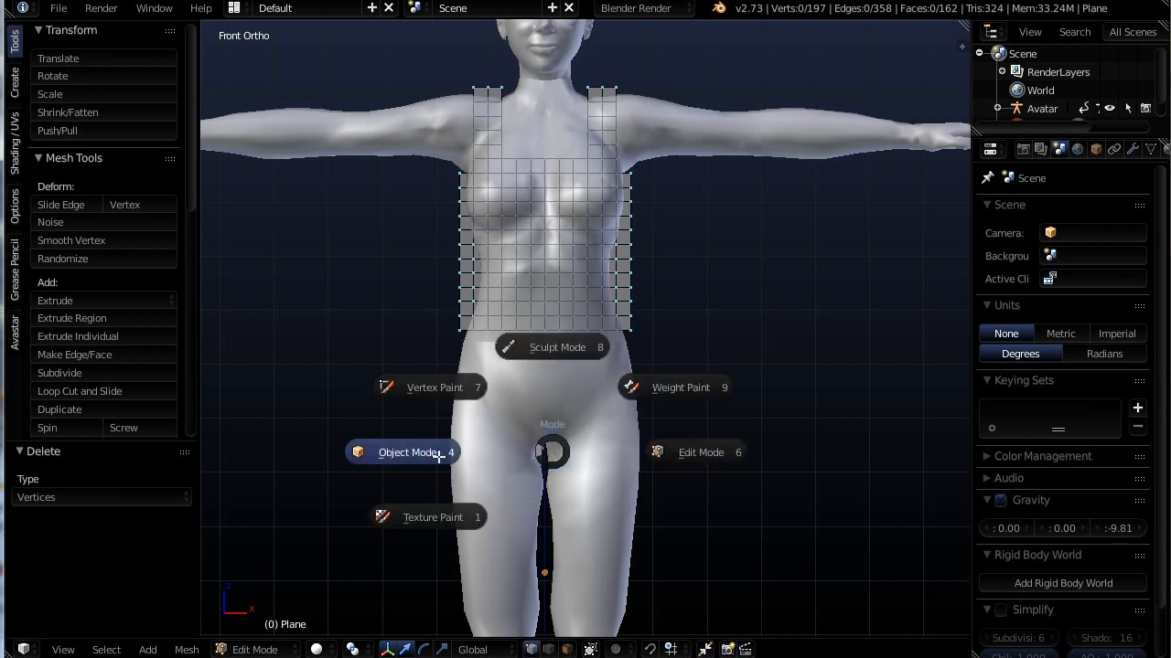
# Step: Return to Object Mode and set the tank top's origin to its geometry
pyautogui.click(409, 452)
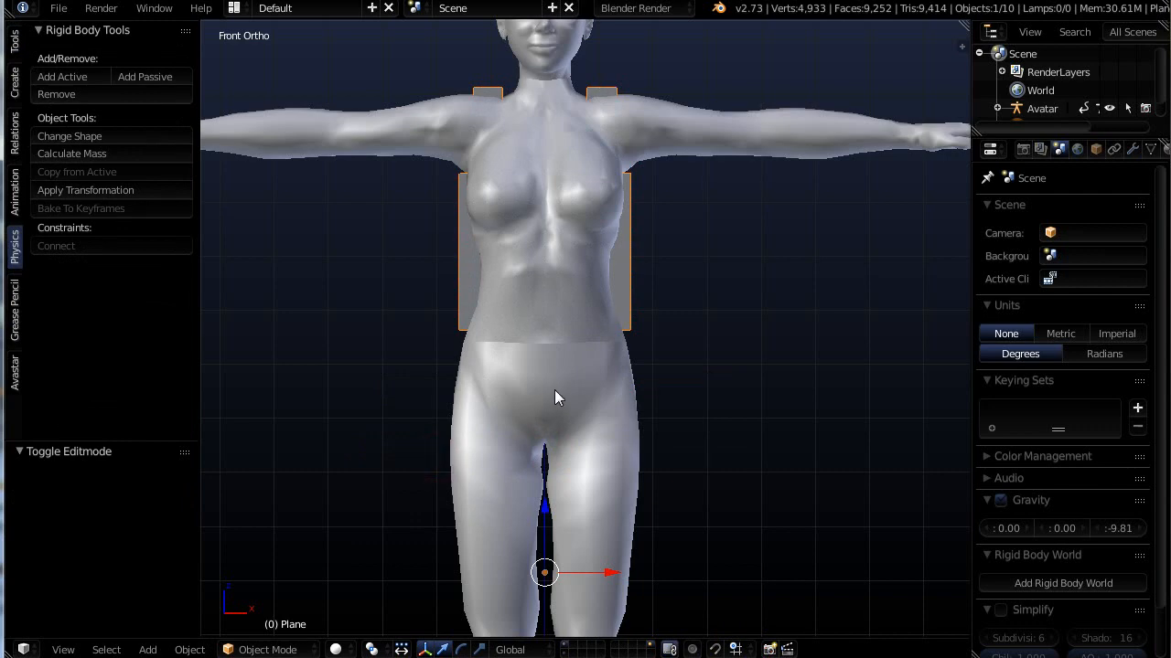
pyautogui.moveTo(128, 241)
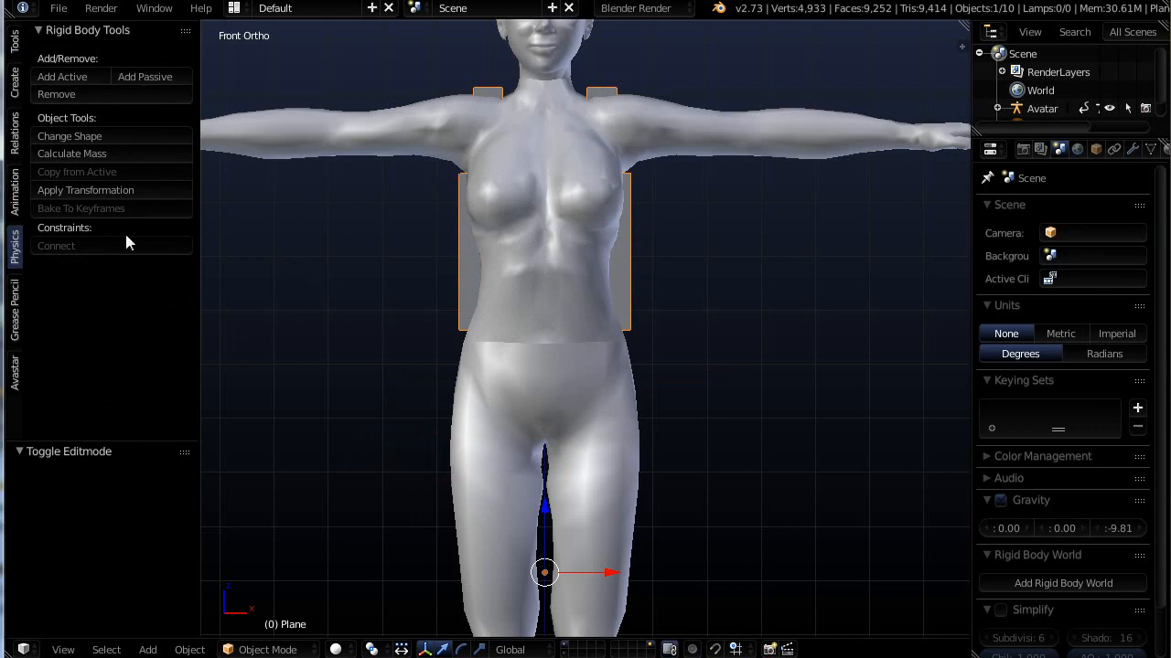
pyautogui.click(13, 41)
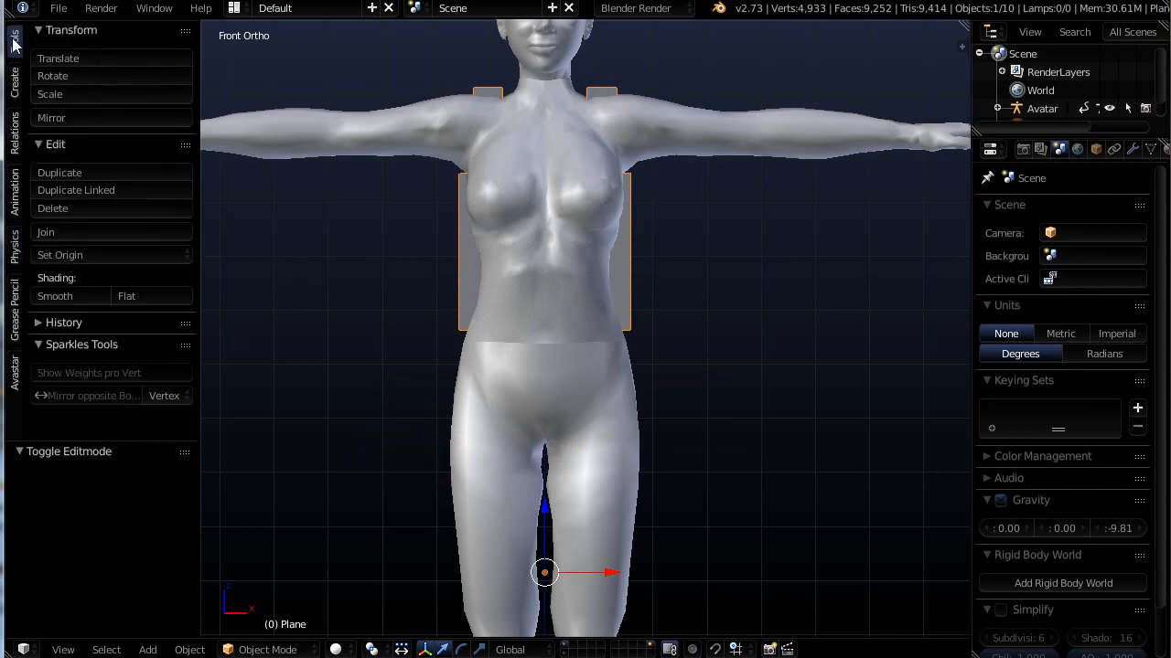
pyautogui.moveTo(50, 264)
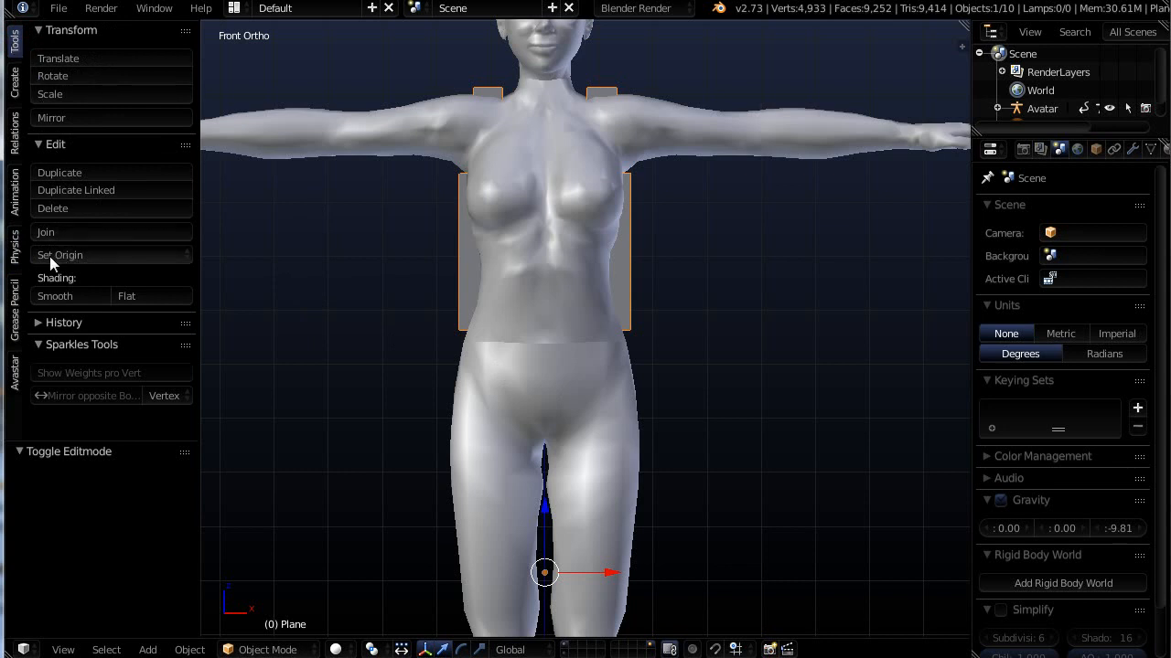
pyautogui.click(60, 255)
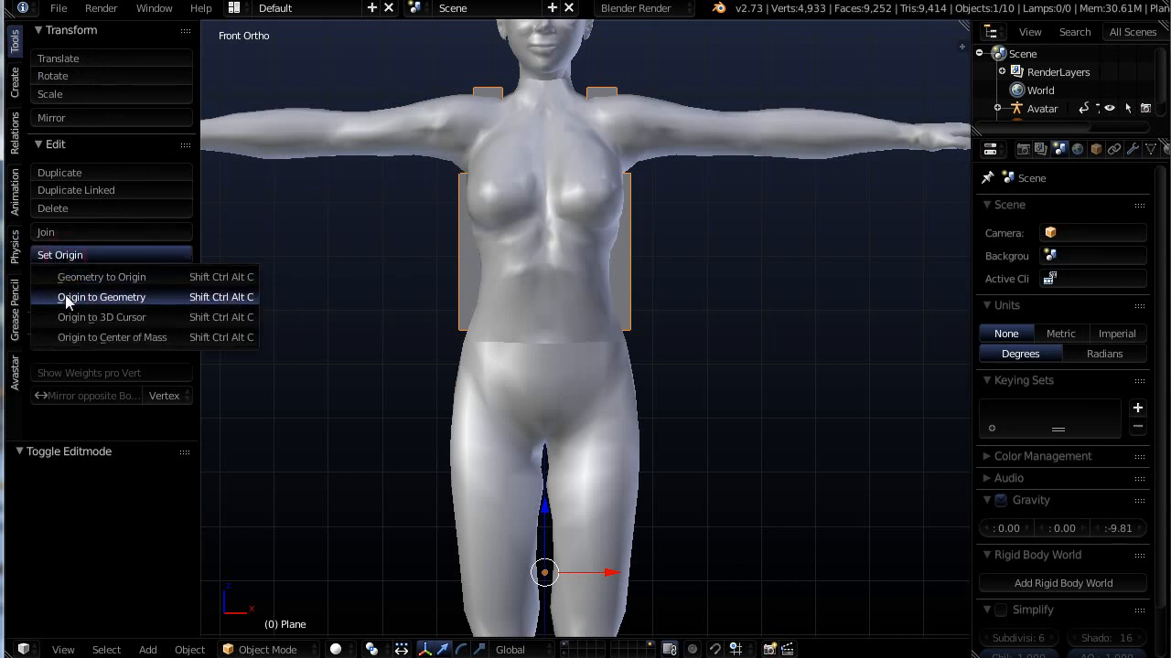
pyautogui.click(101, 296)
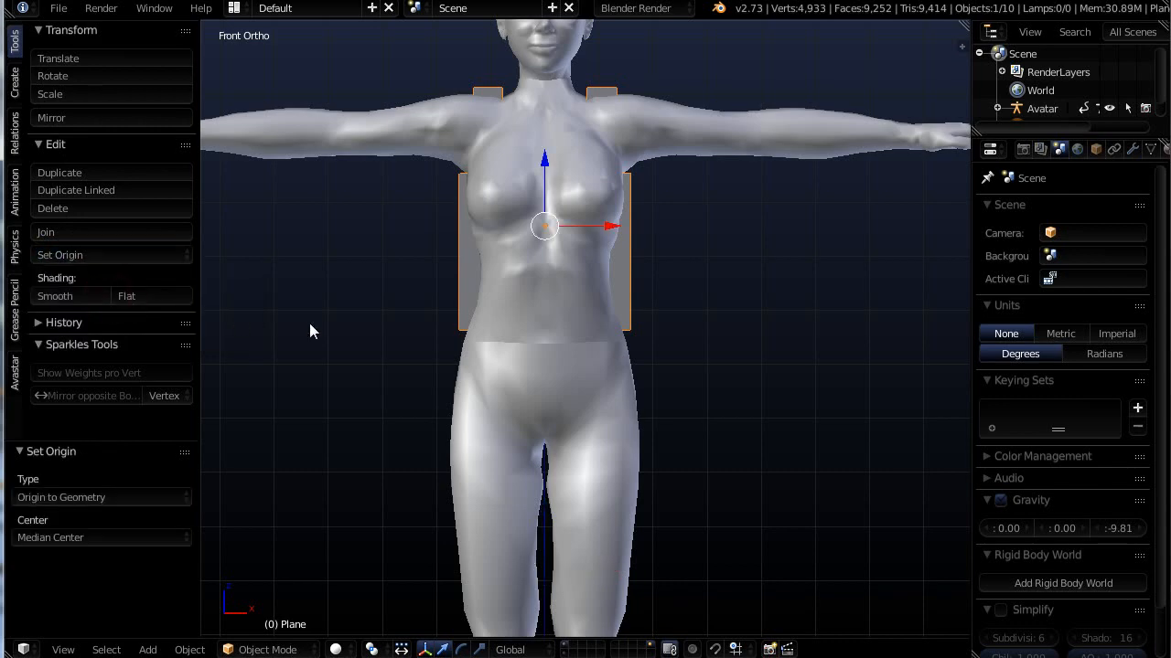
pyautogui.moveTo(626, 316)
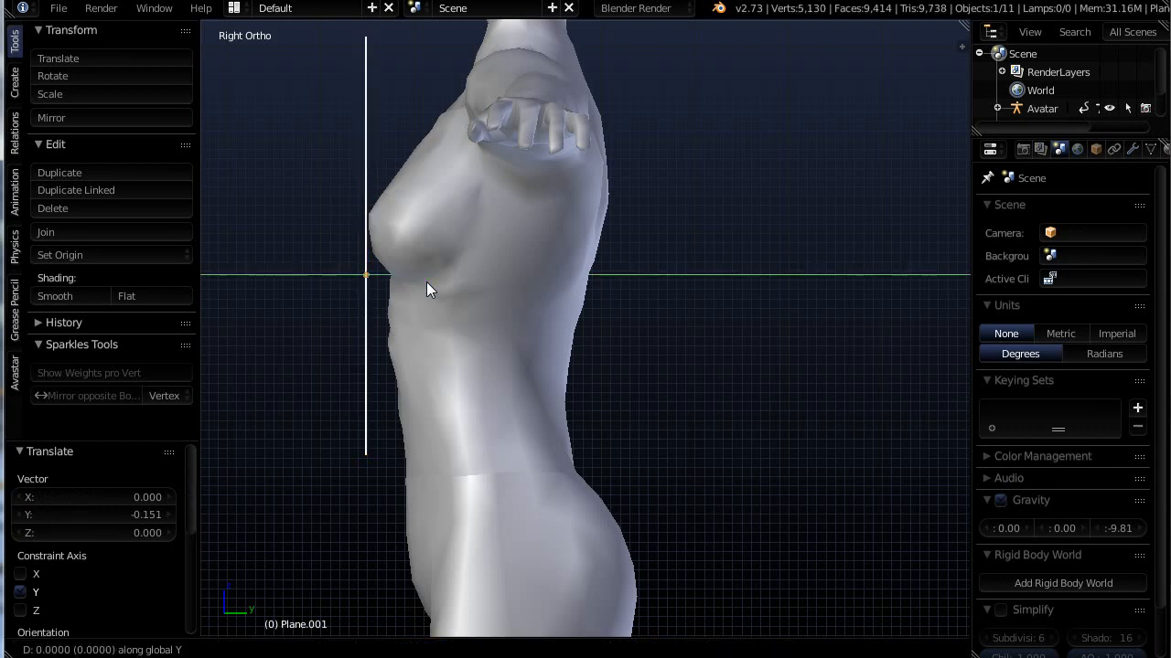
# Step: Orbit the view to see the front and back tank top panels
pyautogui.moveTo(430, 290); pyautogui.dragTo(664, 313)
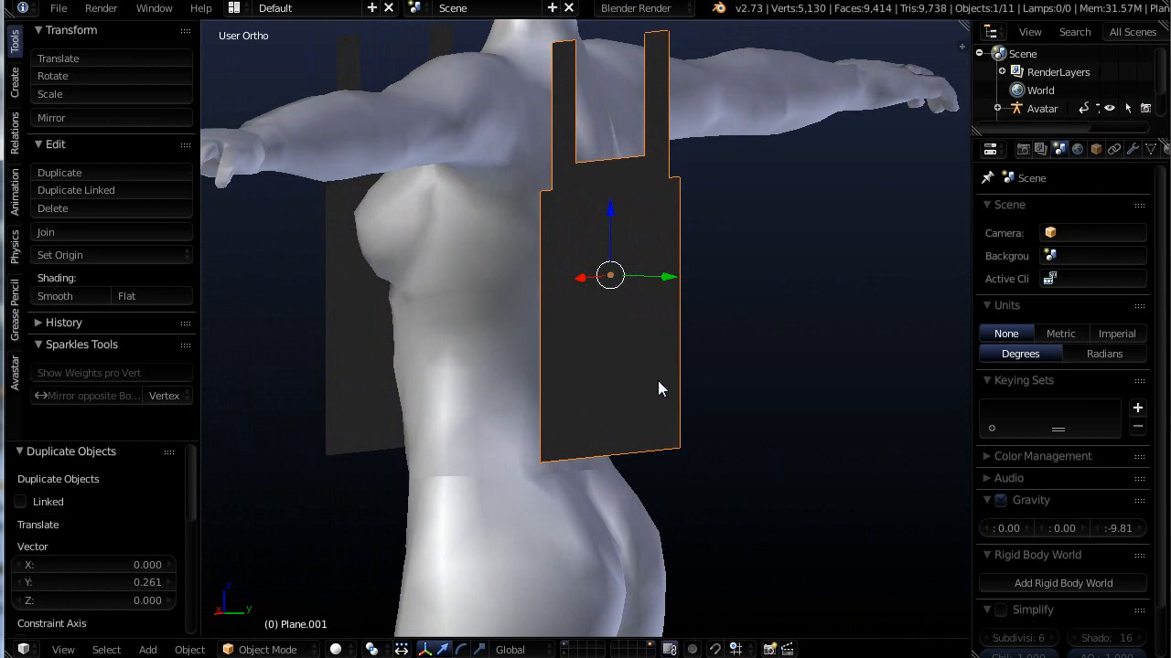
pyautogui.moveTo(617, 315)
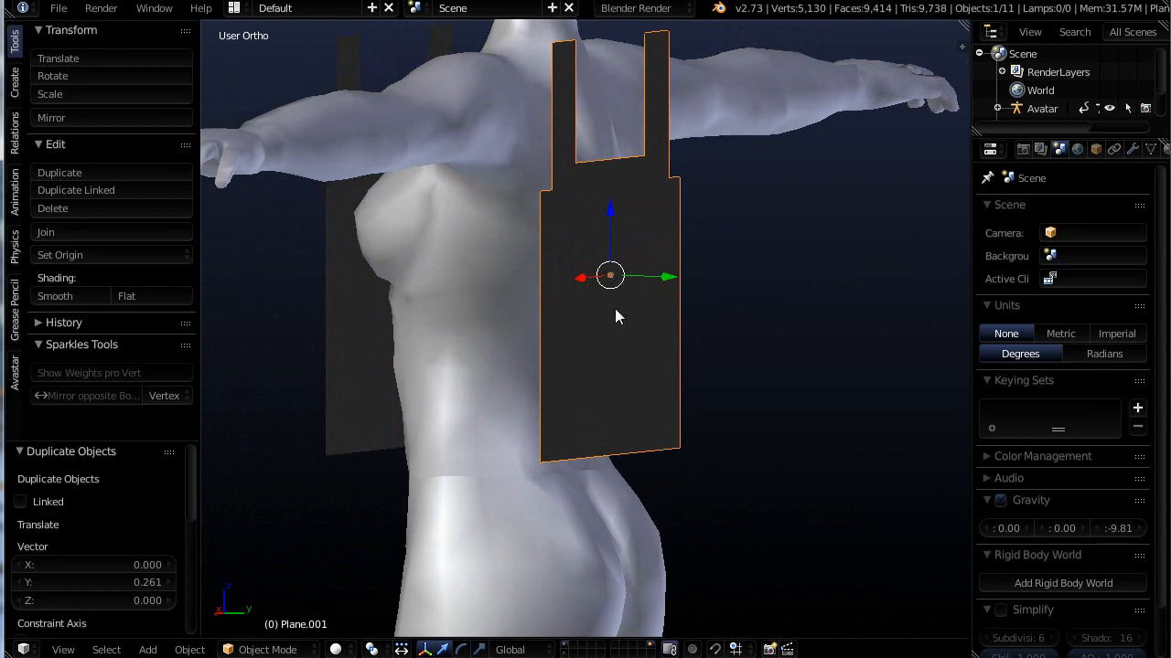
pyautogui.moveTo(601, 406)
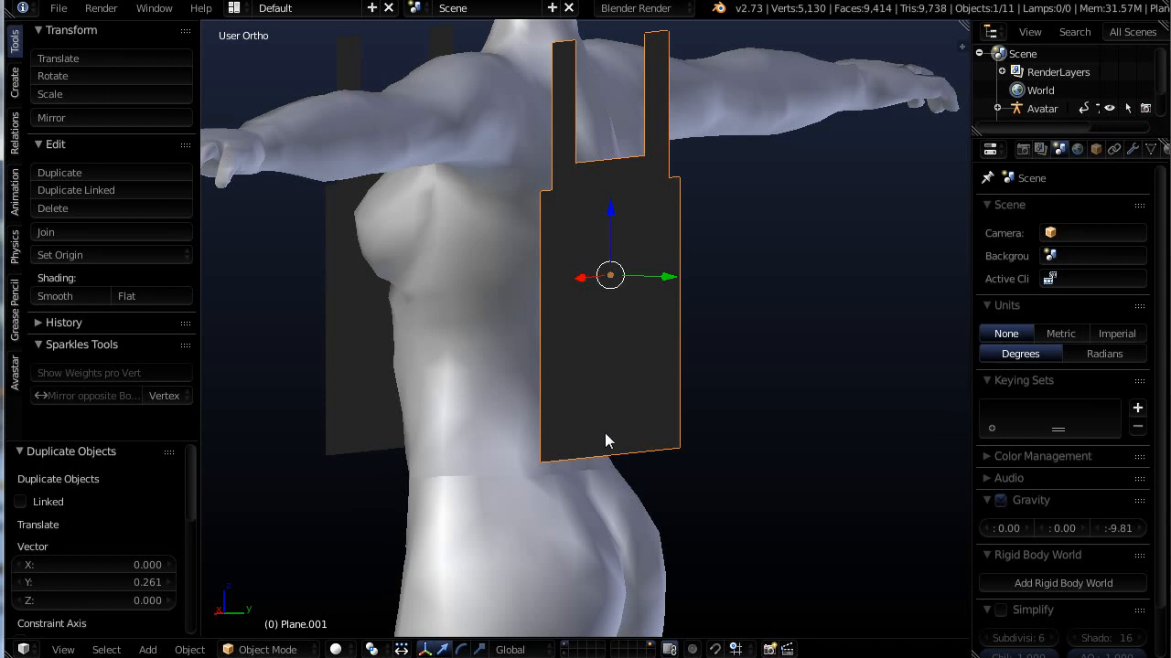
pyautogui.moveTo(611, 420)
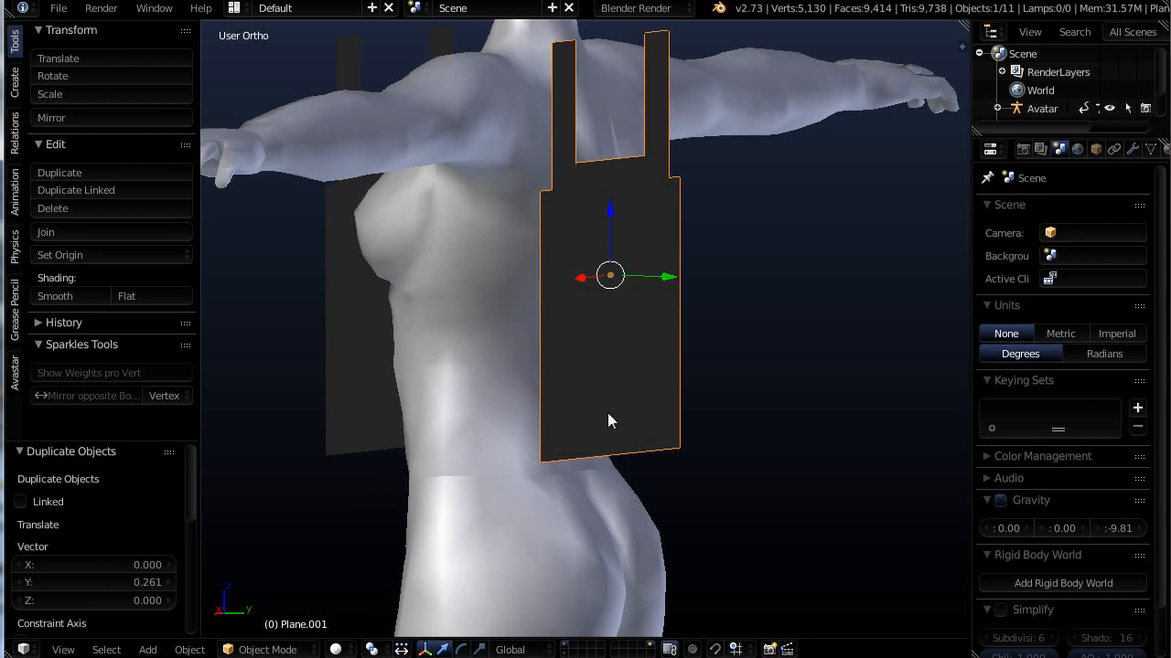
pyautogui.moveTo(610, 282)
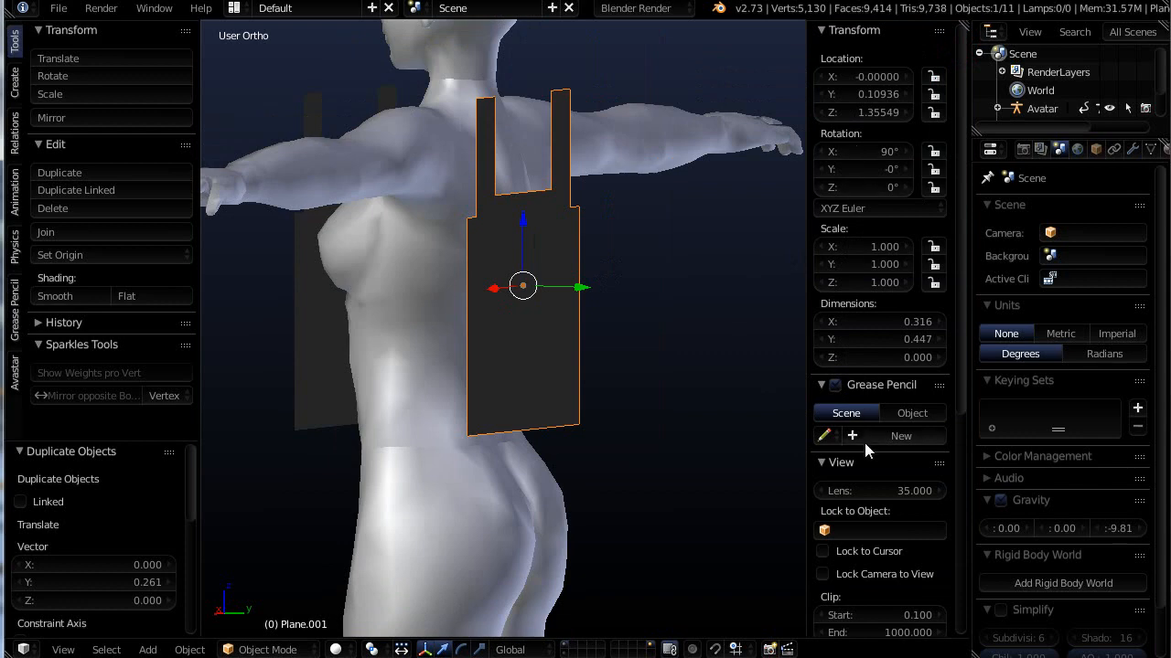
# Step: Put Plane.001 into Edit Mode and display its face normals
pyautogui.scroll(-3)
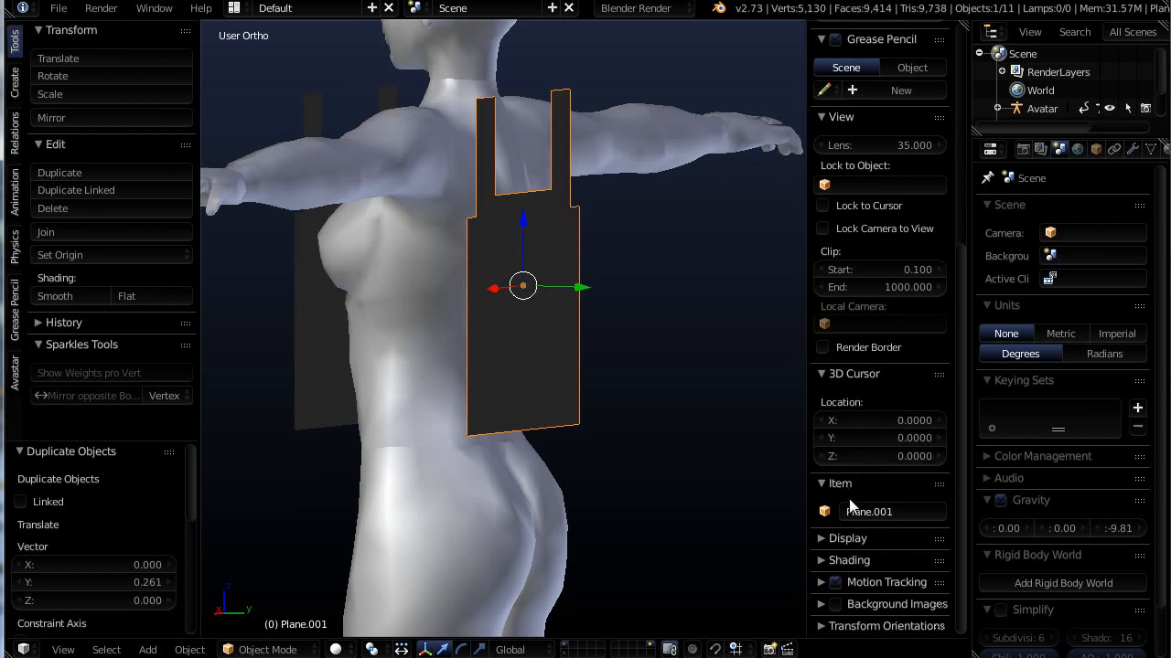
pyautogui.moveTo(860, 619)
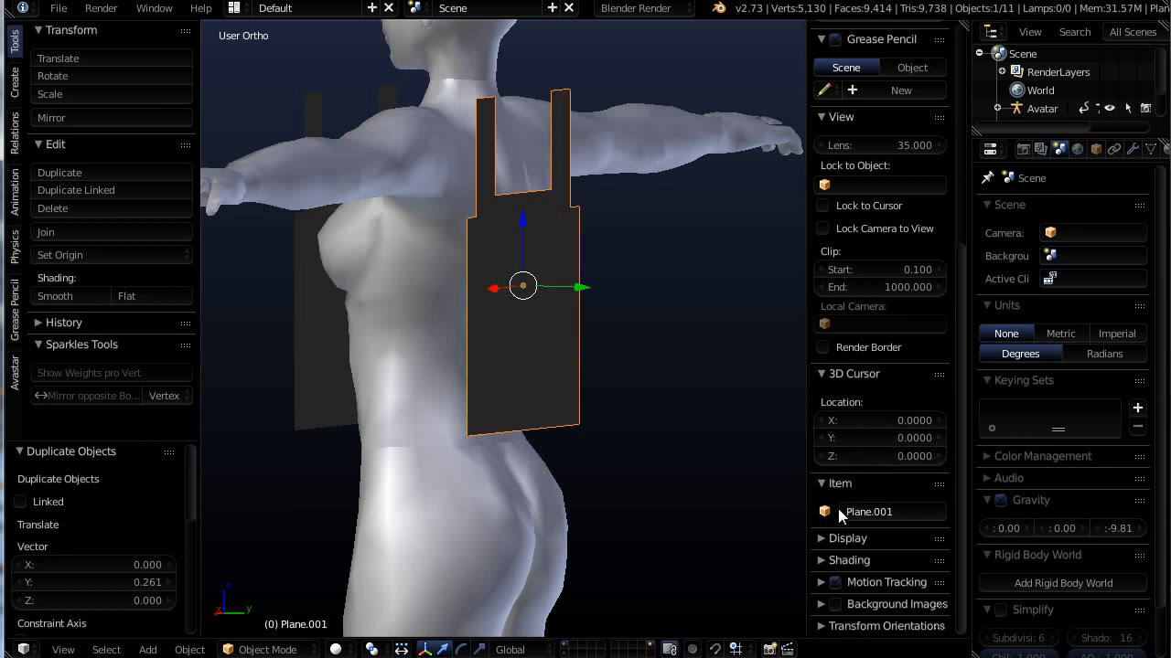
pyautogui.moveTo(526, 330)
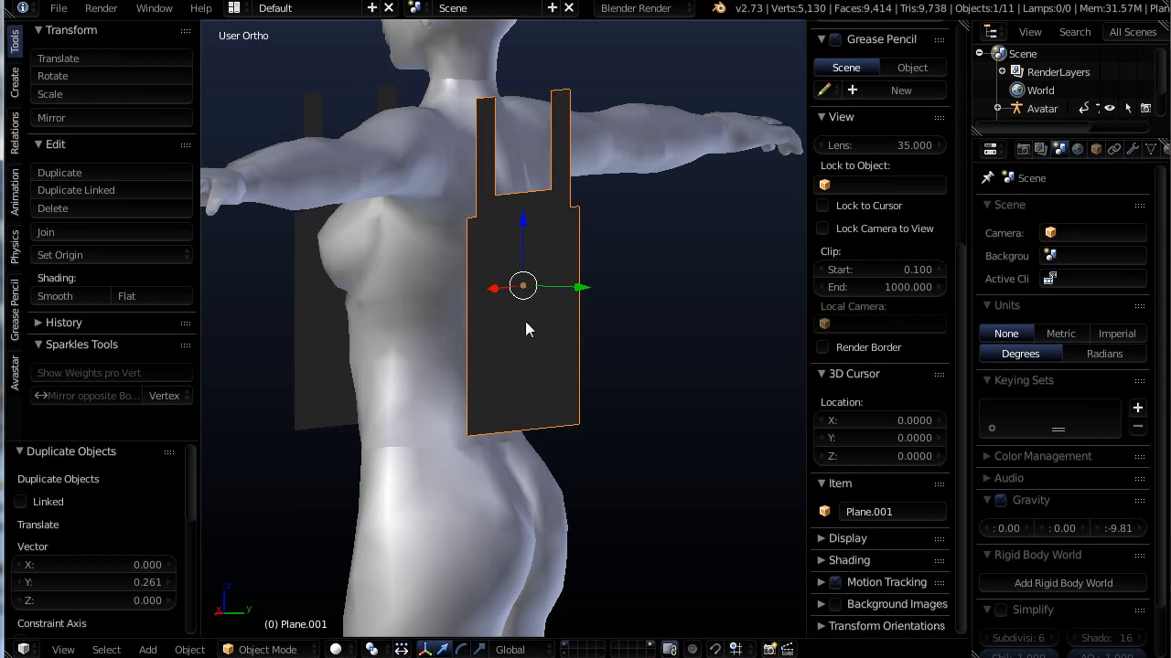
pyautogui.moveTo(534, 377)
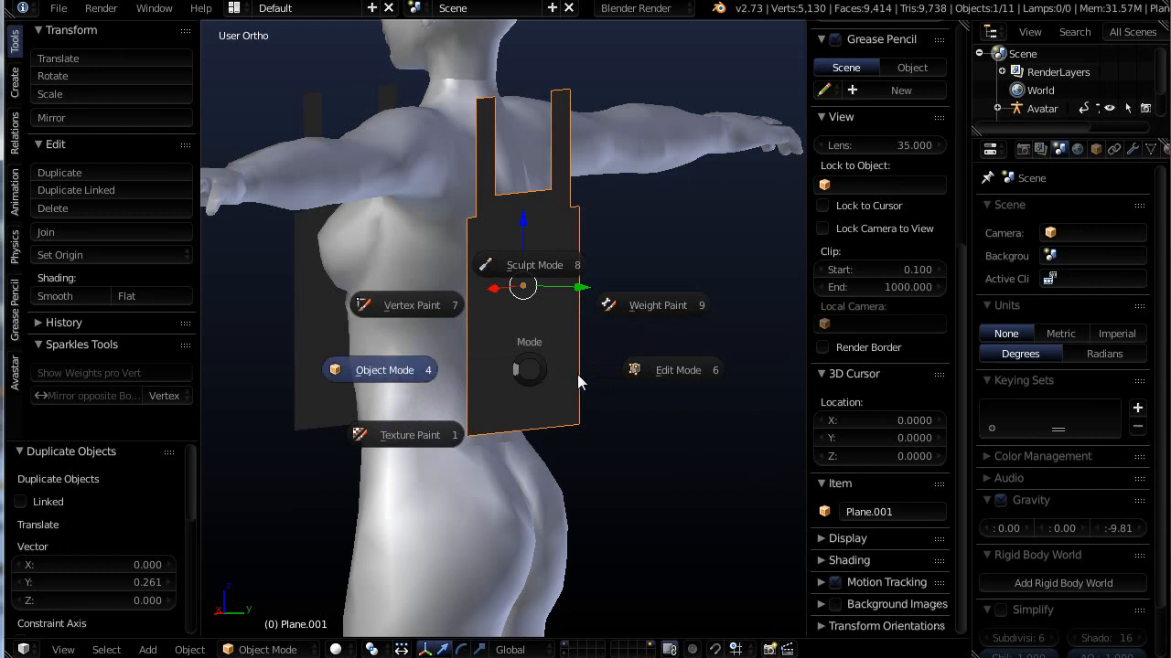
pyautogui.click(678, 369)
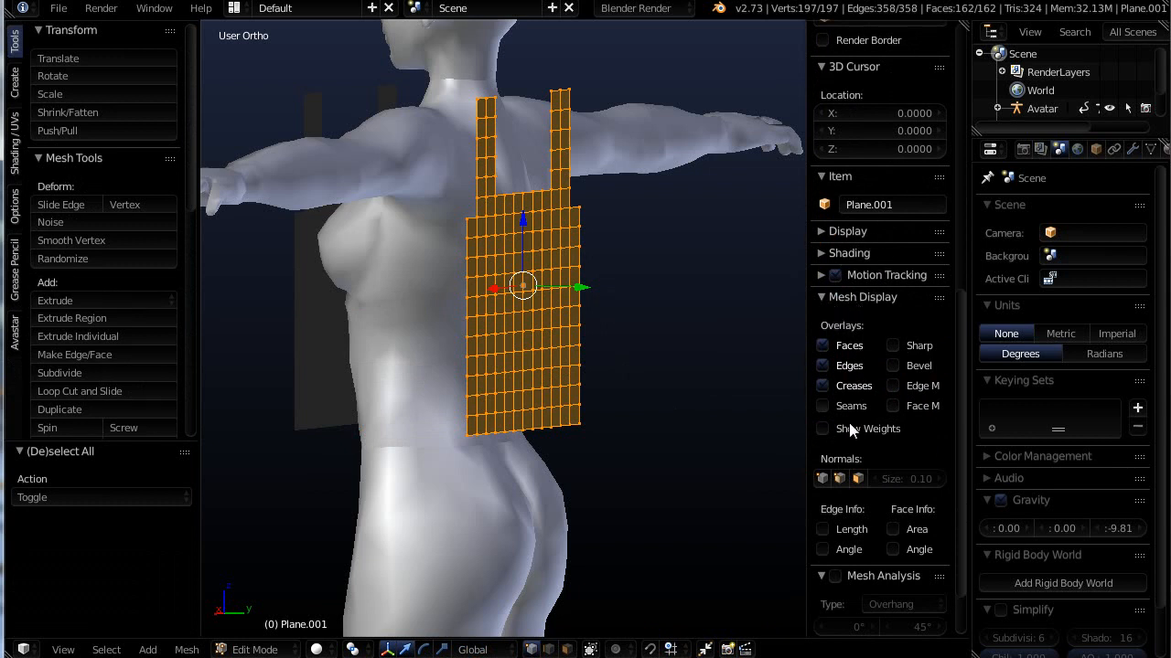
pyautogui.moveTo(827, 465)
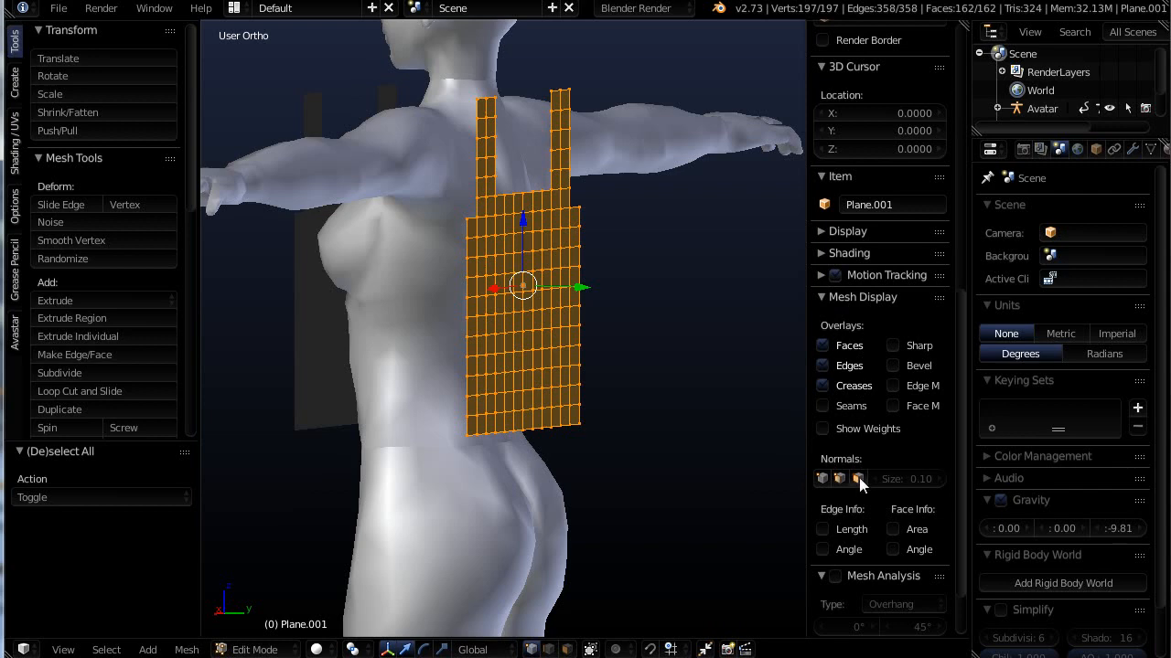
pyautogui.click(857, 479)
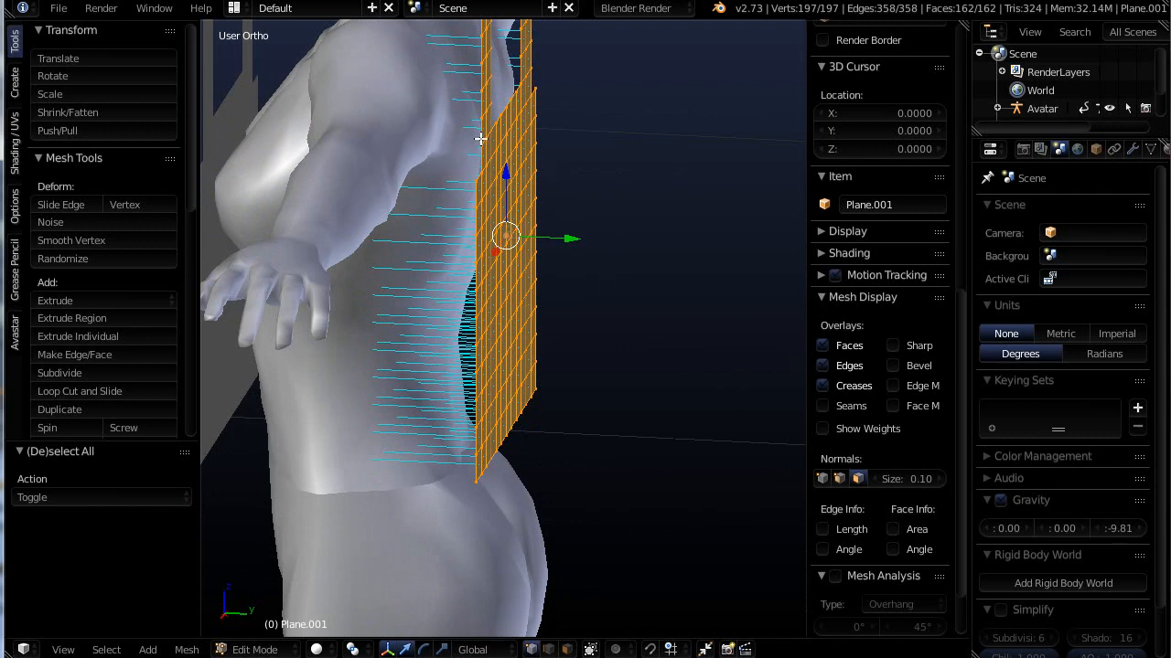
pyautogui.moveTo(565, 198)
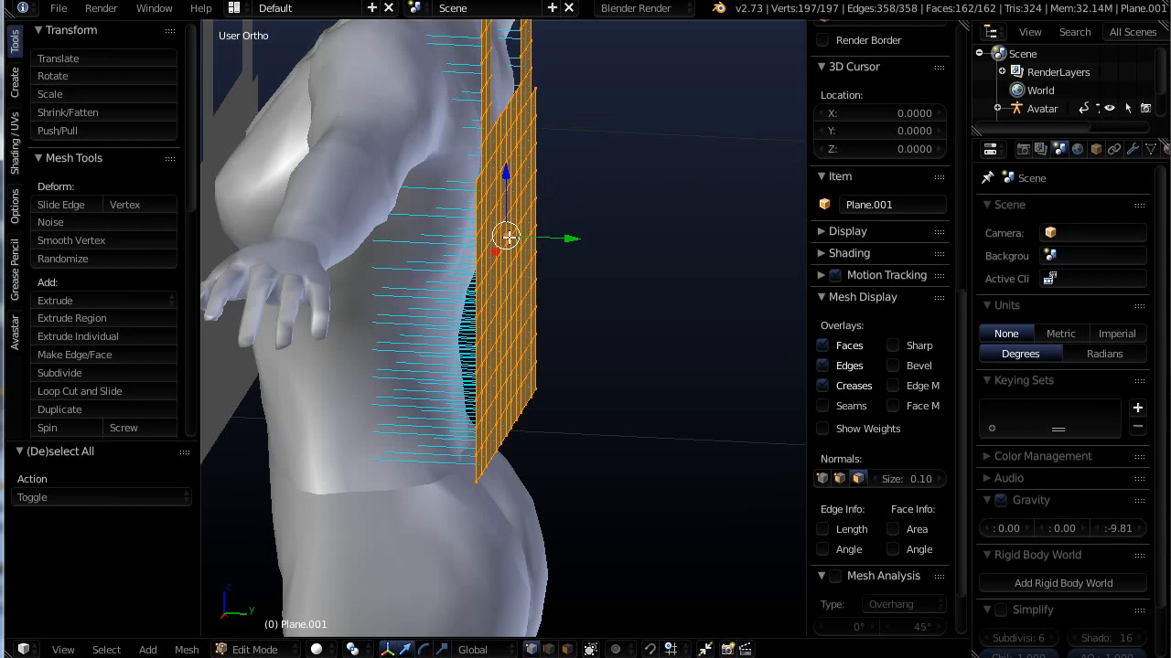
pyautogui.moveTo(511, 265)
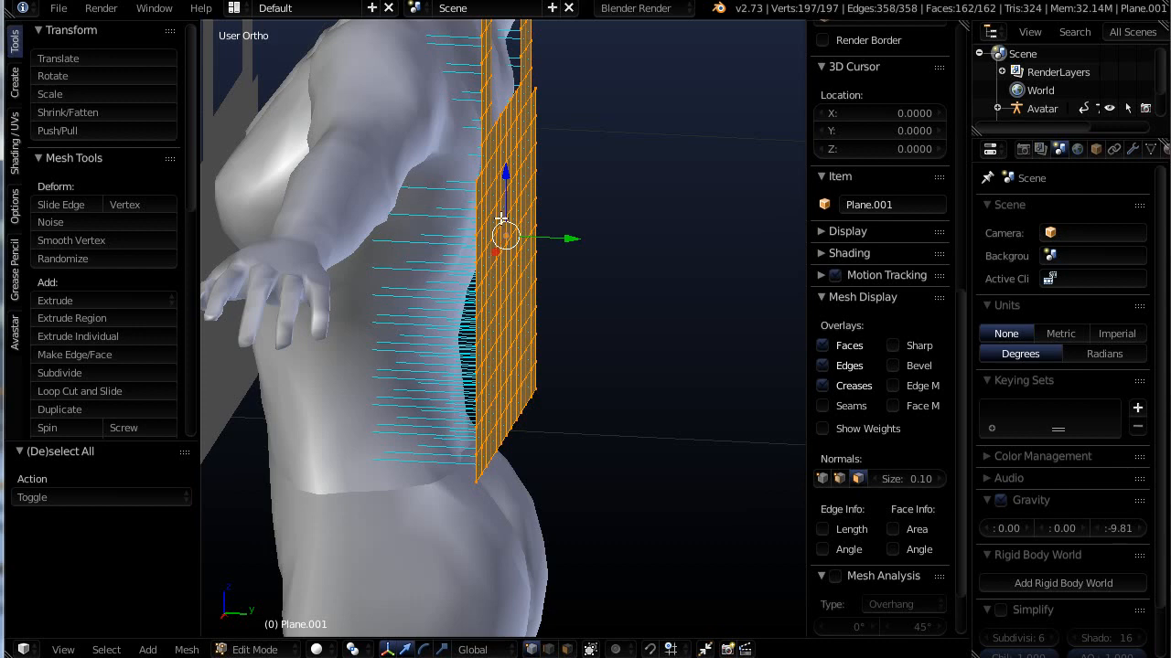
pyautogui.moveTo(514, 284)
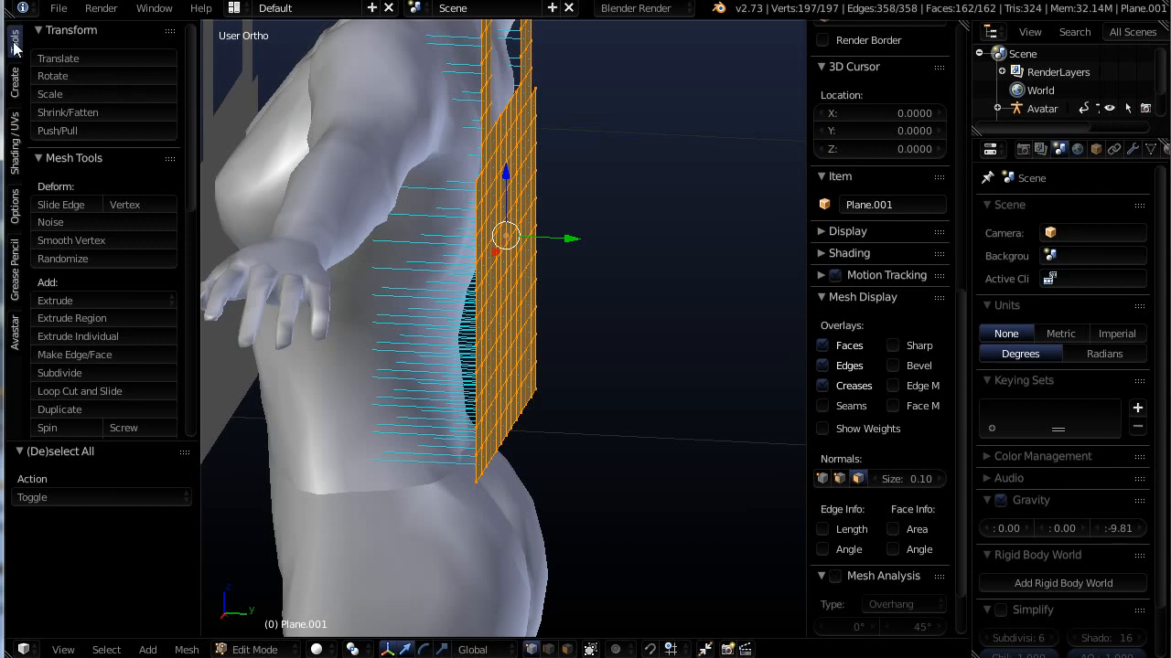
pyautogui.moveTo(17, 160)
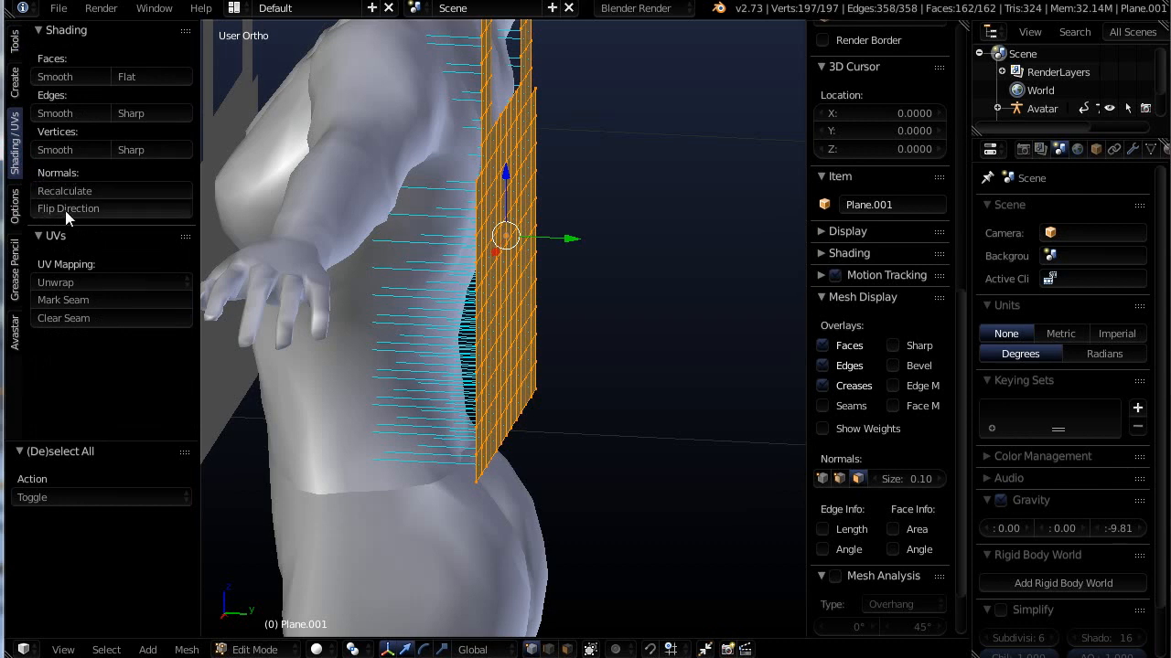
# Step: Flip the back panel's normals outward and hide the normals display
pyautogui.click(66, 207)
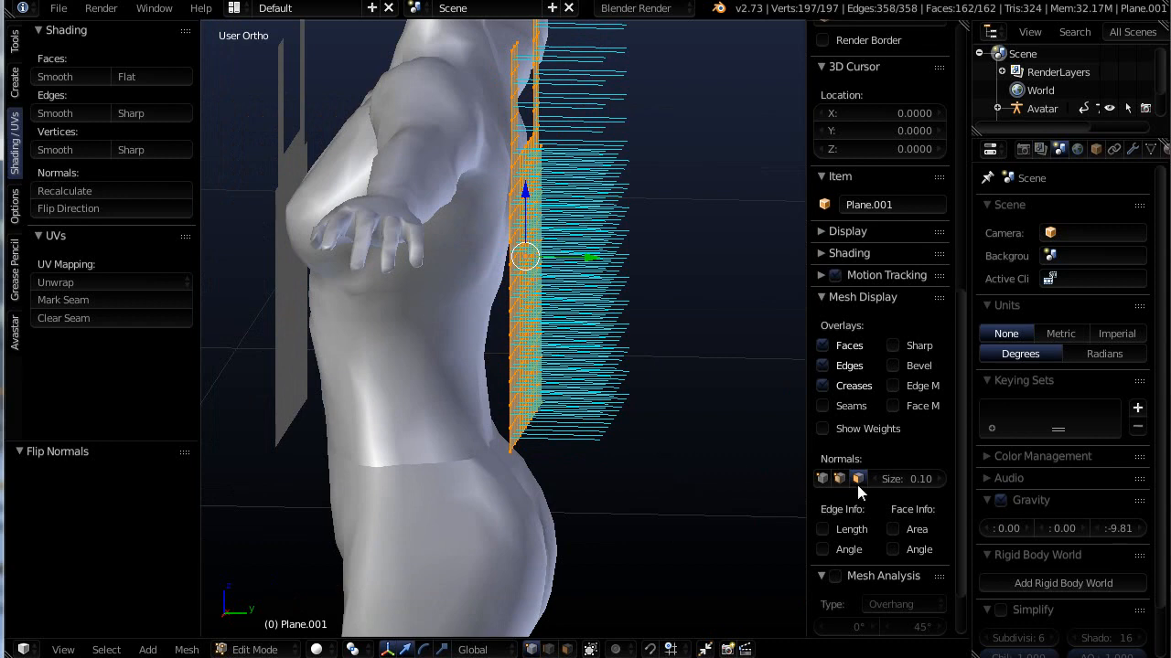
pyautogui.click(857, 478)
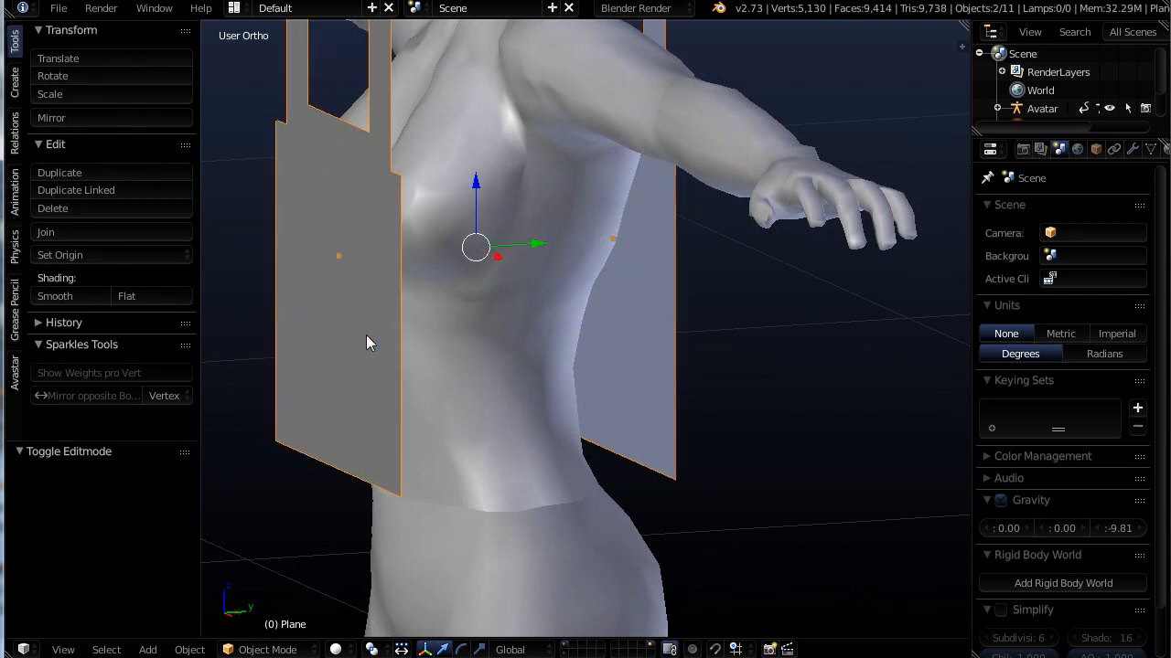
pyautogui.moveTo(590, 256)
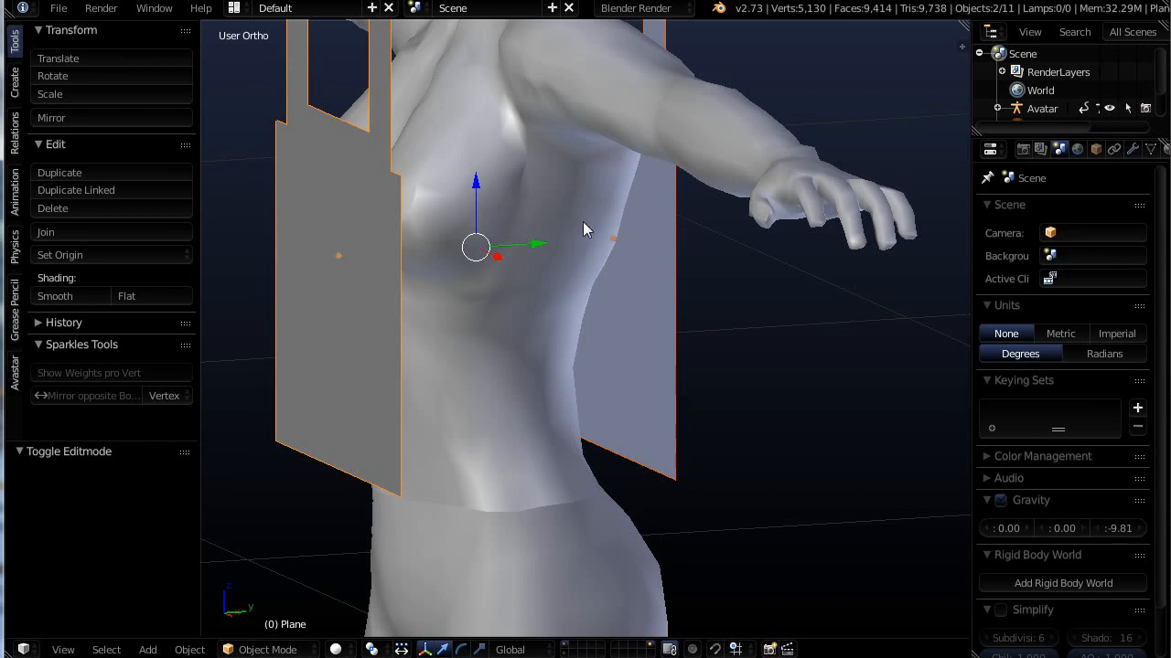
pyautogui.moveTo(524, 244)
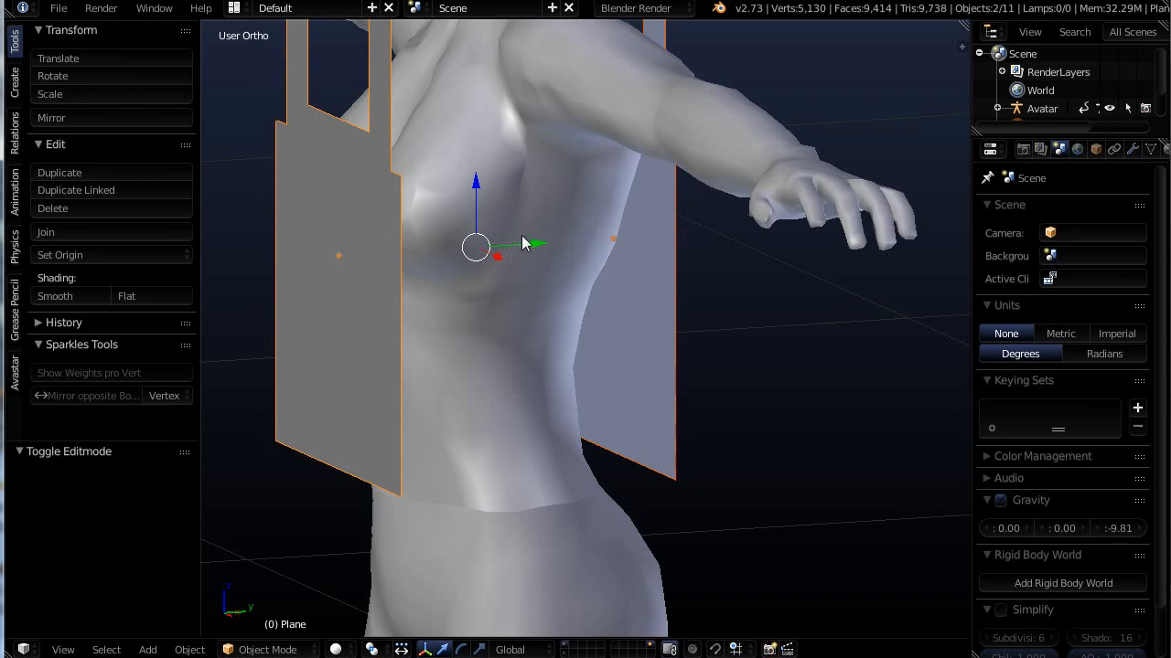
pyautogui.moveTo(599, 254)
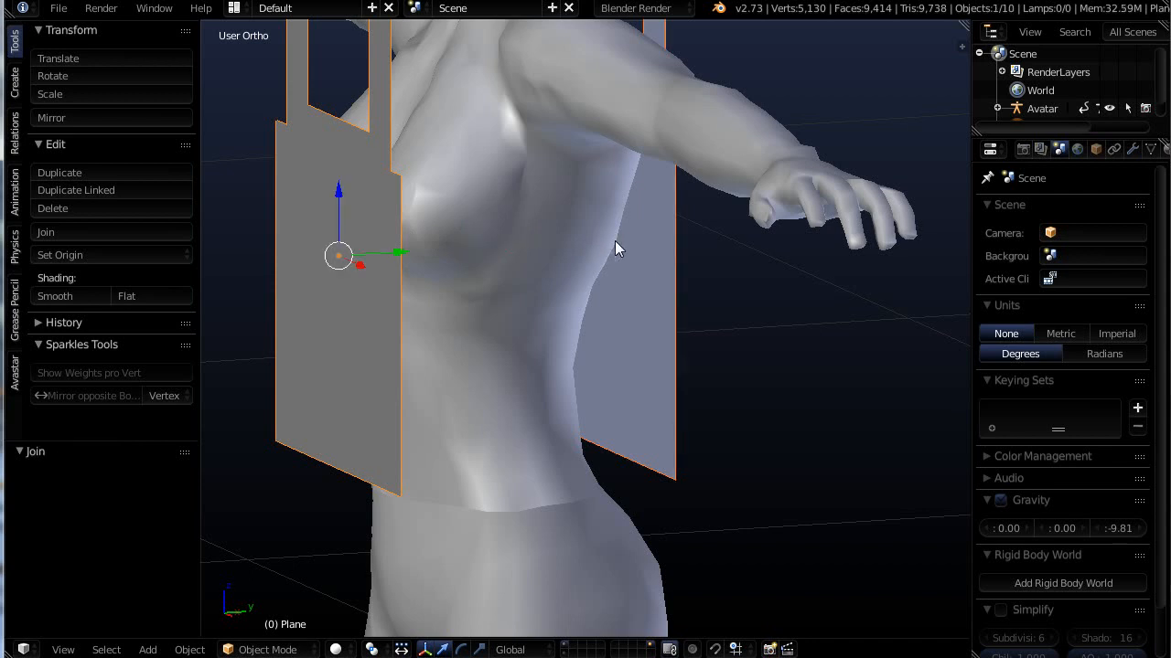
pyautogui.moveTo(380, 335)
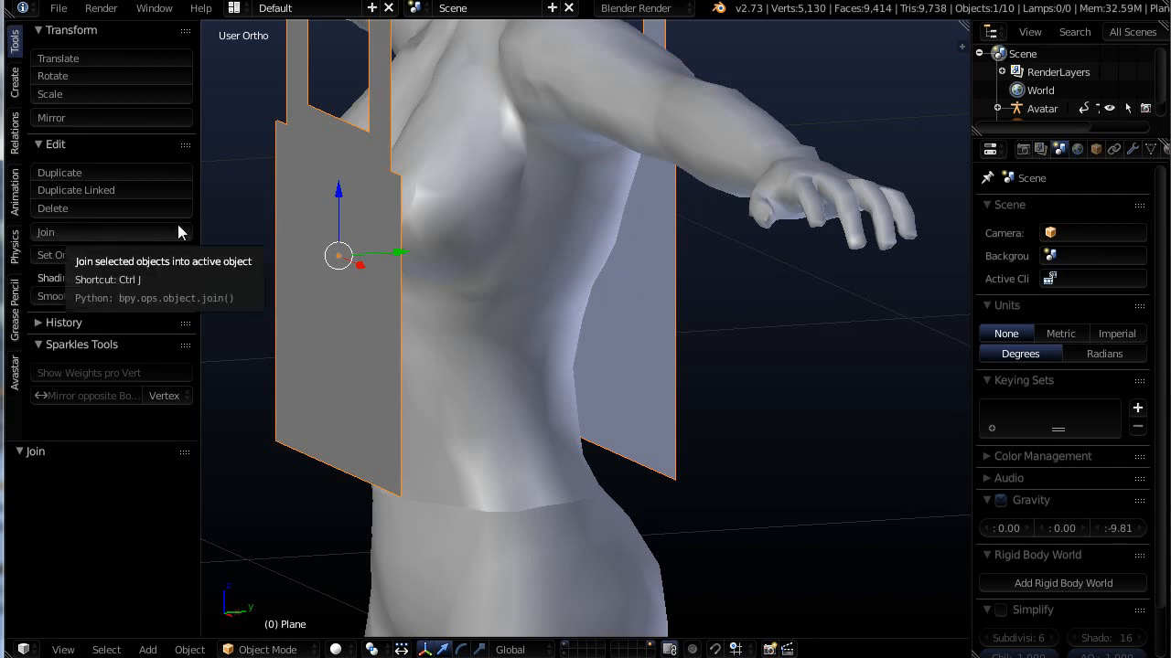
pyautogui.moveTo(329, 259)
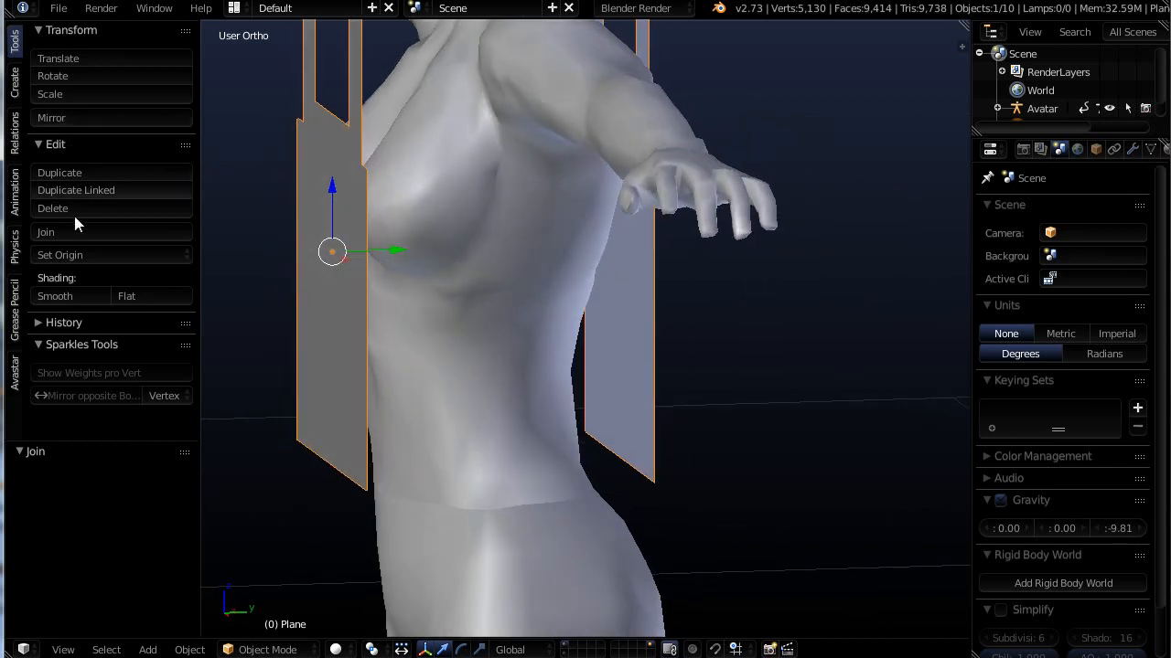
# Step: Set the joined panels' origin to the centre of the geometry
pyautogui.click(60, 255)
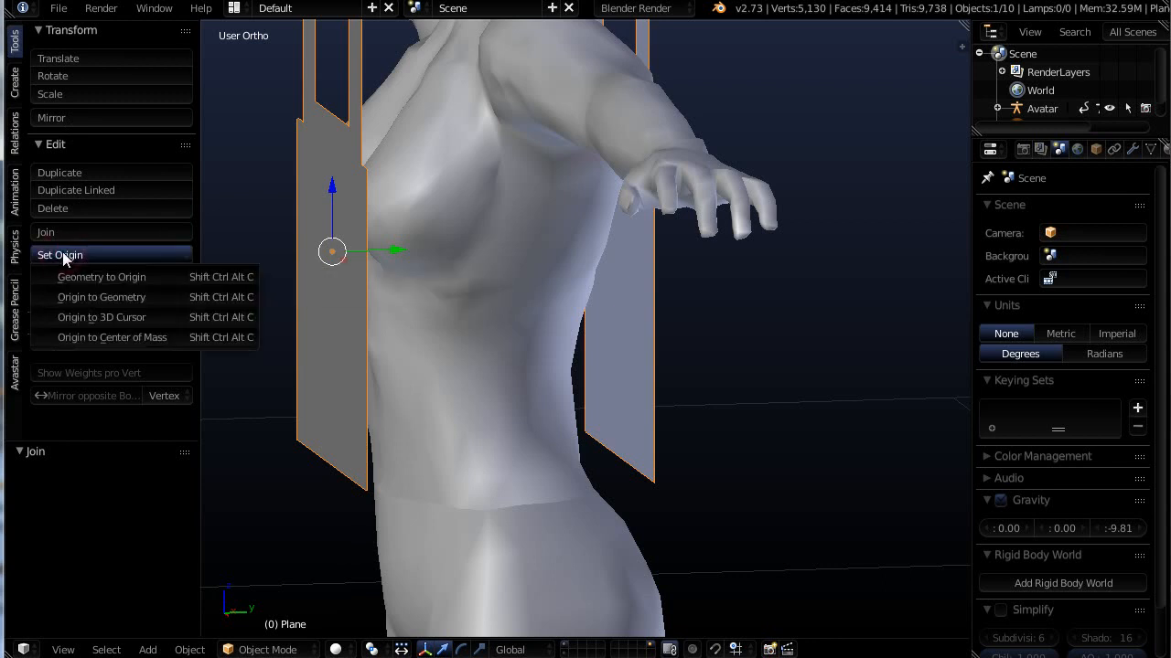
pyautogui.moveTo(101, 297)
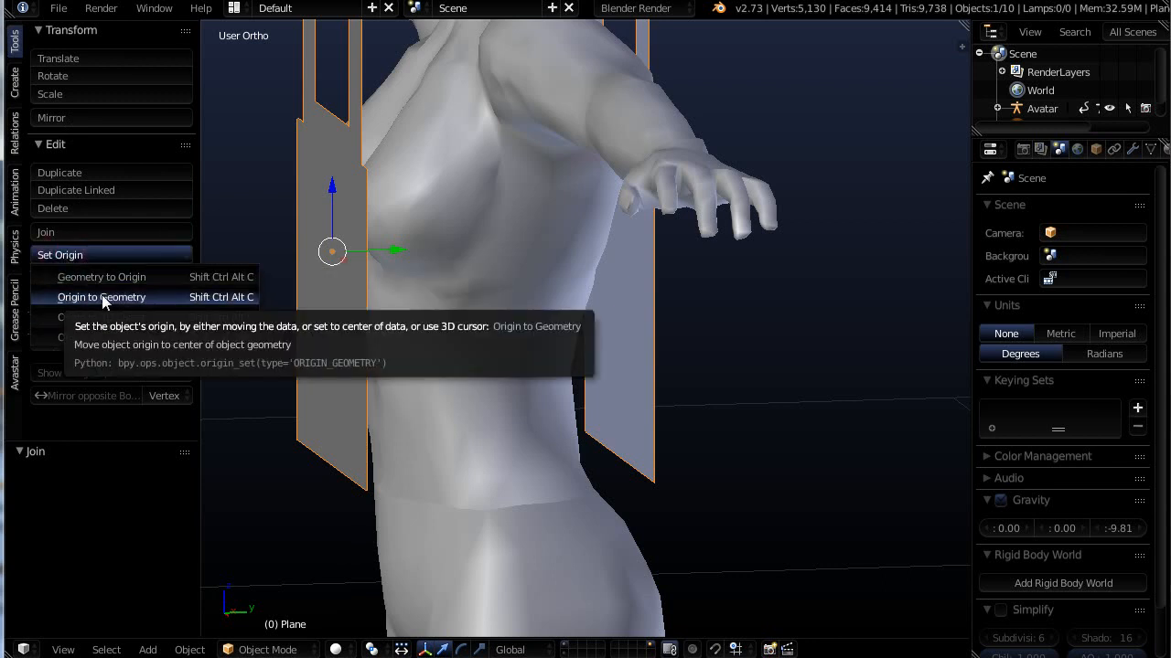
pyautogui.click(101, 296)
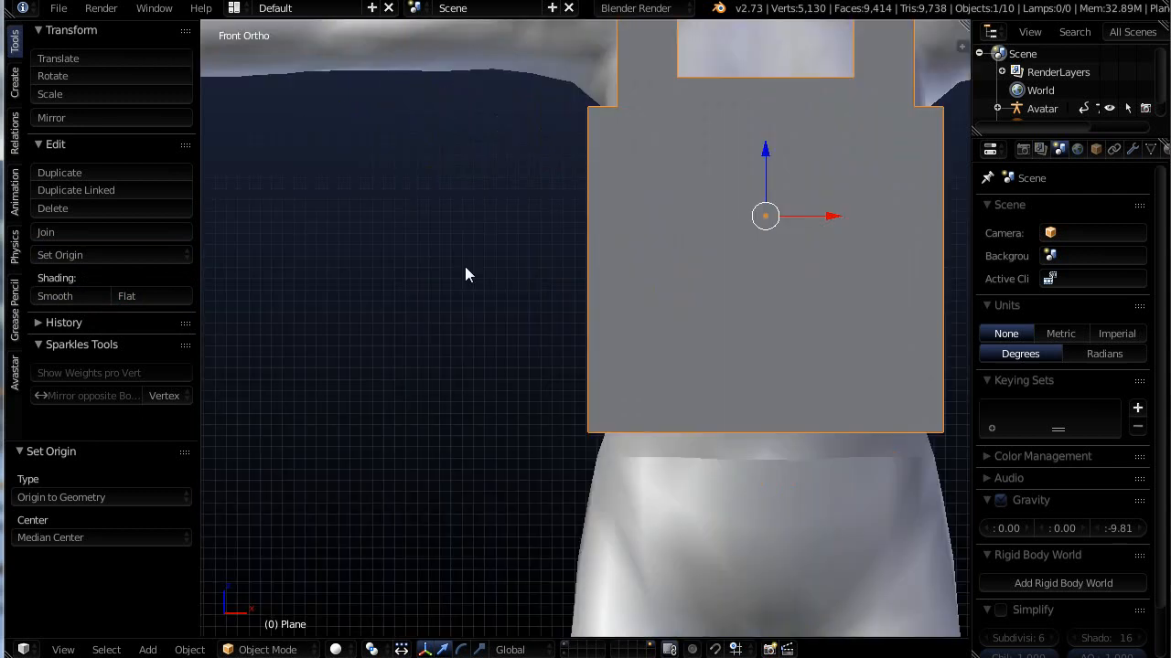
# Step: Clear the selection and bridge both panels' side edge loops with new faces
pyautogui.scroll(-3)
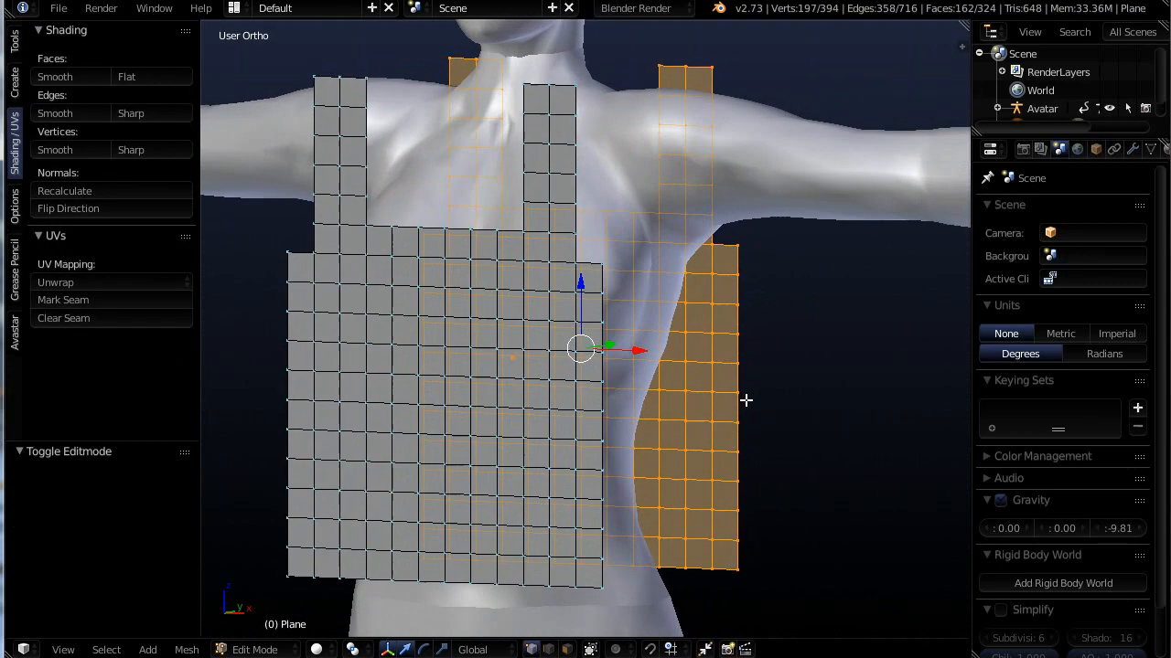
pyautogui.press('a')
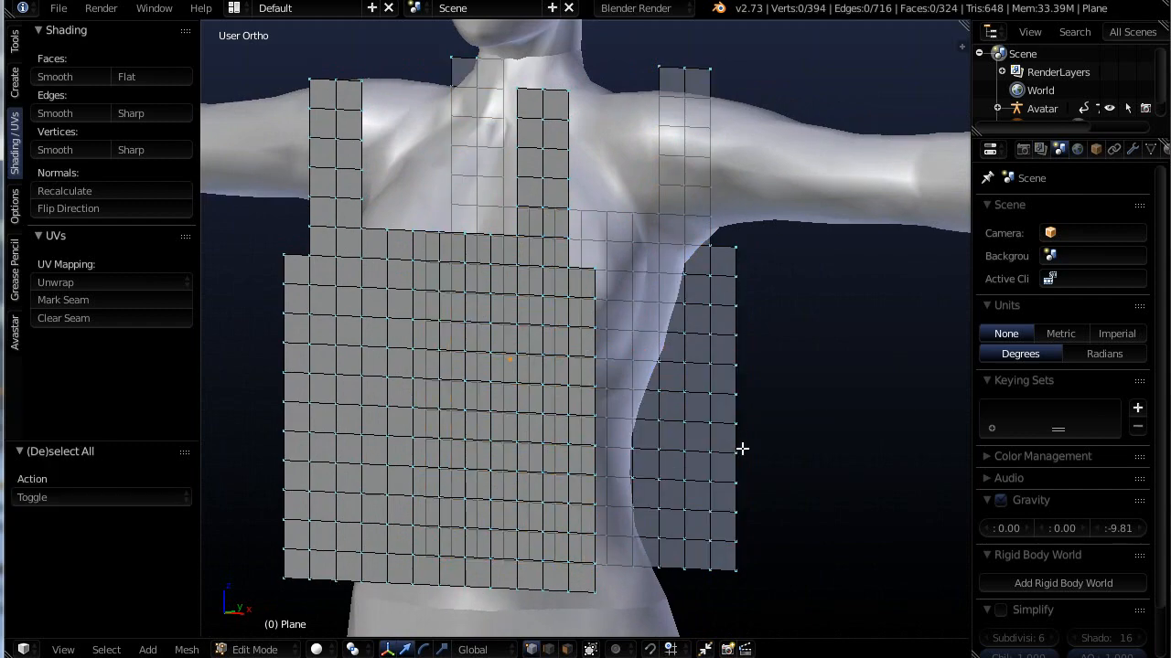
pyautogui.moveTo(541, 307)
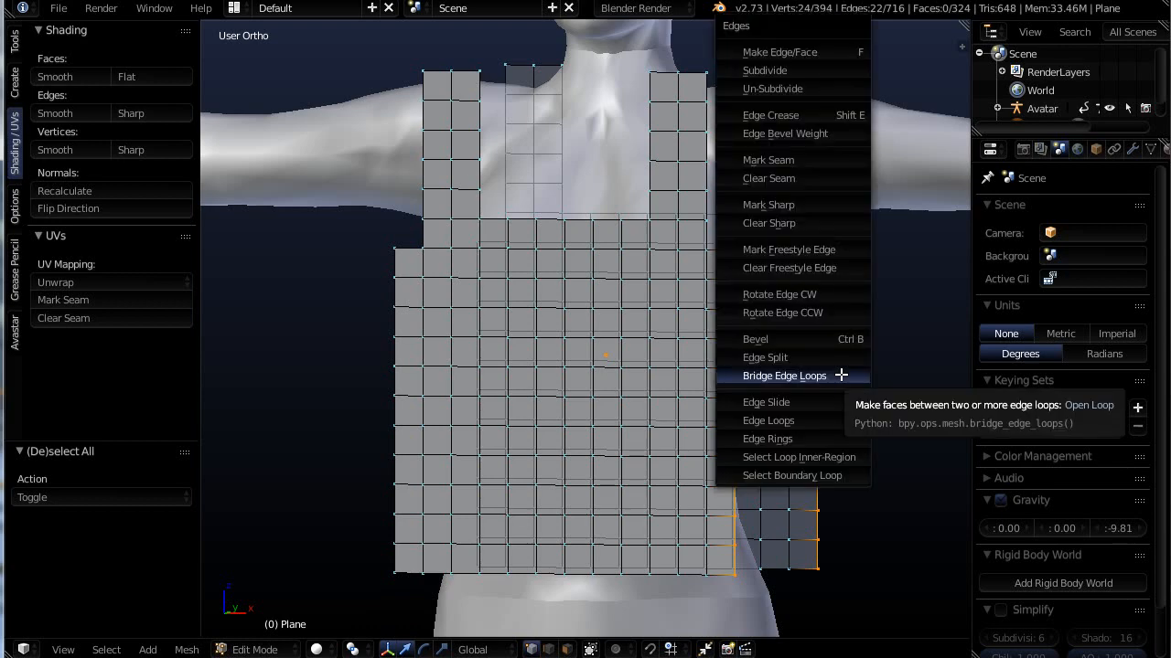
pyautogui.moveTo(779, 51)
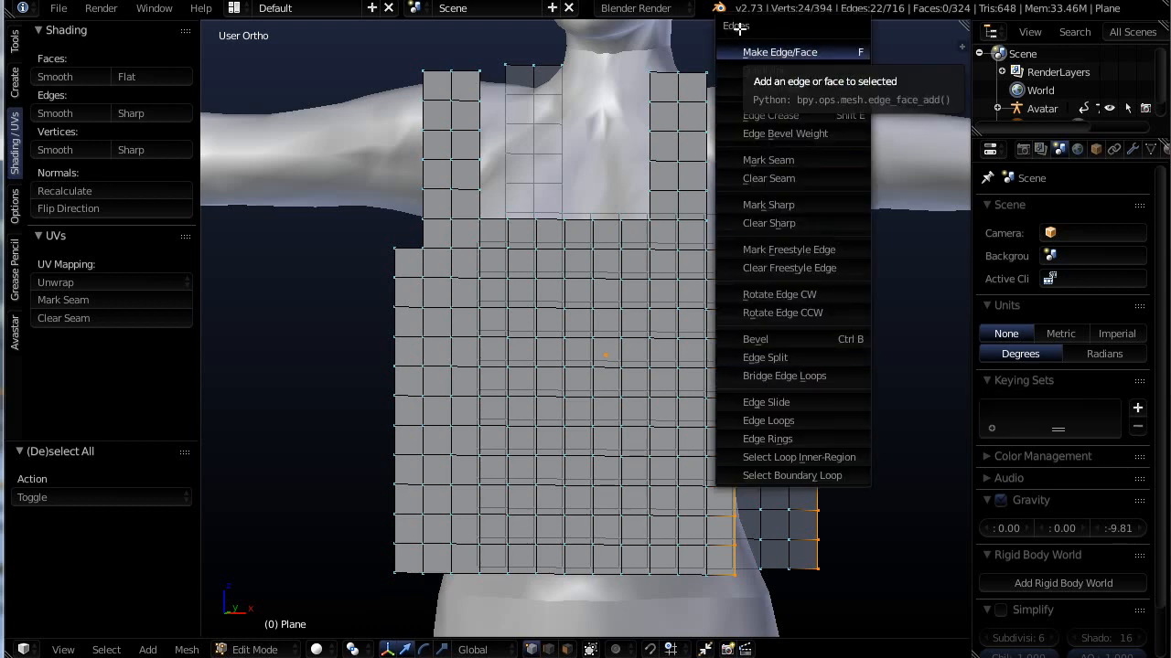
pyautogui.moveTo(773, 357)
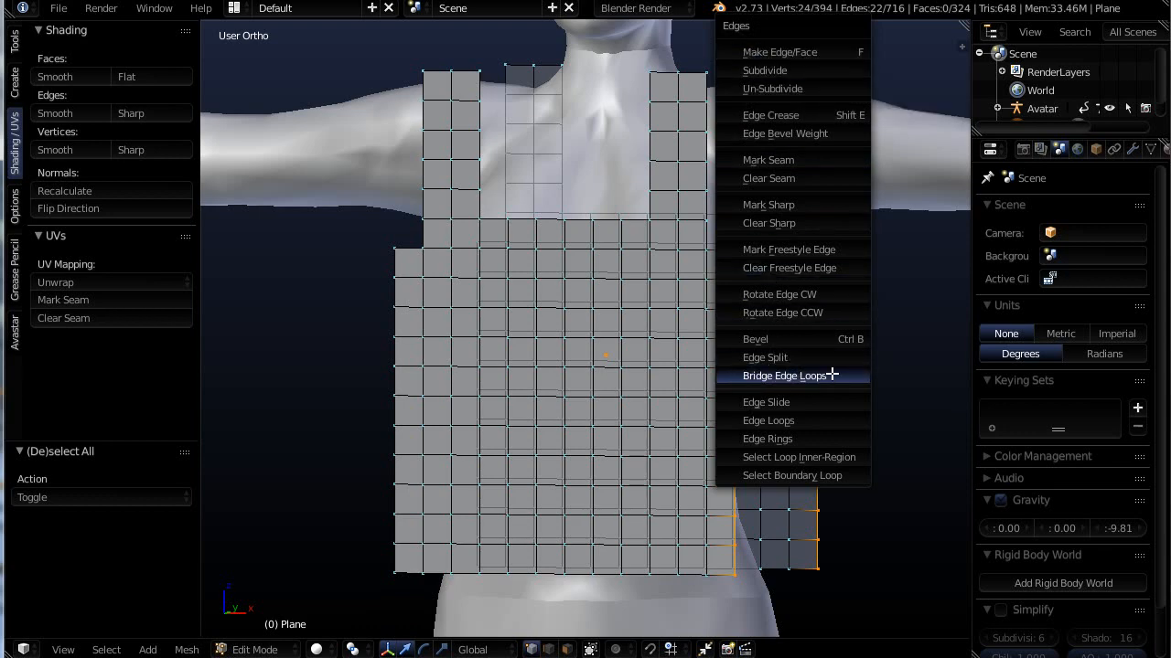
pyautogui.click(785, 376)
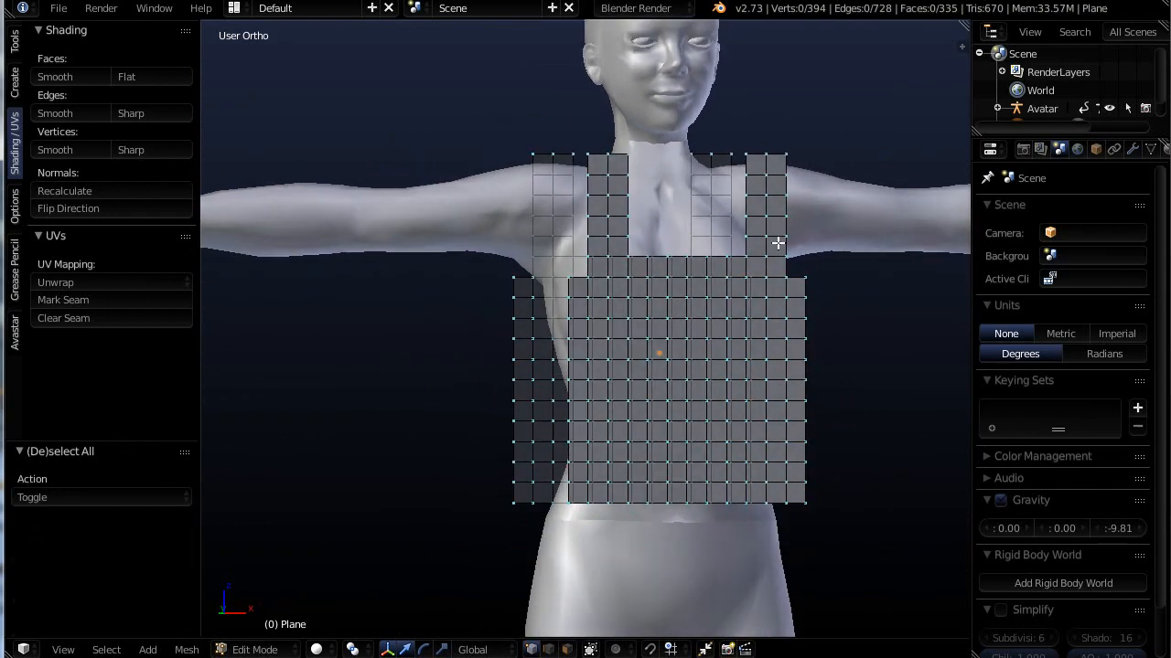
# Step: Bridge the shoulder strap edges and the second side's front and back edges with faces
pyautogui.scroll(3)
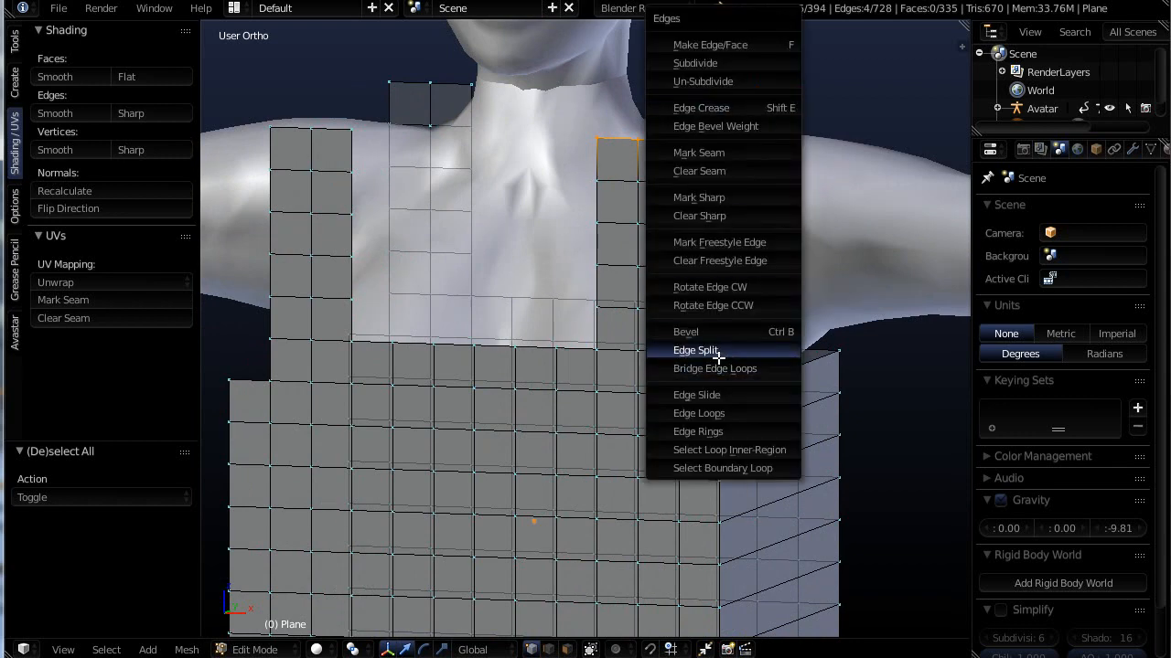
pyautogui.click(715, 369)
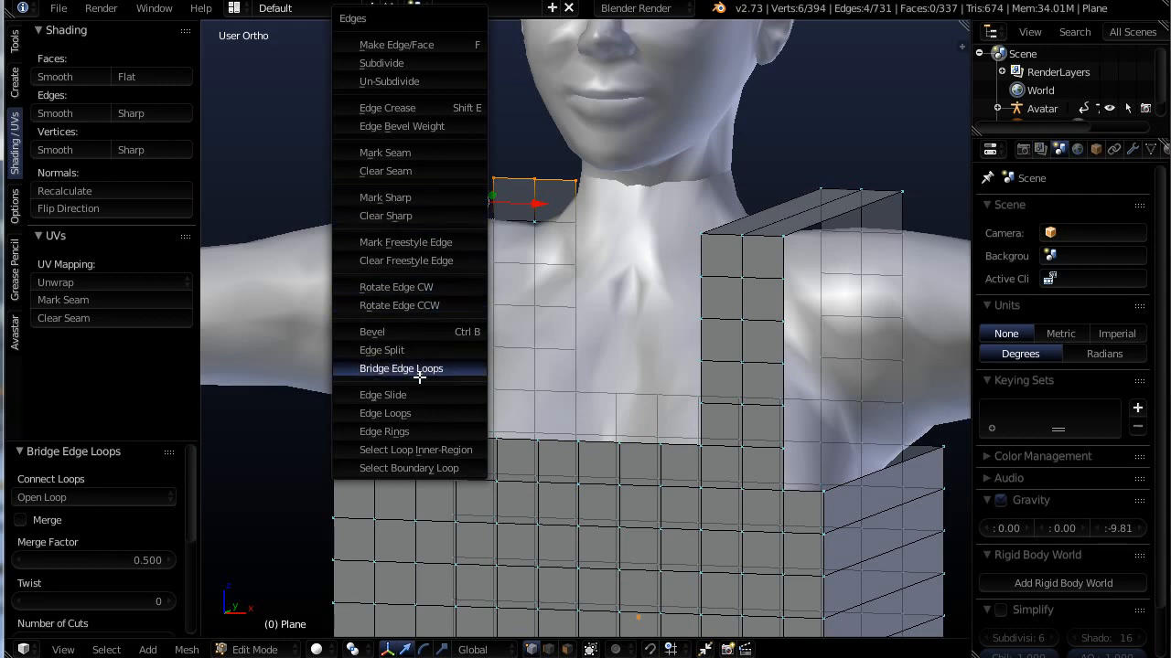
pyautogui.click(400, 368)
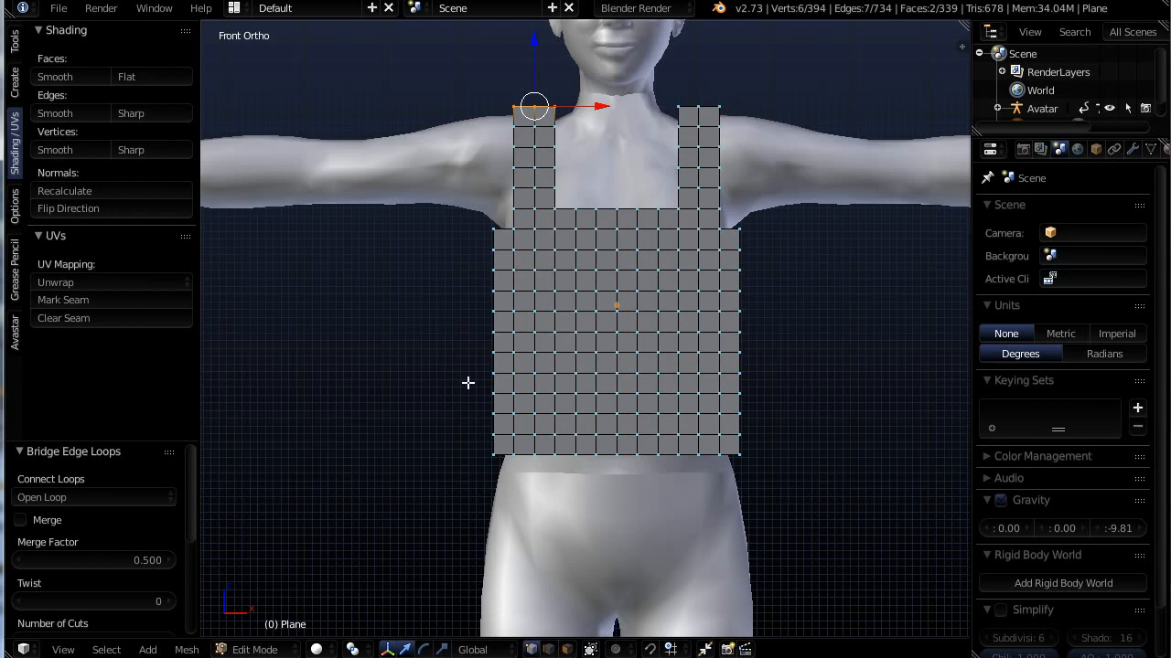
pyautogui.moveTo(439, 200); pyautogui.dragTo(492, 489)
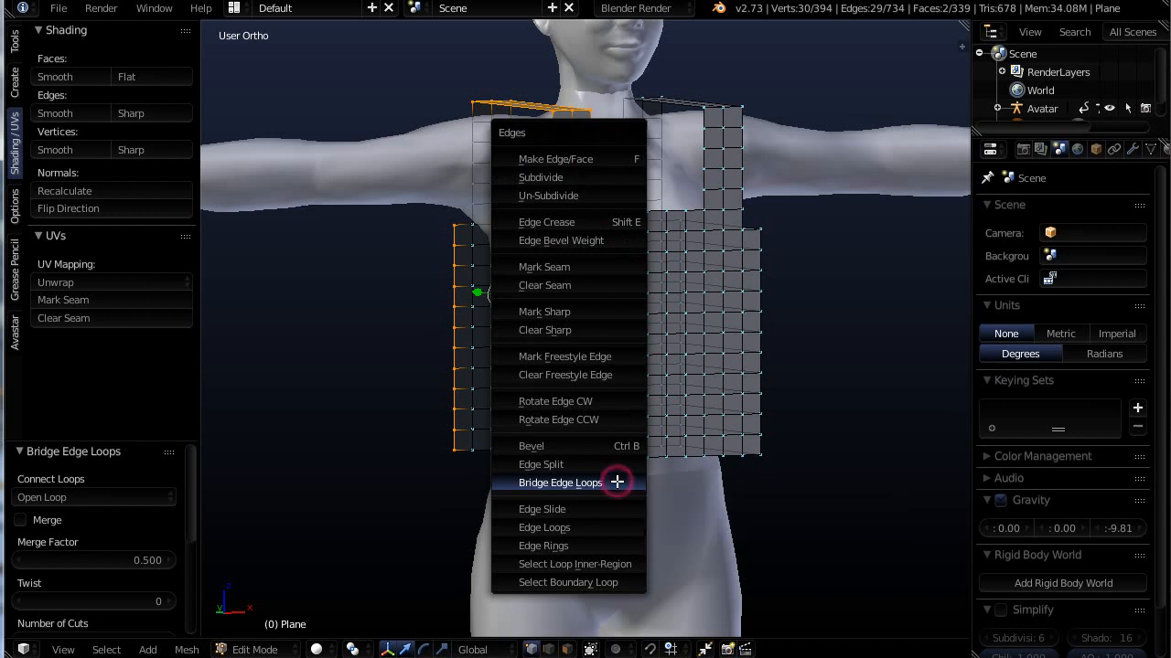
pyautogui.click(560, 482)
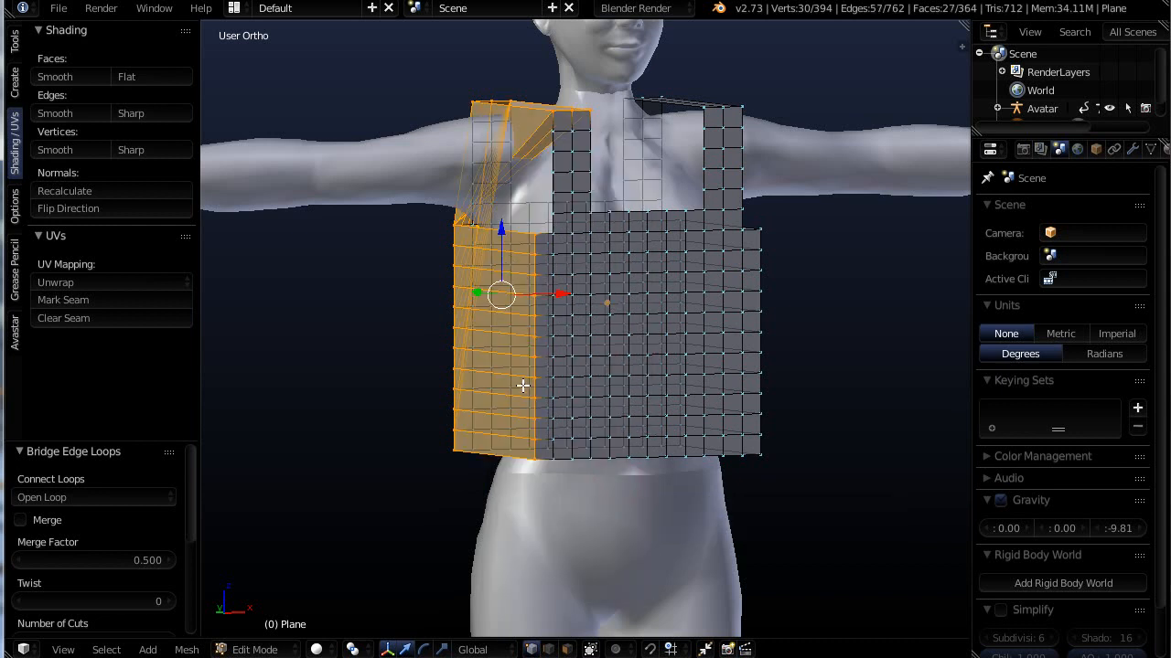
pyautogui.moveTo(484, 113)
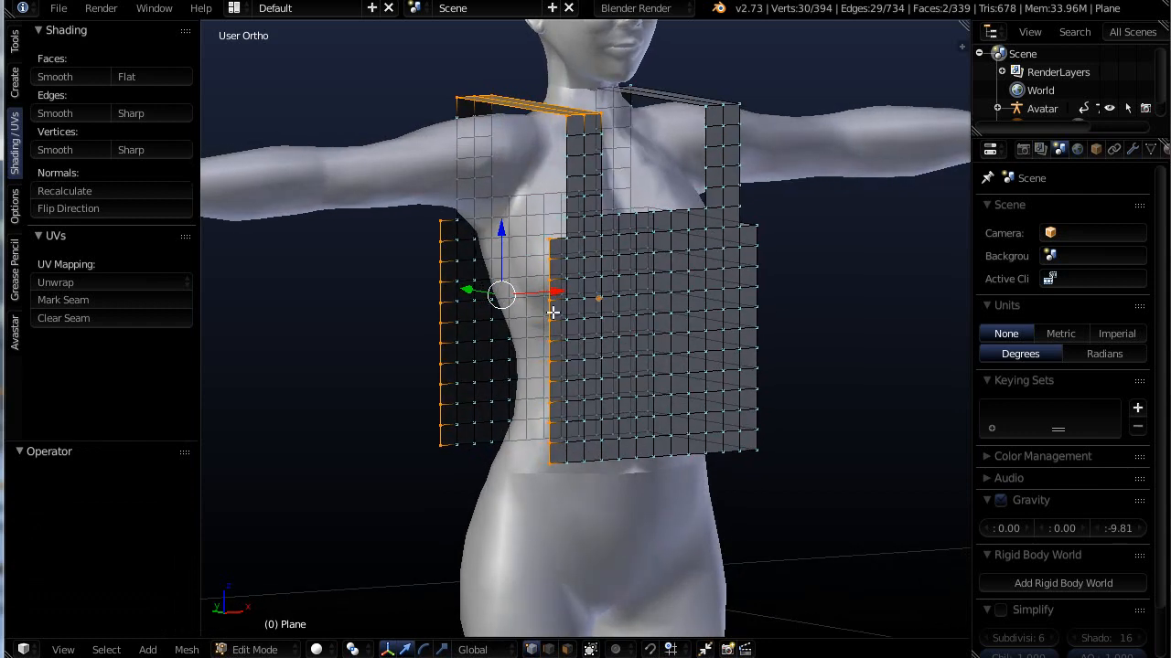
pyautogui.moveTo(567, 283)
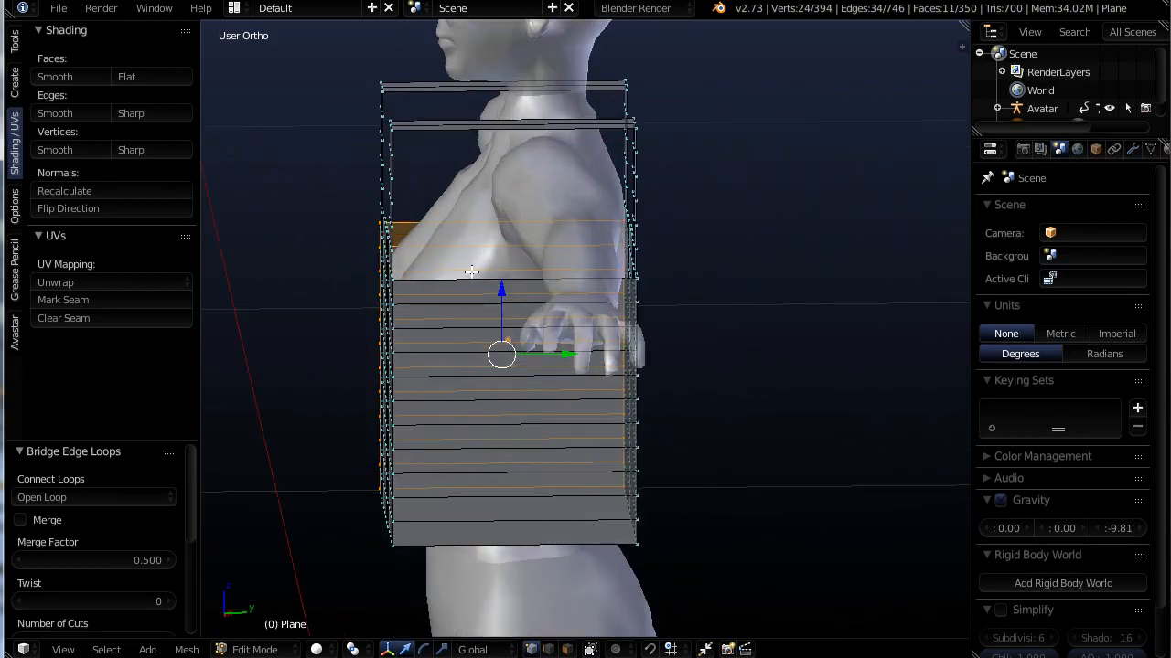
# Step: Add nine vertical loop cuts across the bridged side strip
pyautogui.moveTo(501, 355); pyautogui.dragTo(531, 468)
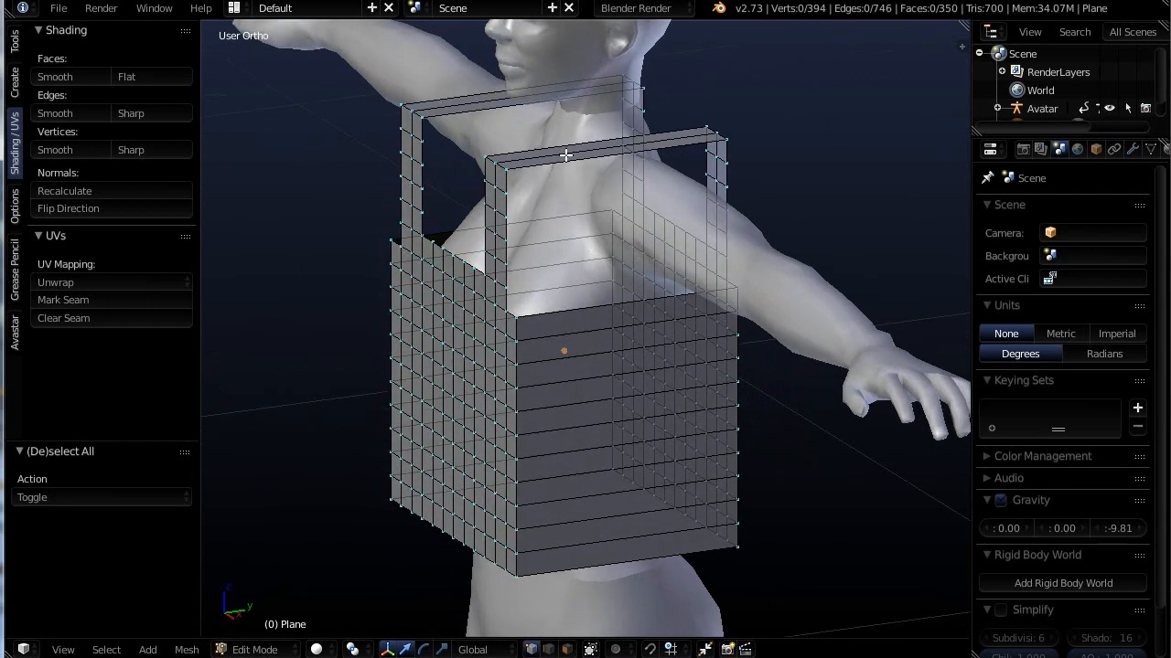
pyautogui.moveTo(573, 338)
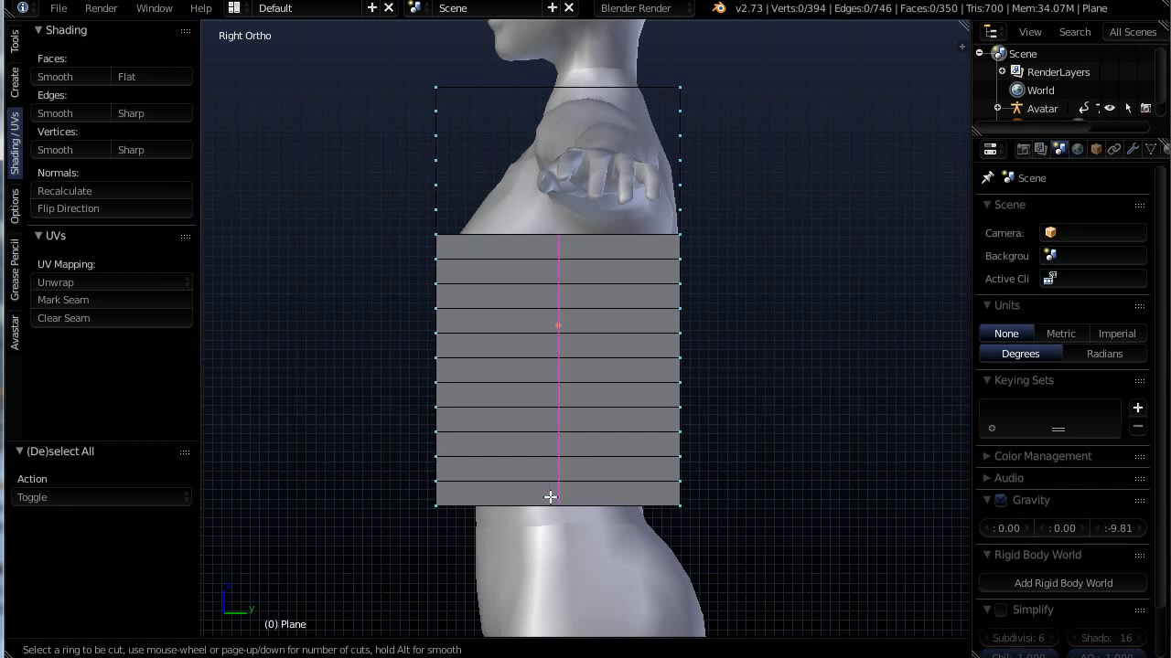
pyautogui.moveTo(552, 504)
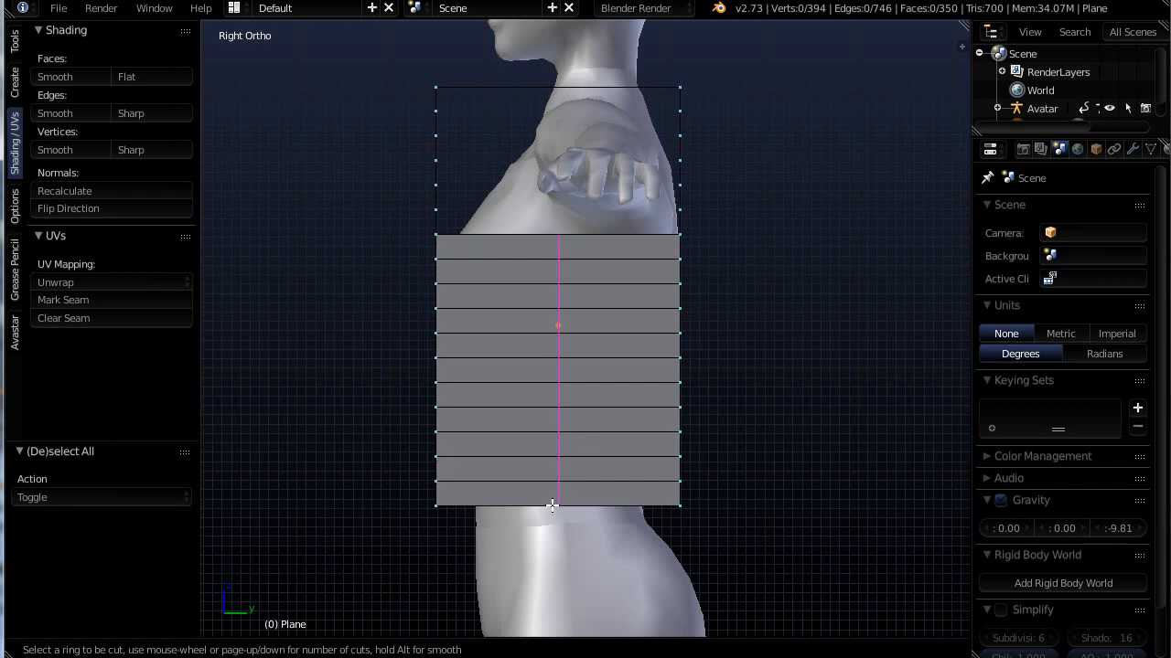
pyautogui.moveTo(558, 507)
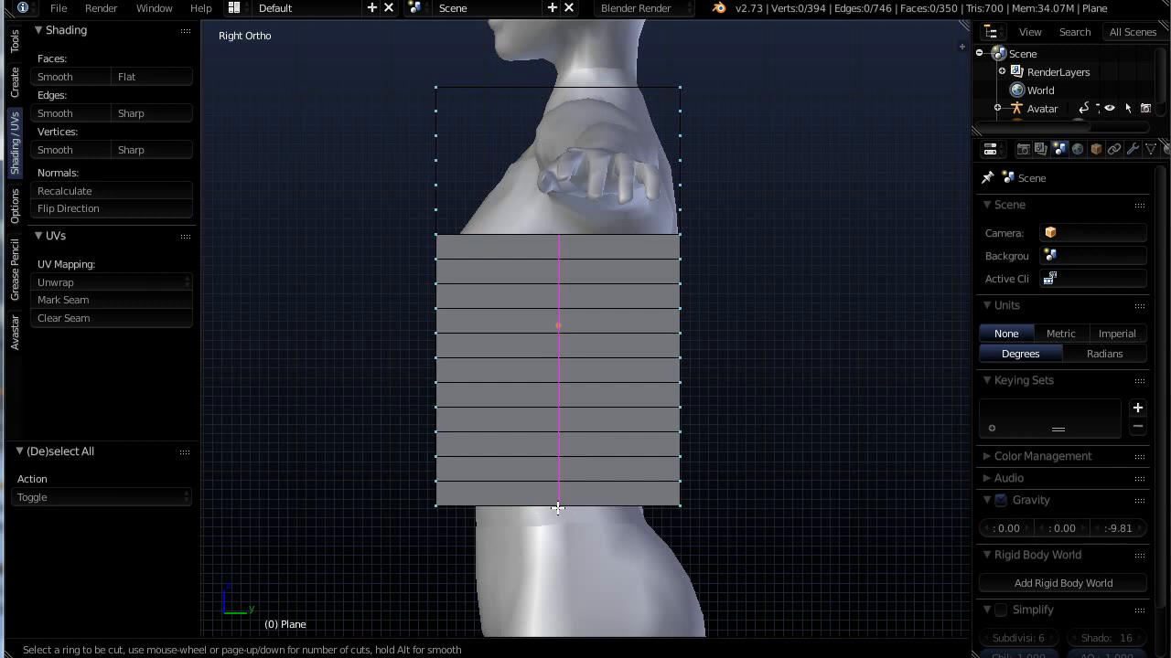
pyautogui.moveTo(561, 254)
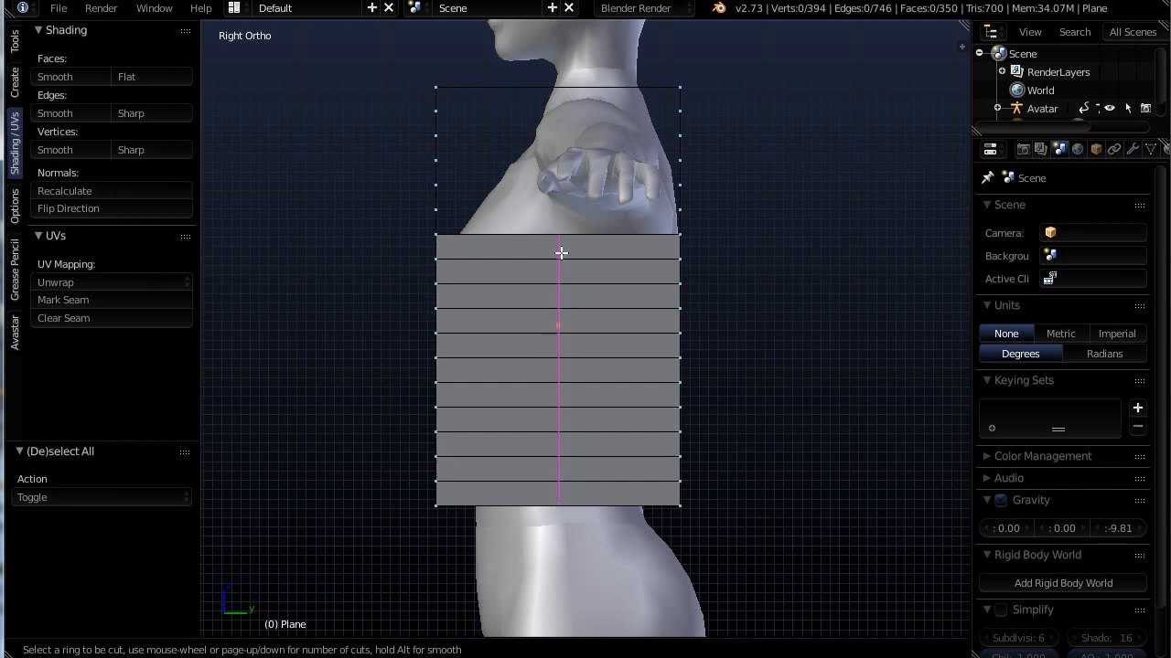
pyautogui.moveTo(626, 429)
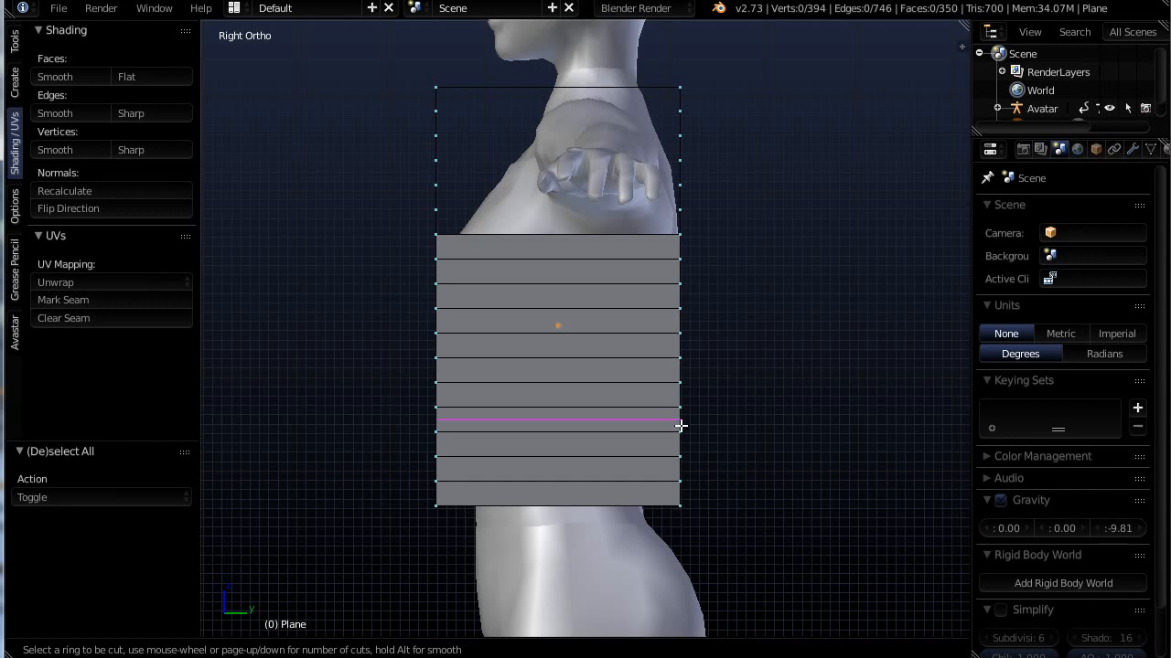
pyautogui.moveTo(679, 421)
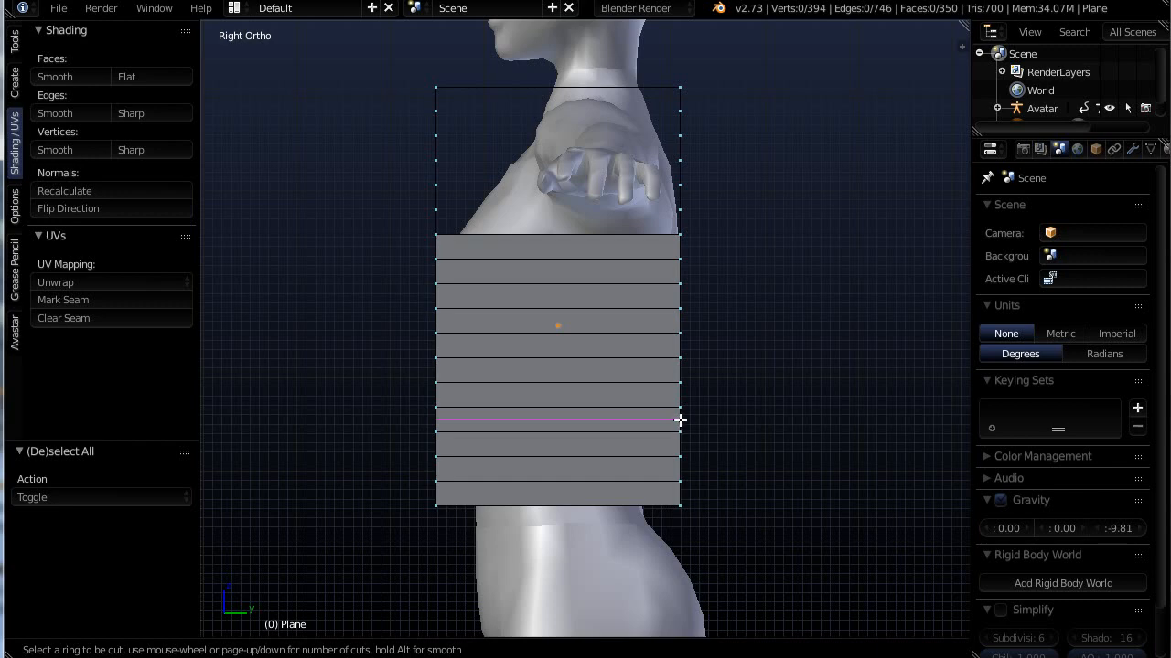
pyautogui.moveTo(560, 504)
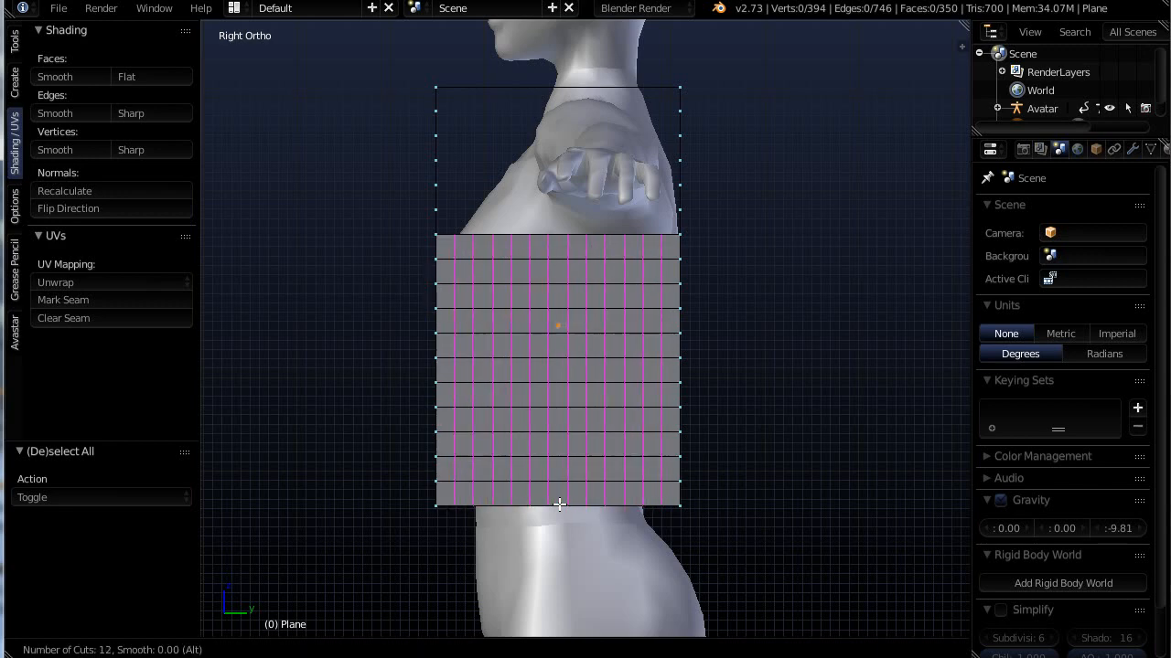
pyautogui.scroll(-3)
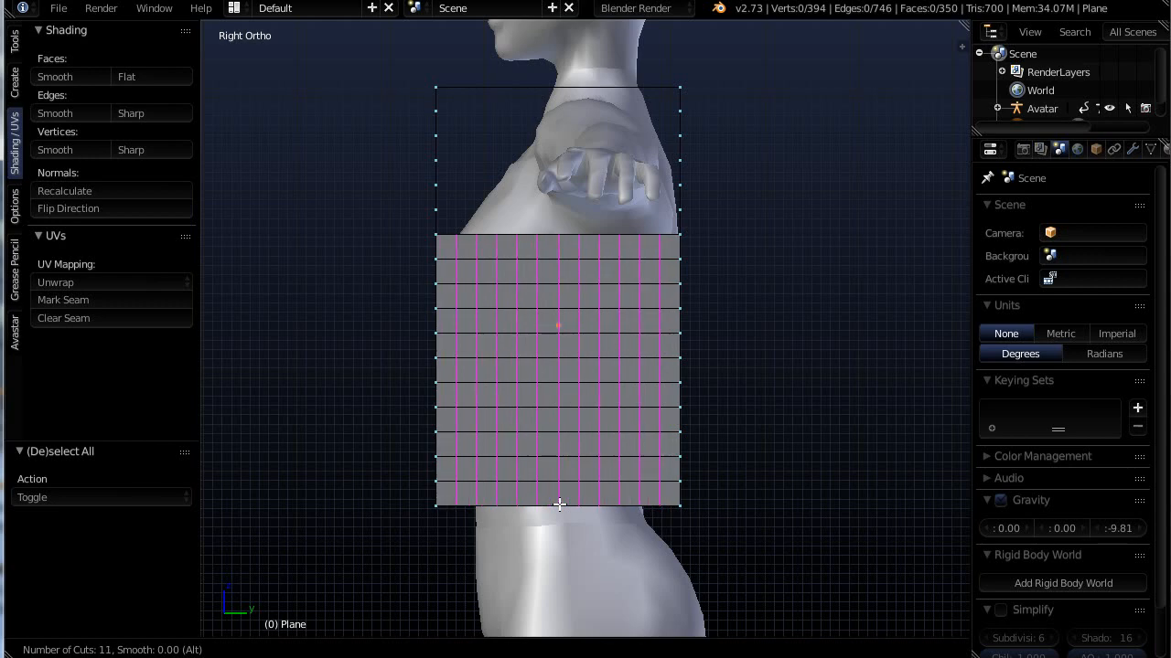
pyautogui.scroll(-3)
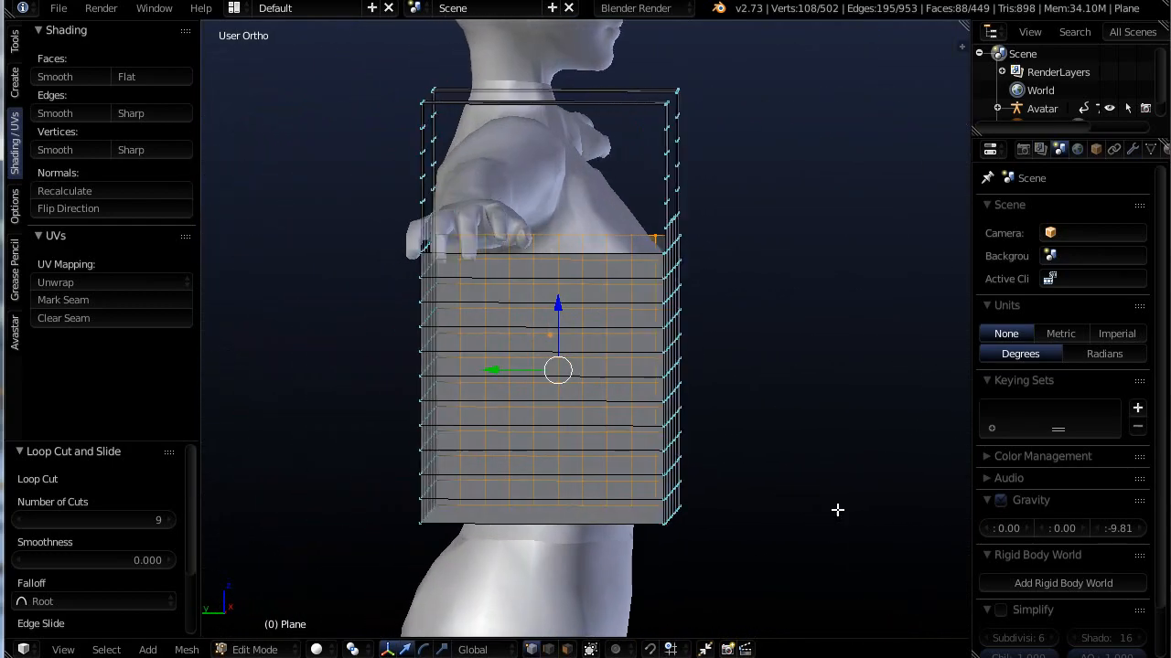
# Step: Switch to an orthographic view facing the tank top's other side strip
pyautogui.press('KP_3')
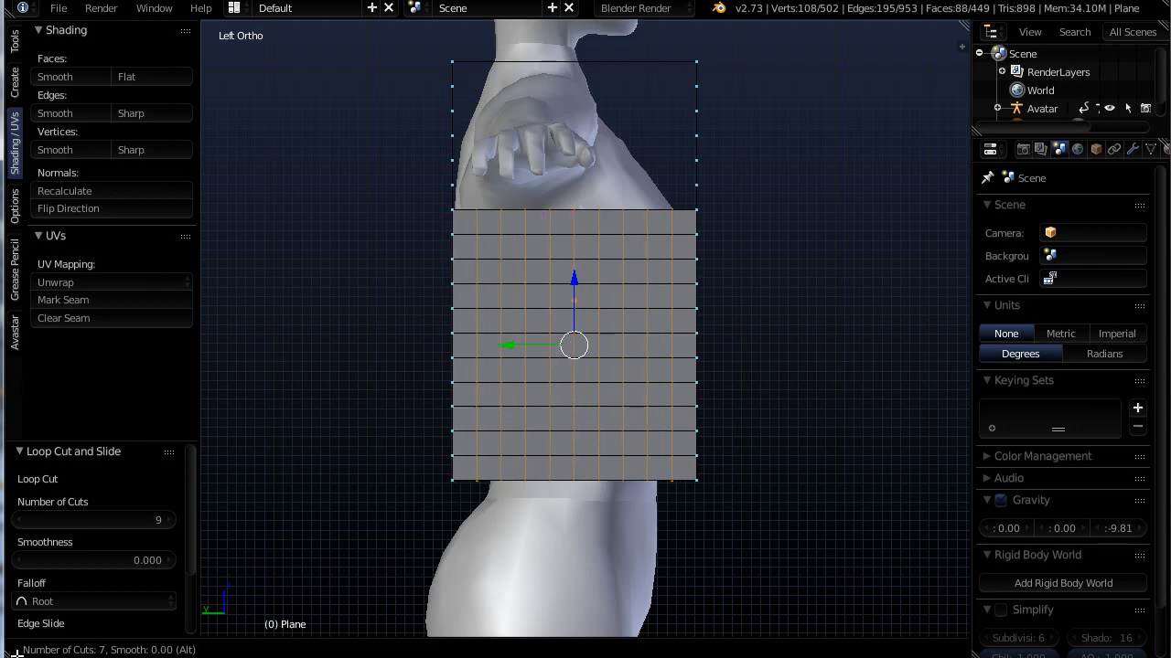
pyautogui.moveTo(204, 649)
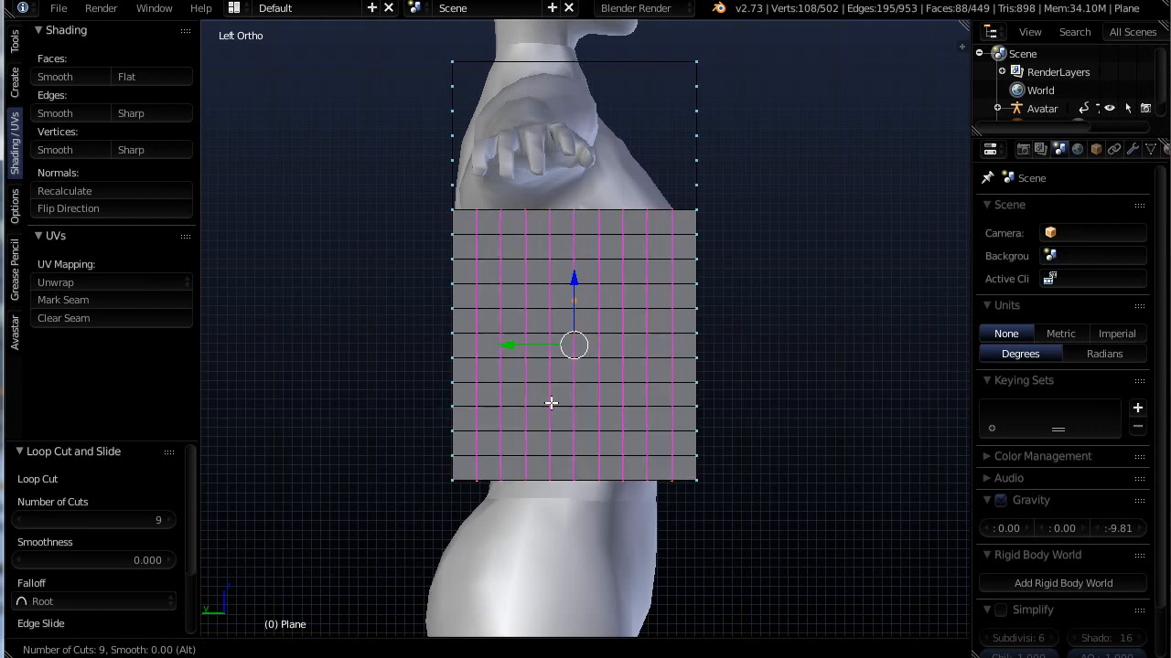
pyautogui.moveTo(560, 393)
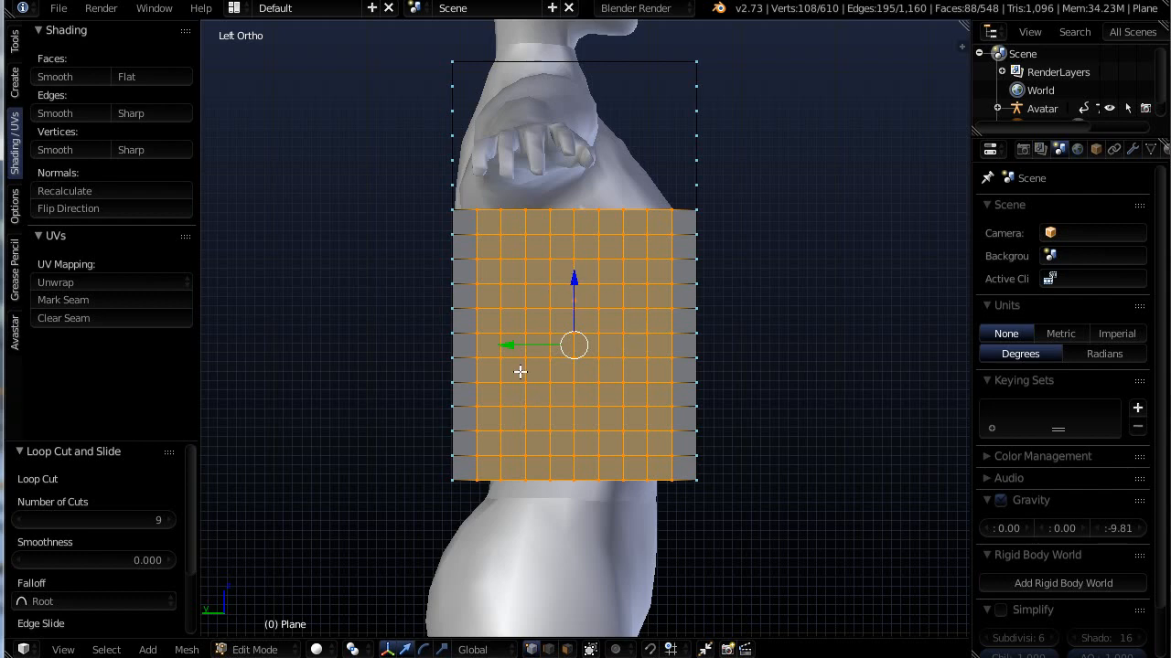
pyautogui.moveTo(601, 324)
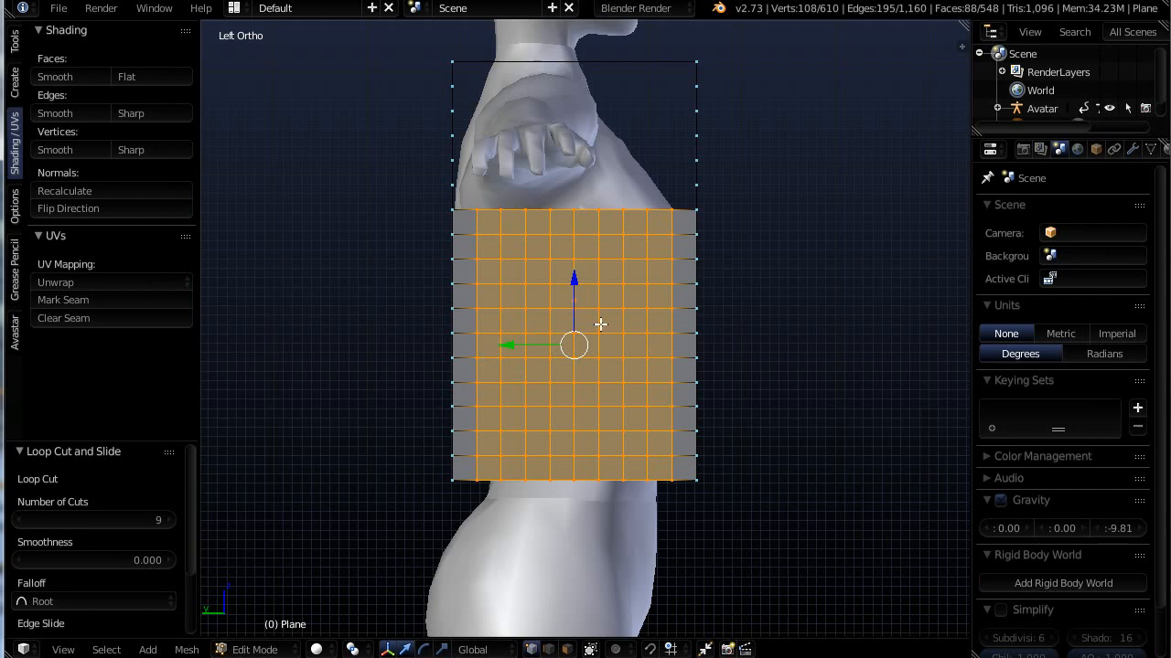
pyautogui.moveTo(81, 546)
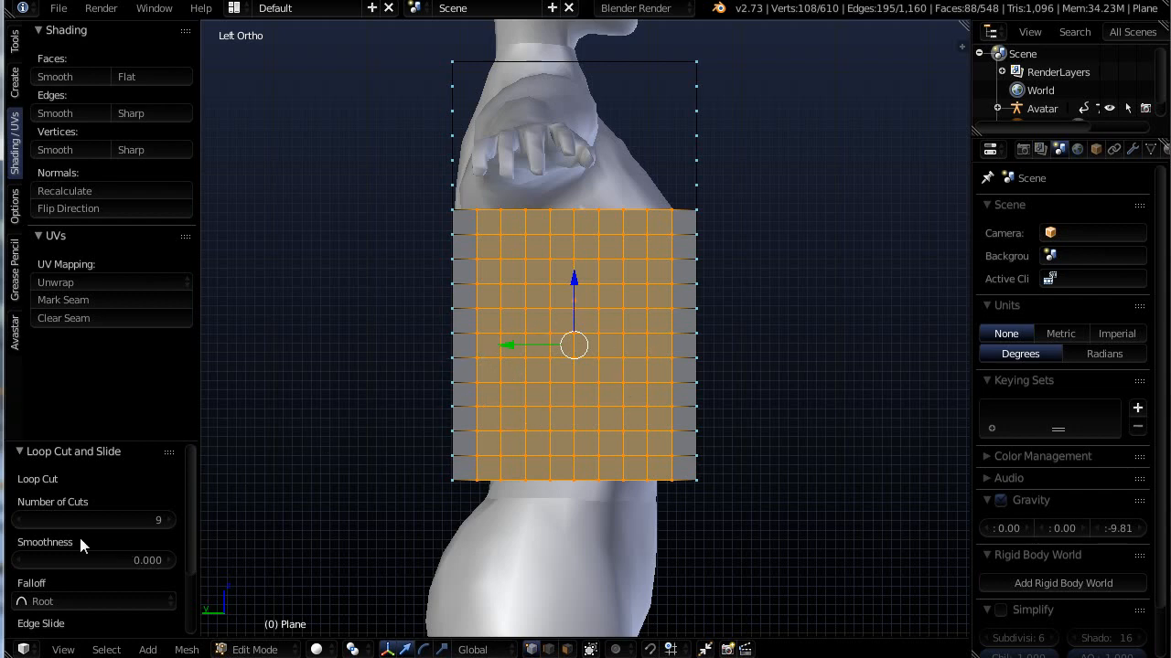
pyautogui.moveTo(62, 528)
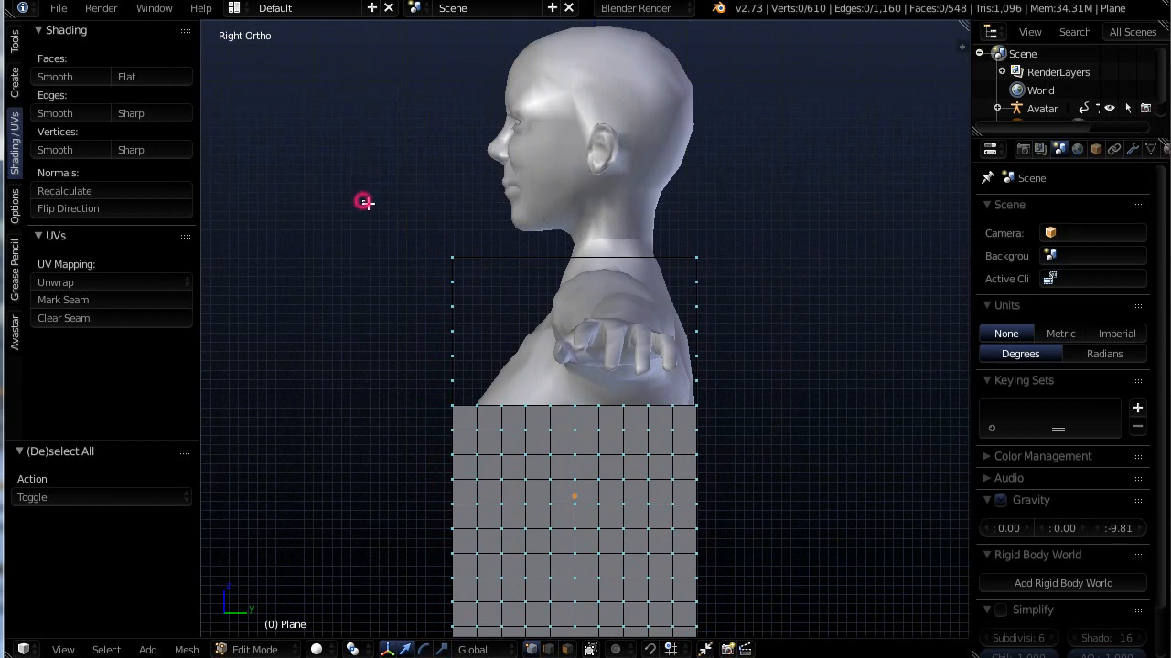
# Step: Scale the shoulder strap tops to 0.28 along Y, checking in side orthographic view
pyautogui.moveTo(364, 201); pyautogui.dragTo(782, 268)
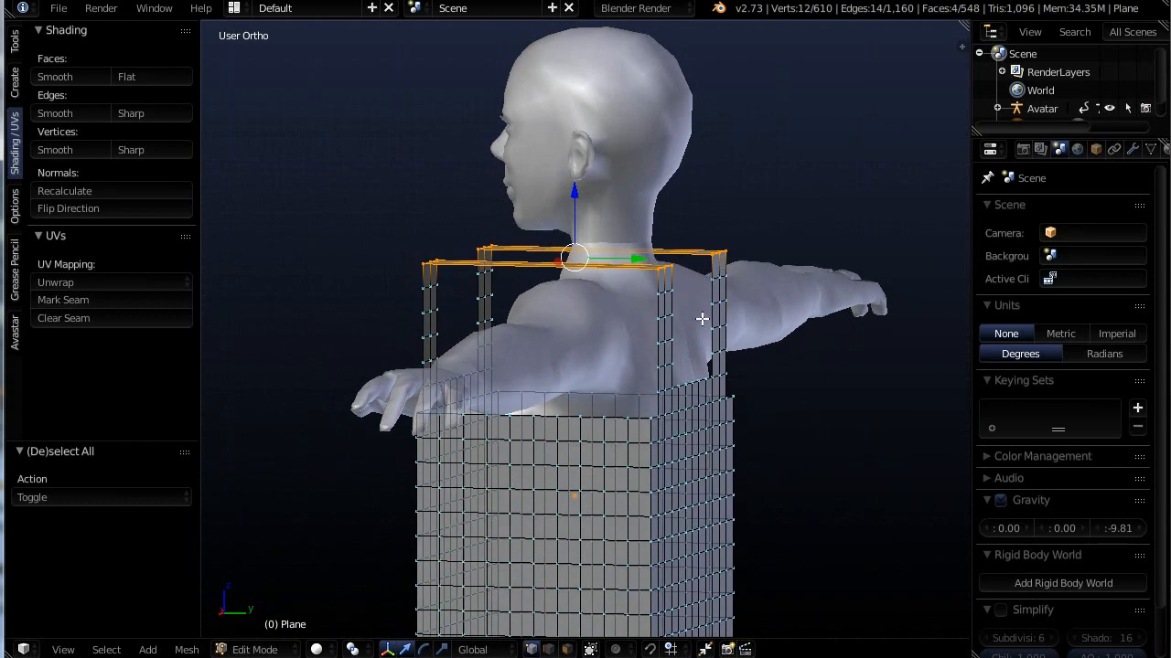
pyautogui.press('KP_3')
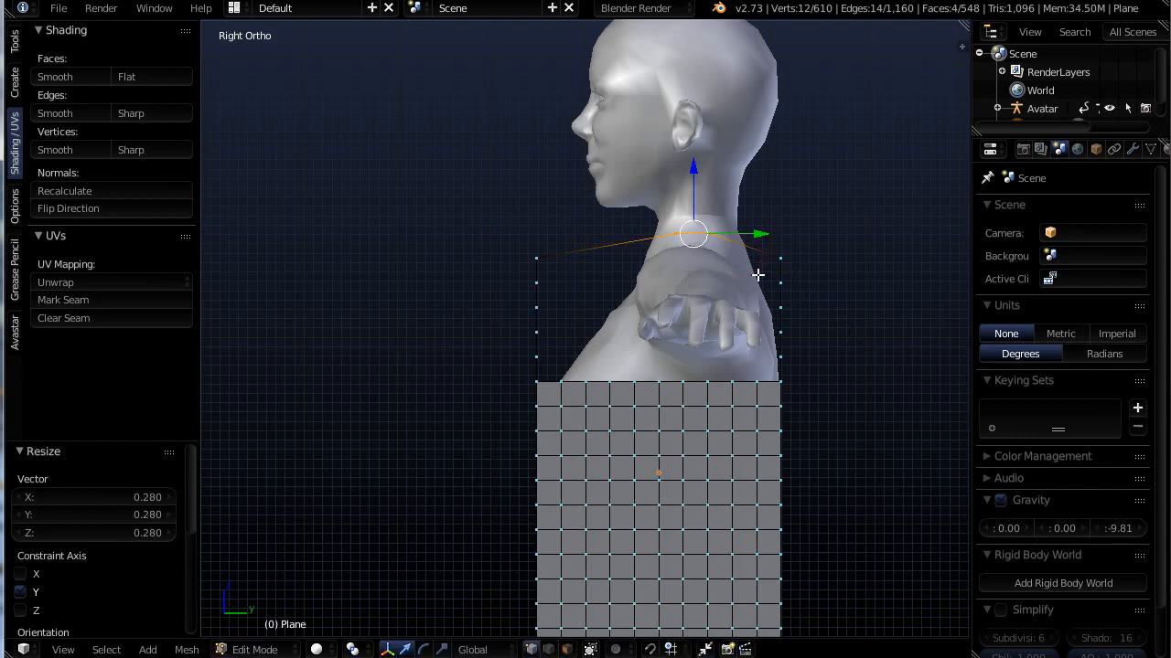
pyautogui.moveTo(814, 313)
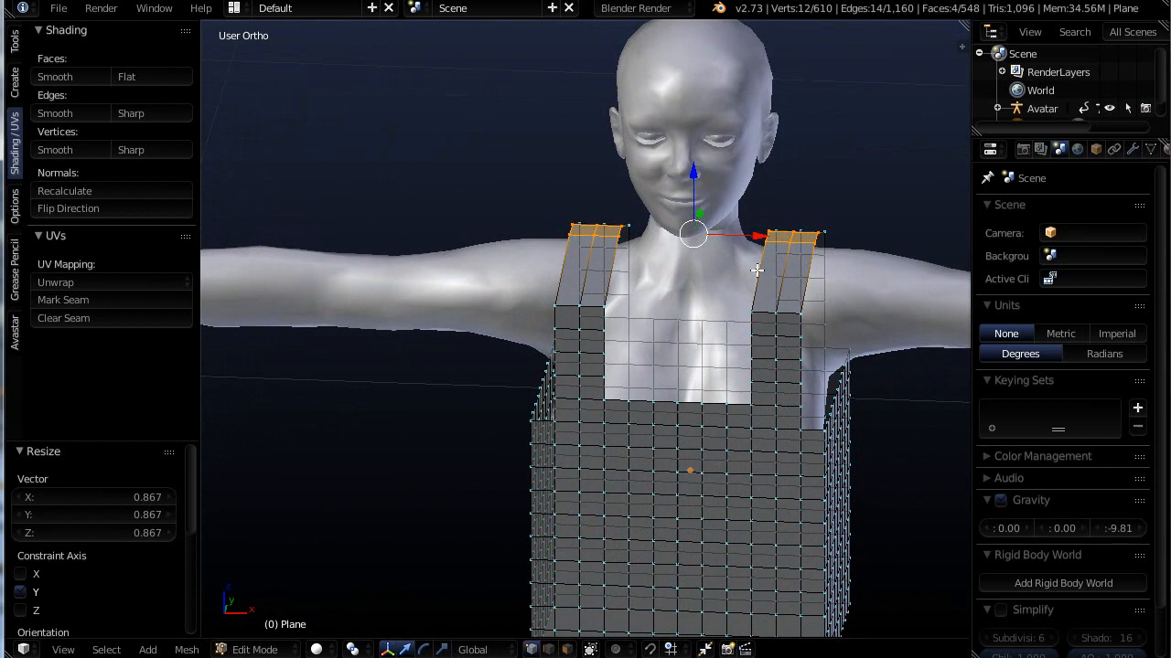
pyautogui.moveTo(738, 271)
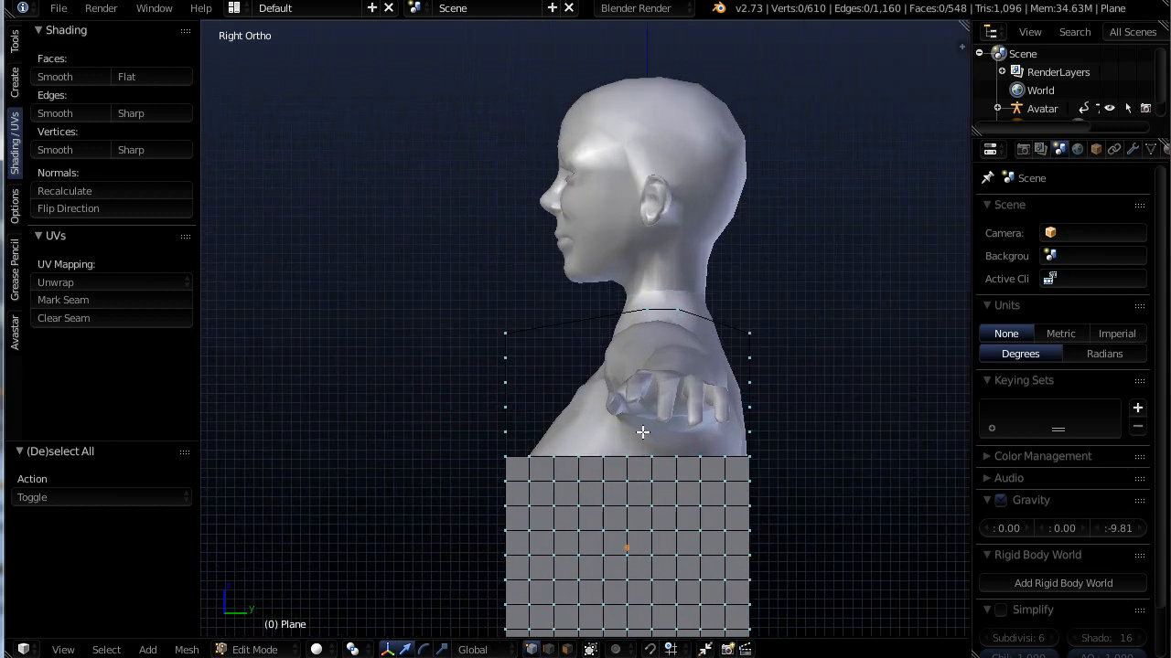
pyautogui.moveTo(635, 475)
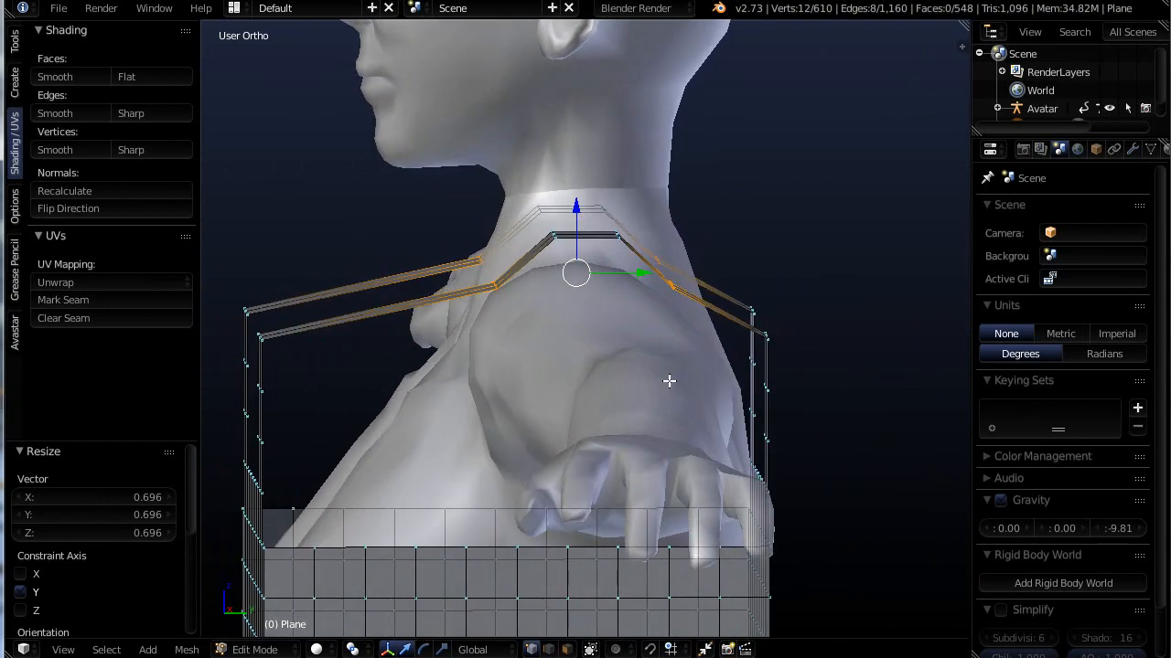
# Step: In side ortho view, box-select the strap's front edge loop near the shoulder
pyautogui.press('KP_3')
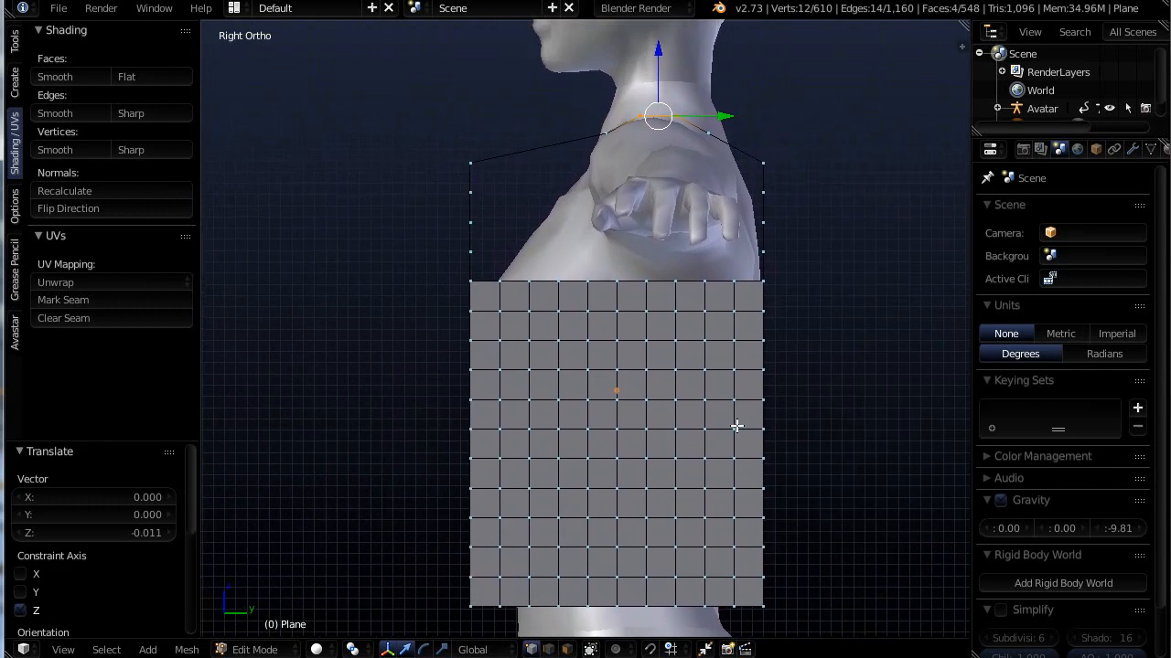
pyautogui.moveTo(736, 174)
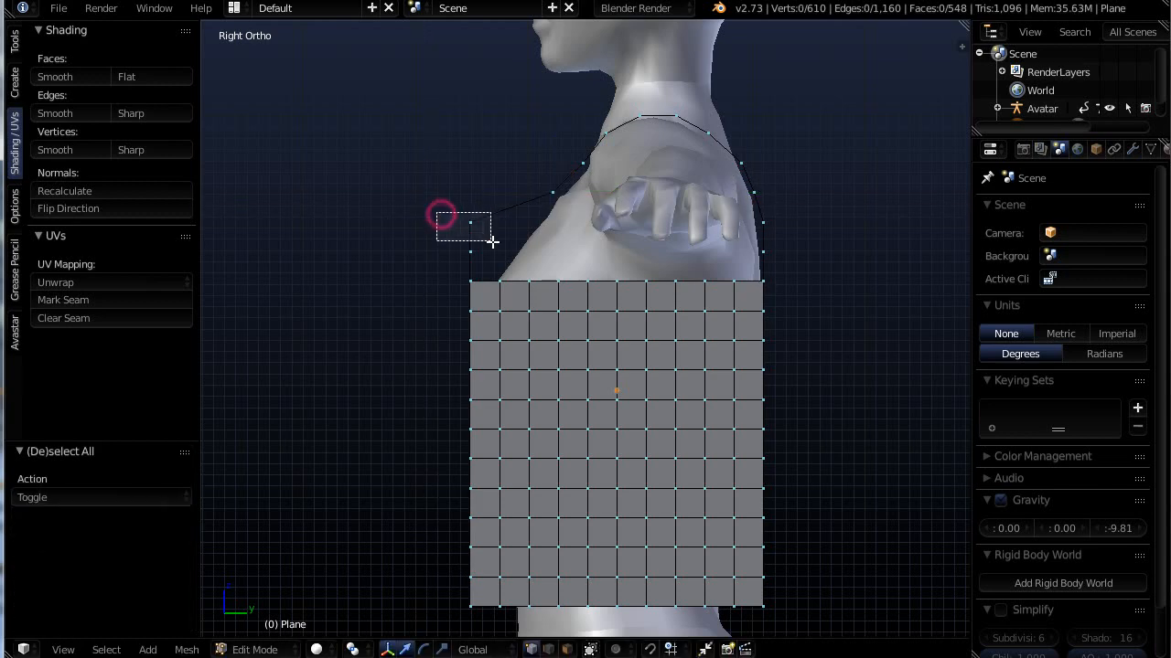
pyautogui.moveTo(475, 226); pyautogui.dragTo(585, 225)
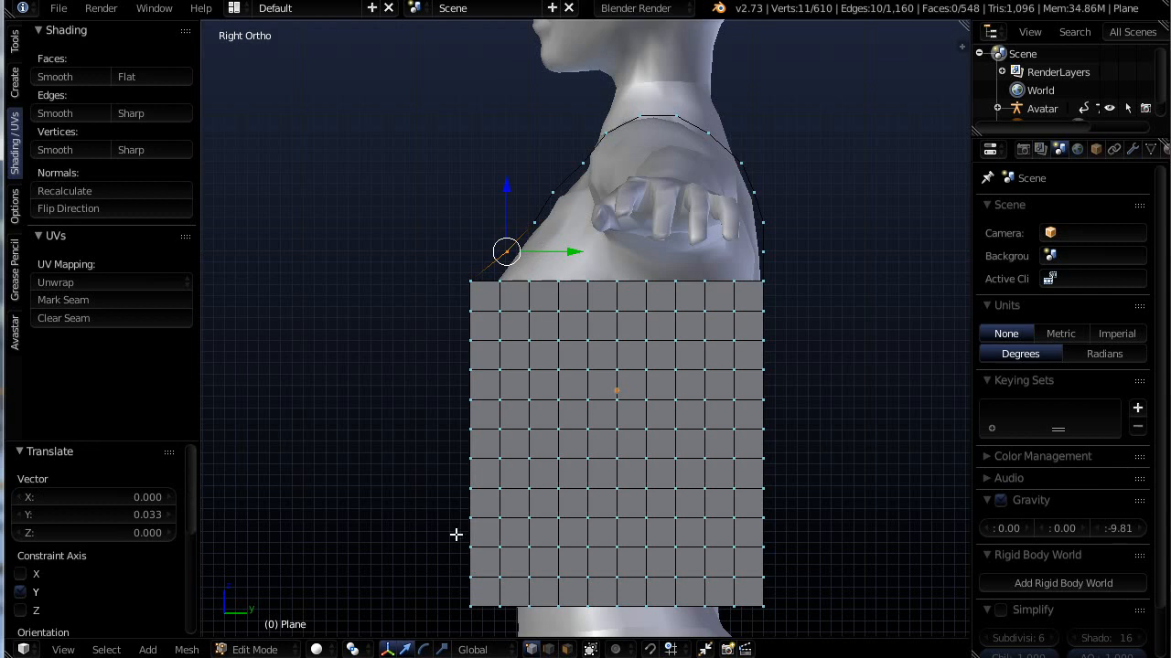
pyautogui.moveTo(502, 318)
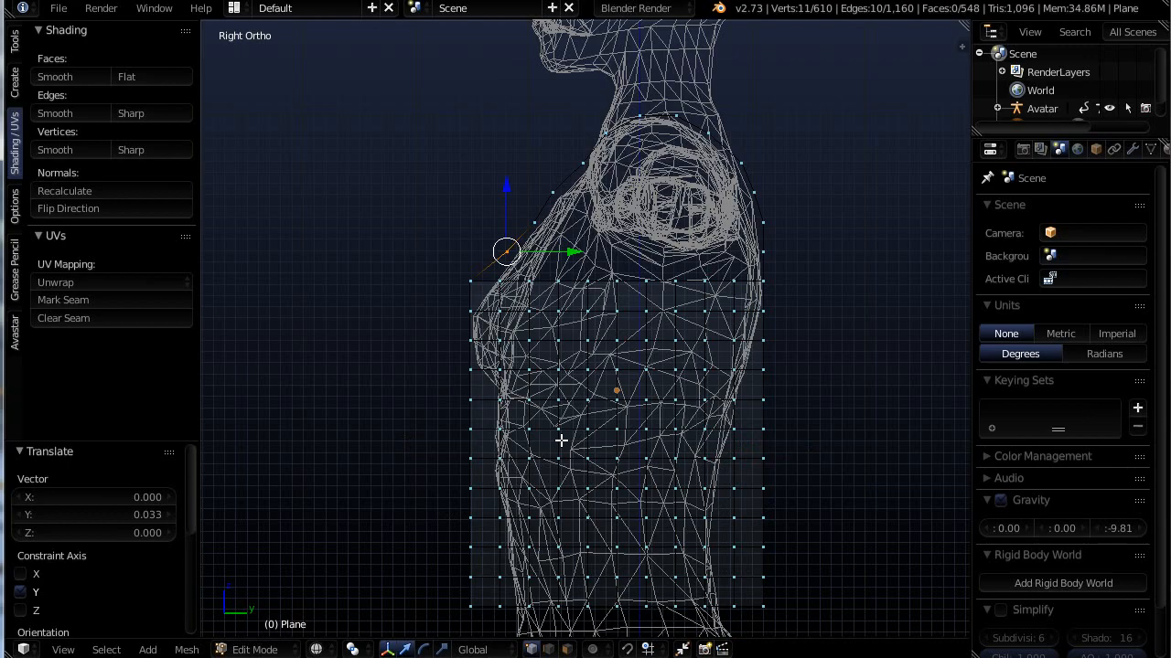
pyautogui.moveTo(874, 342)
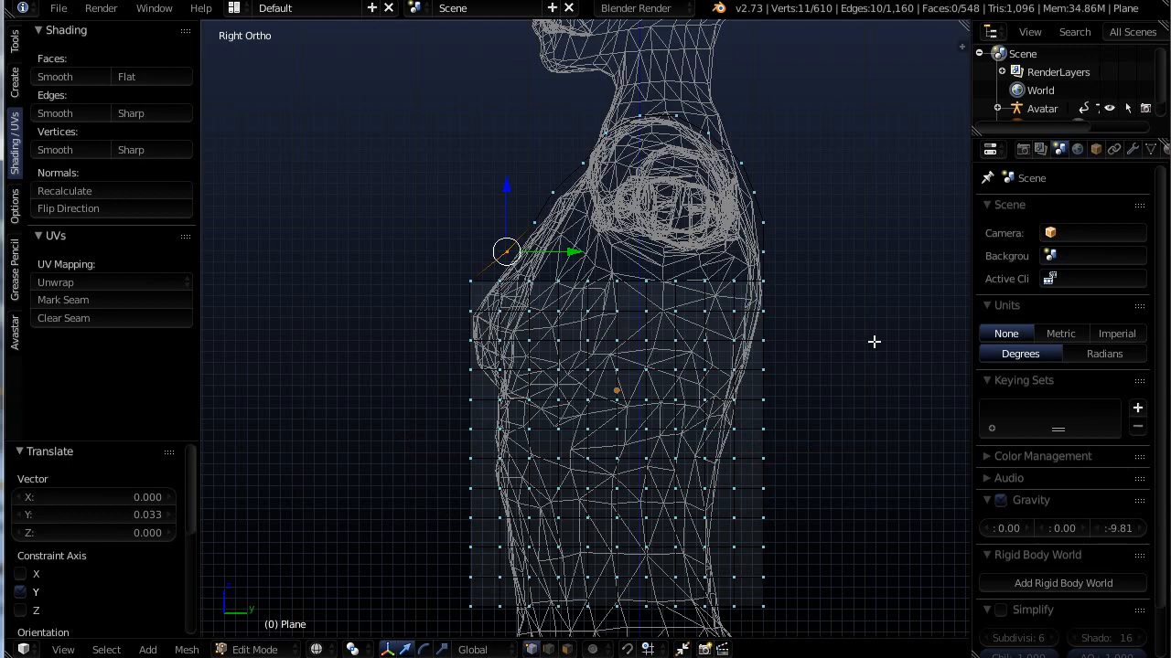
pyautogui.moveTo(592, 467)
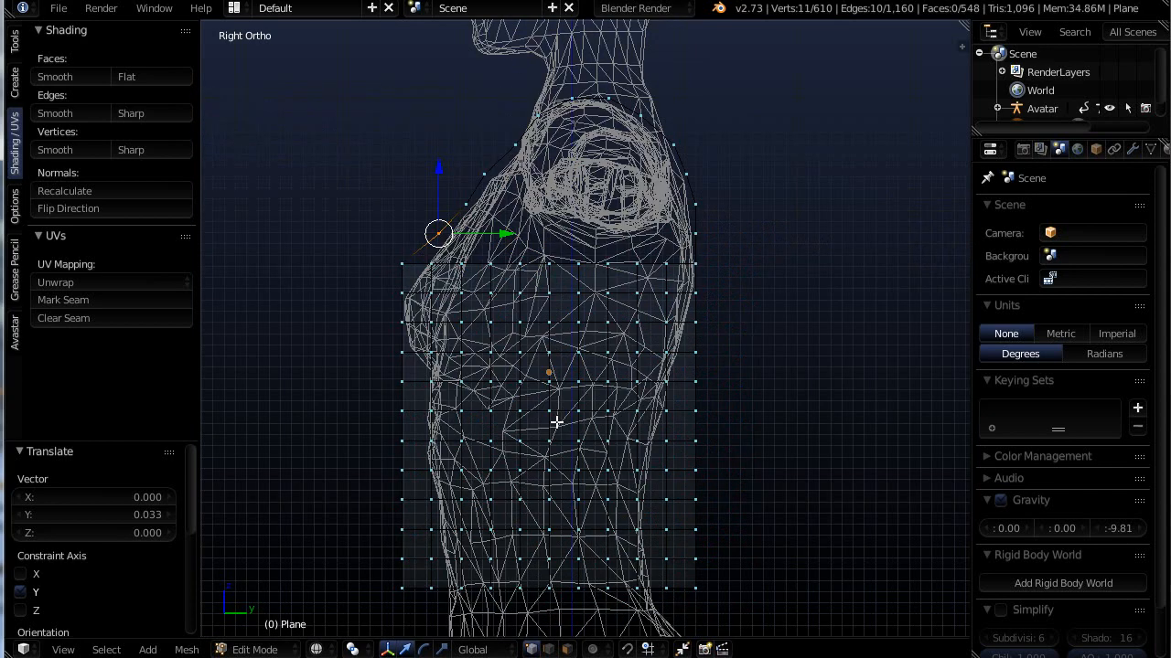
# Step: Show wireframe, select the tank top, and nudge the chest-level loop forward along Y
pyautogui.click(555, 422)
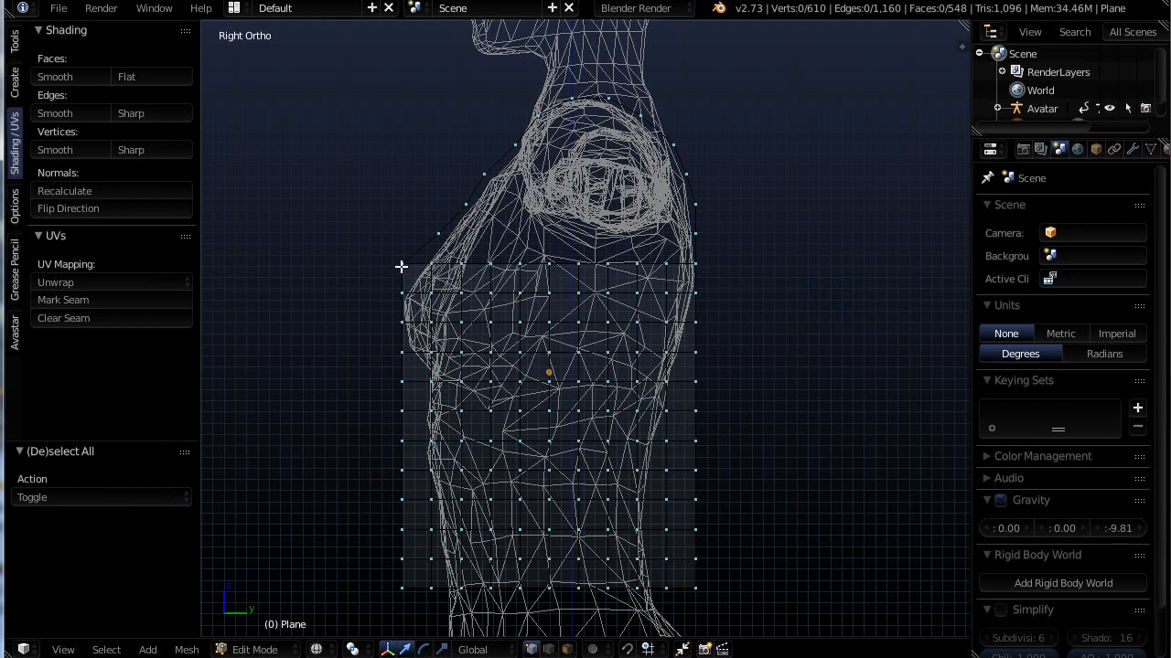
pyautogui.moveTo(472, 218)
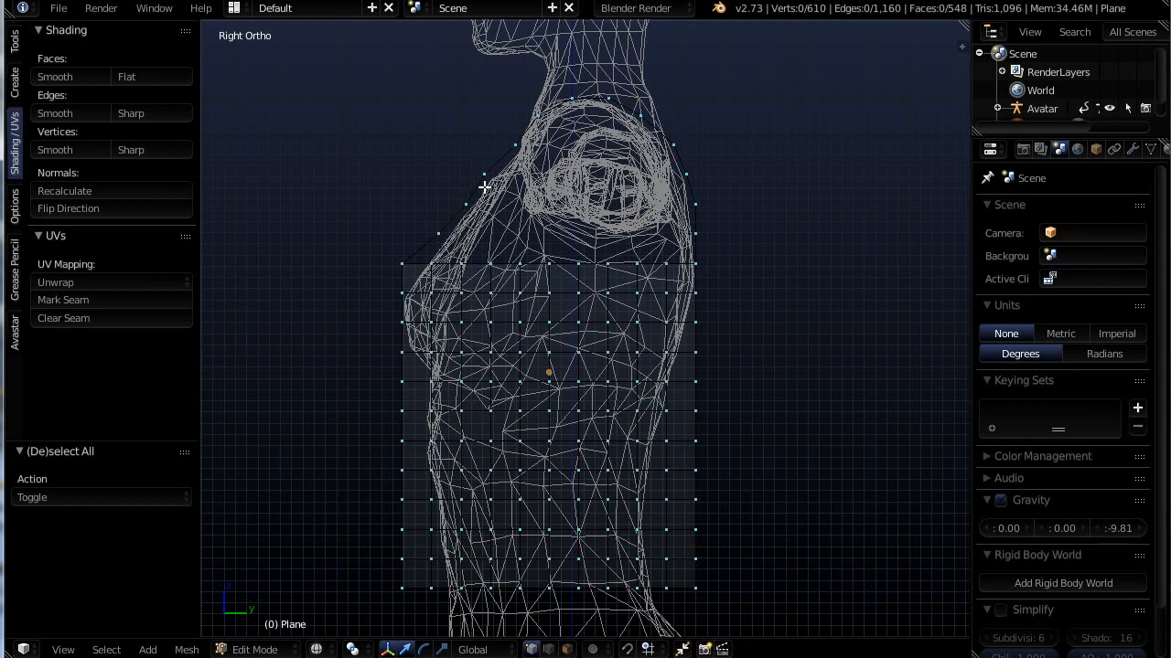
pyautogui.moveTo(390, 257)
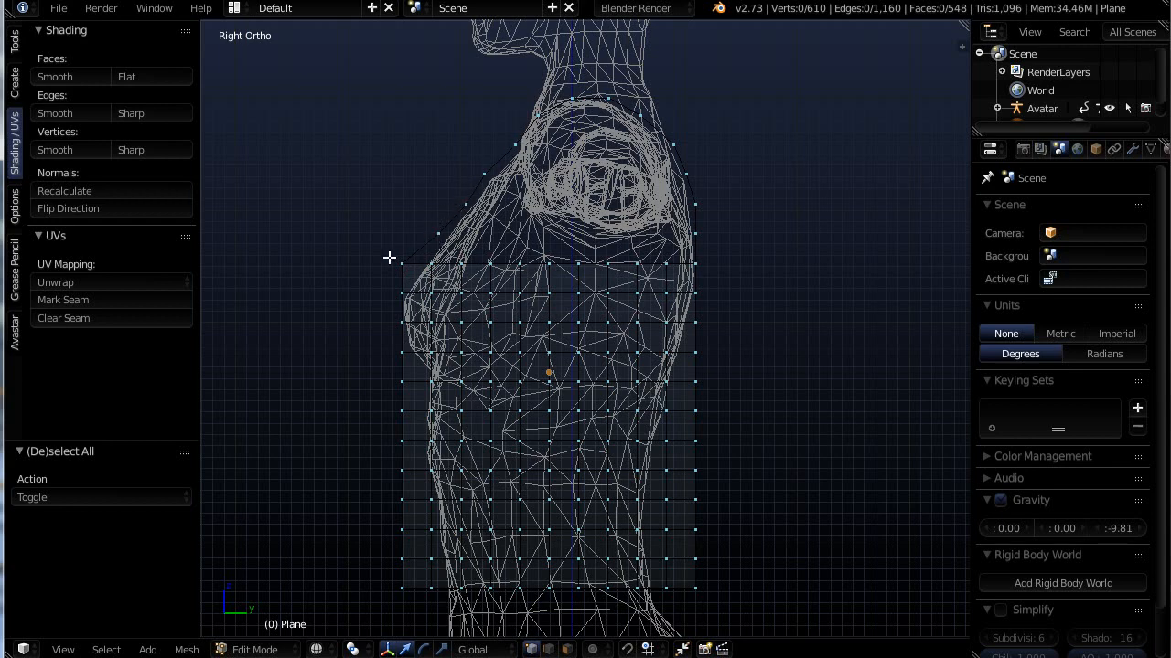
pyautogui.moveTo(473, 446)
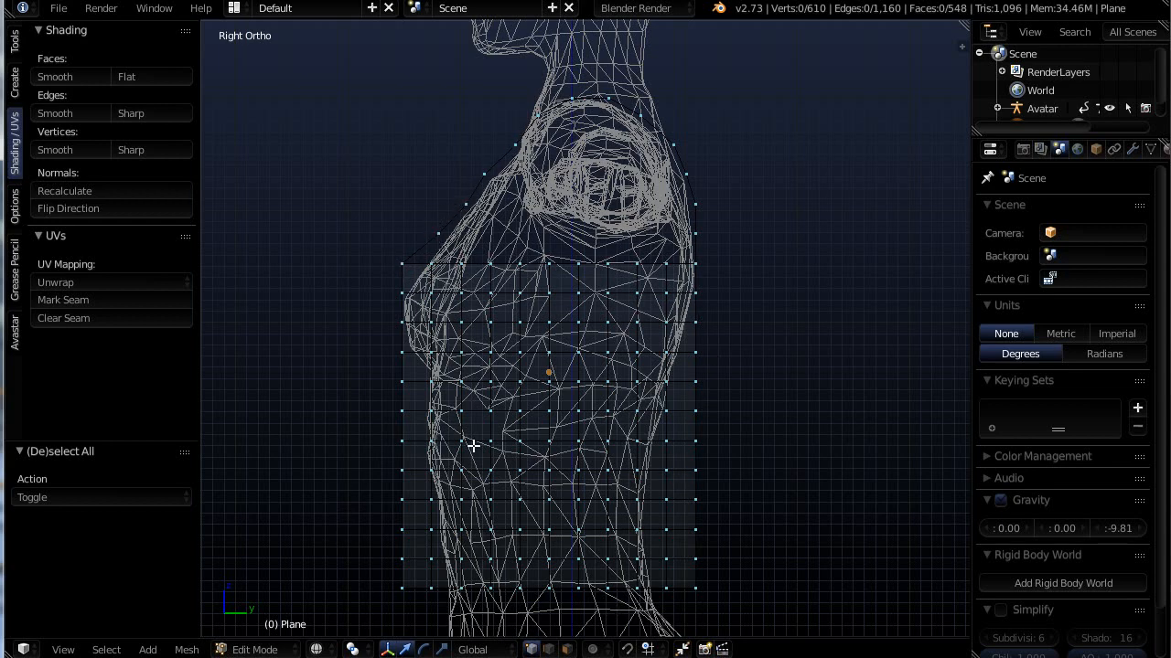
pyautogui.moveTo(594, 287)
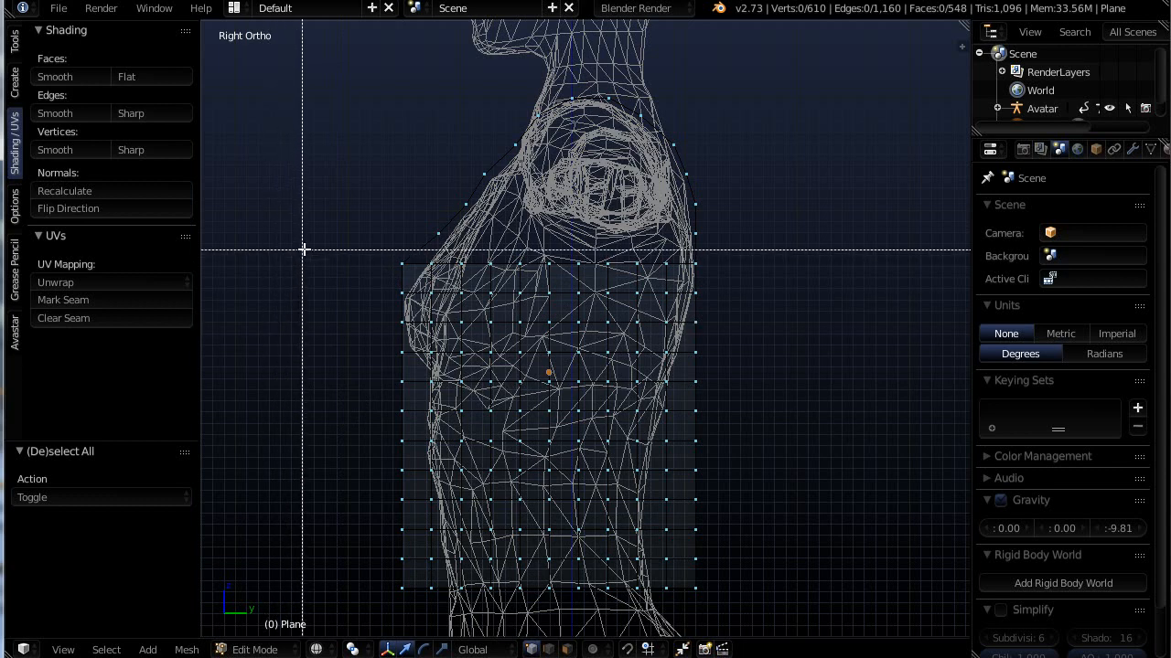
pyautogui.moveTo(306, 249); pyautogui.dragTo(755, 515)
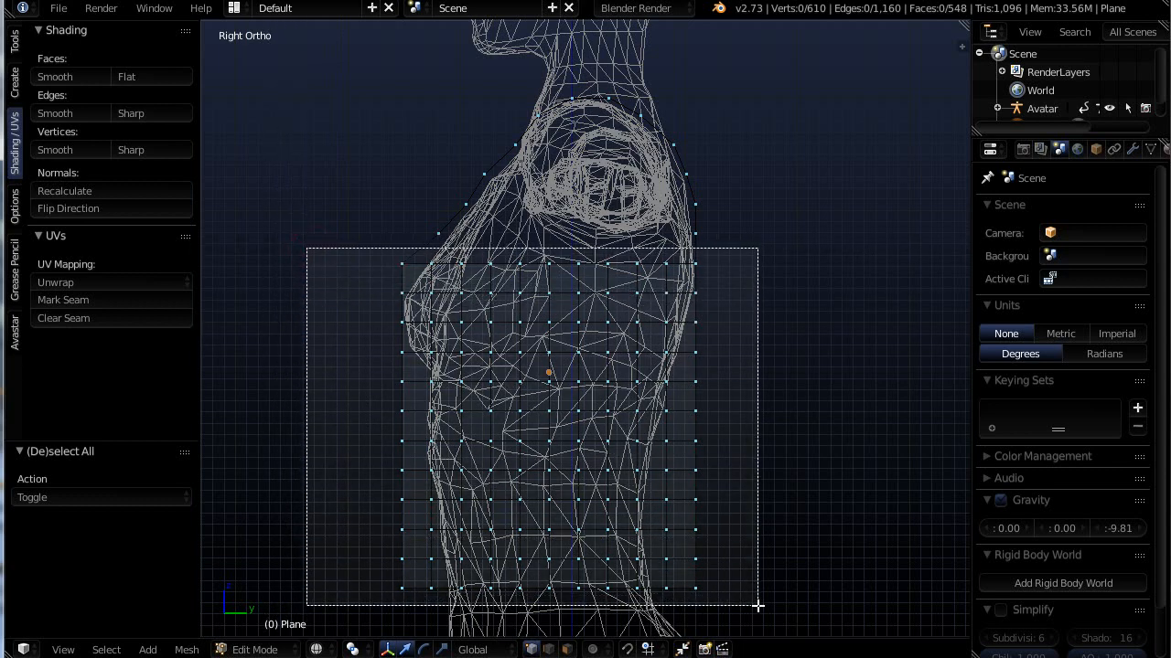
pyautogui.moveTo(759, 607); pyautogui.dragTo(739, 322)
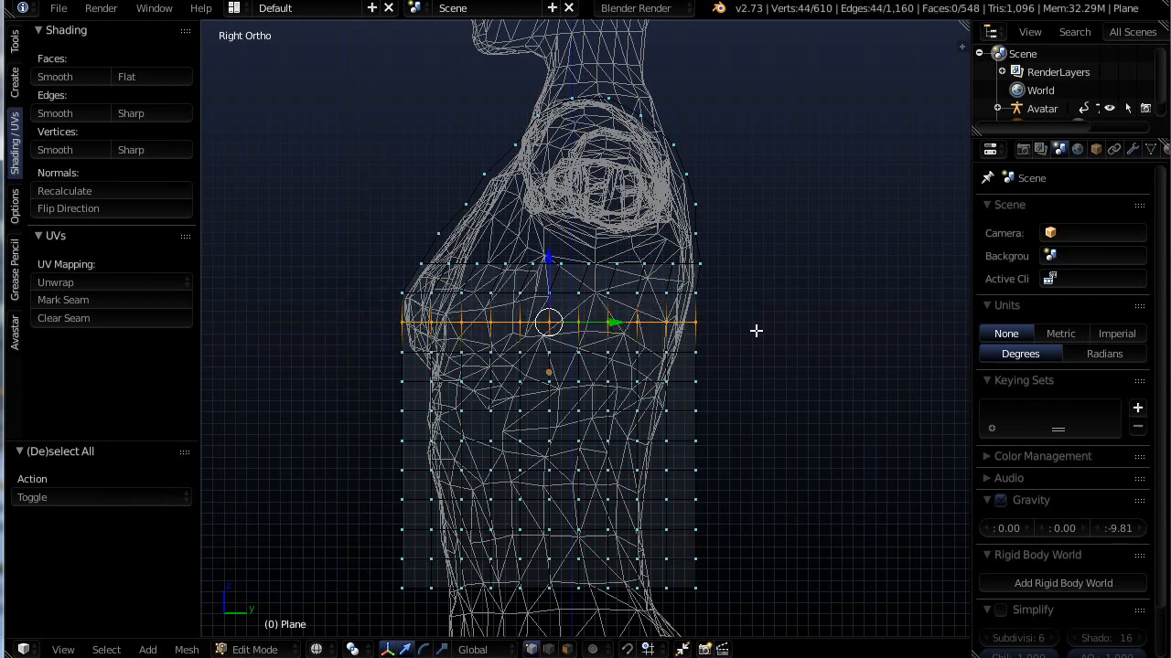
pyautogui.moveTo(549, 320); pyautogui.dragTo(620, 323)
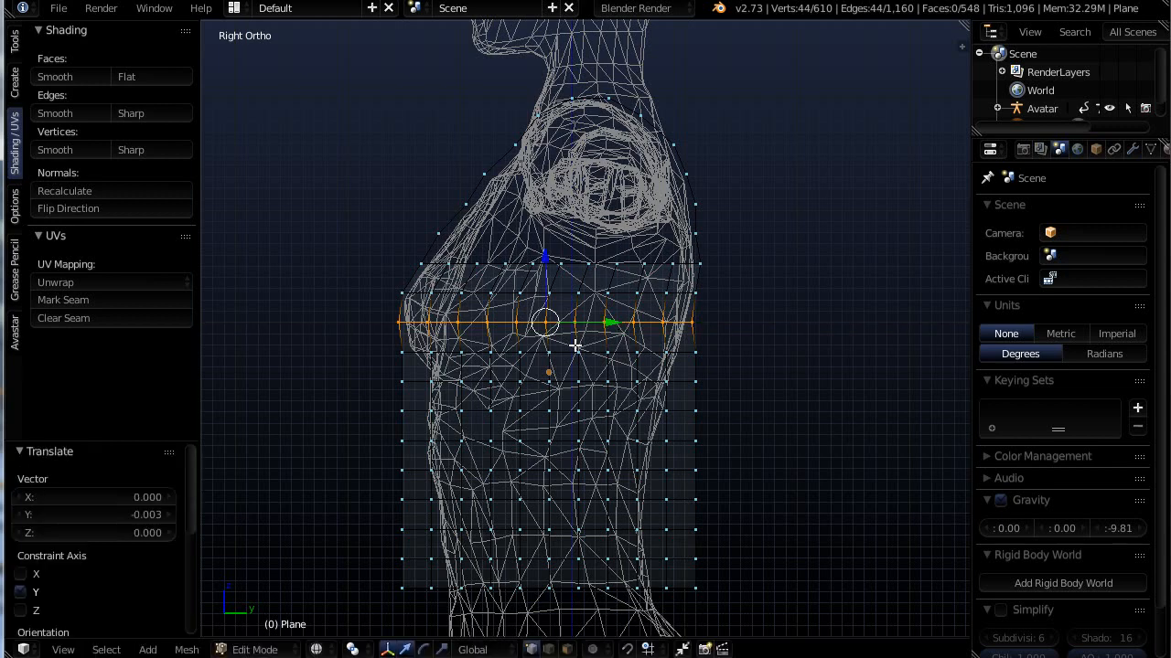
pyautogui.moveTo(383, 372)
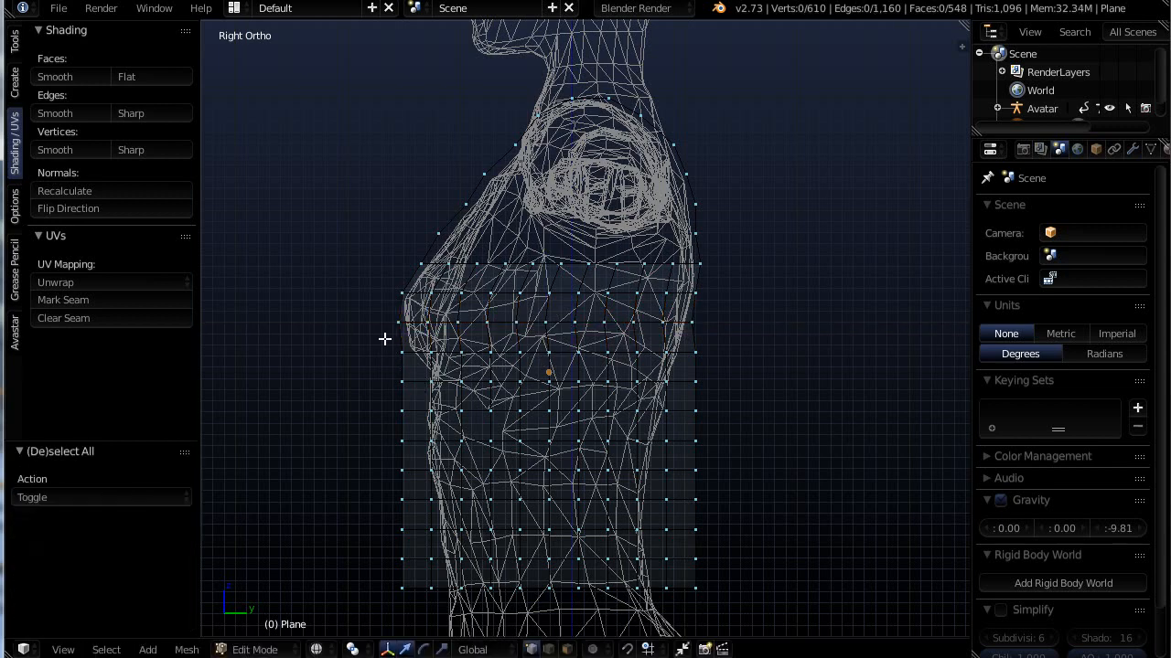
# Step: Select the tank top's lower rows and pull them inward toward the waist
pyautogui.moveTo(384, 348); pyautogui.dragTo(710, 365)
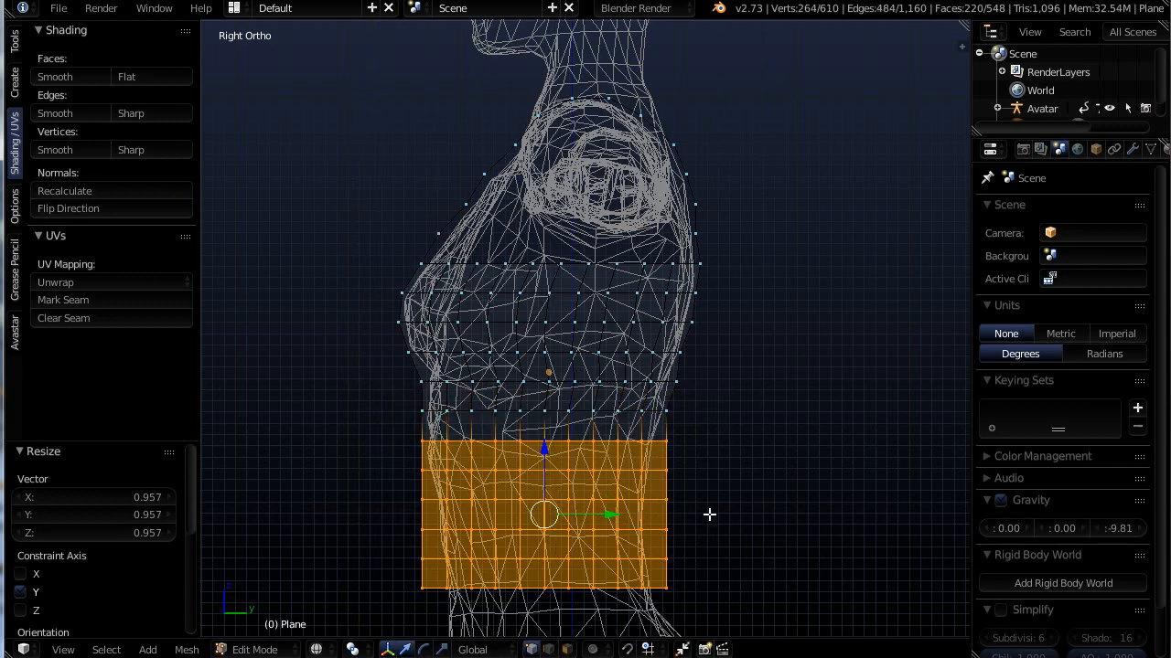
pyautogui.moveTo(617, 517)
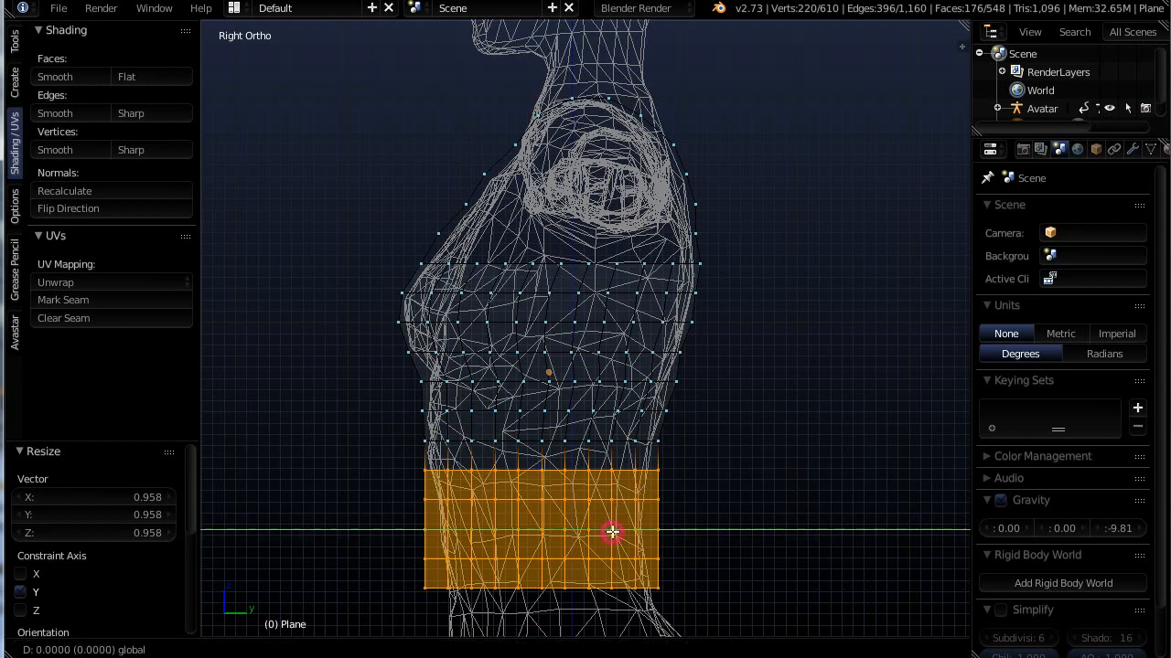
pyautogui.moveTo(612, 532); pyautogui.dragTo(540, 529)
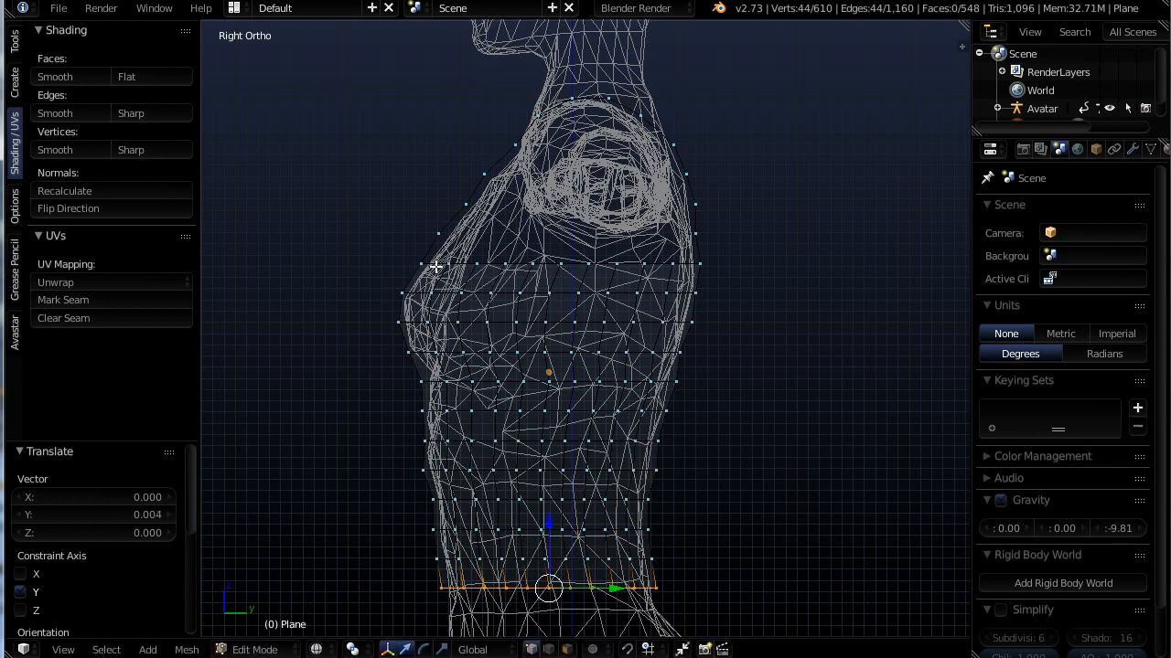
pyautogui.moveTo(622, 558)
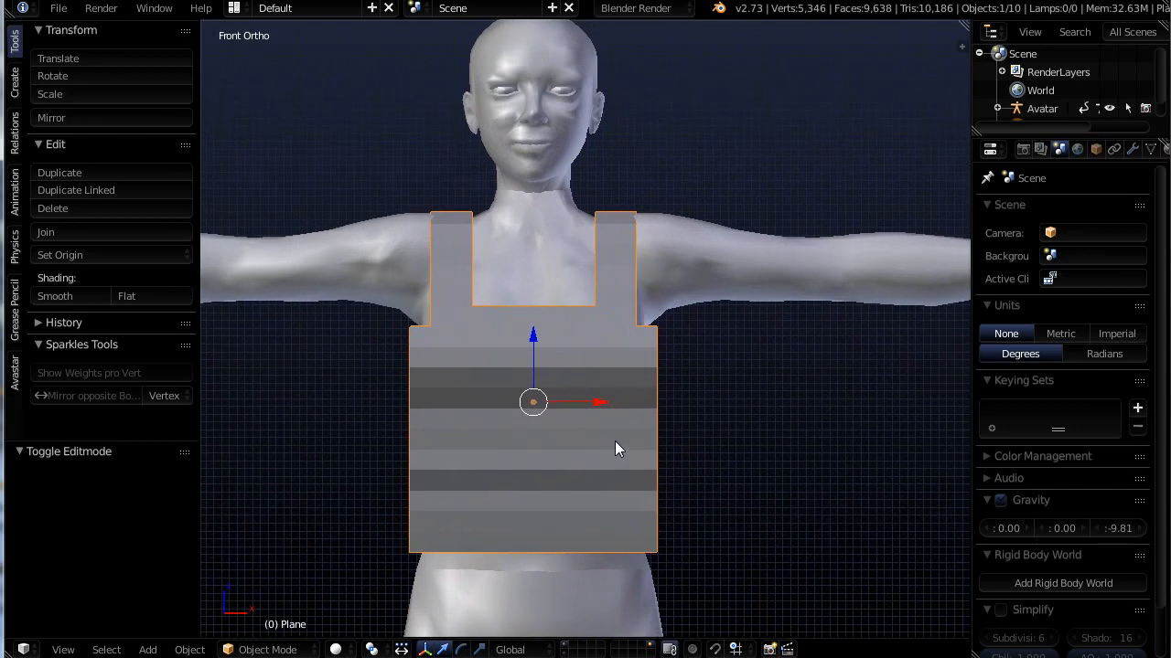
# Step: Enter Edit Mode, select the body rows below the straps, then the waist-level loop
pyautogui.press('Tab')
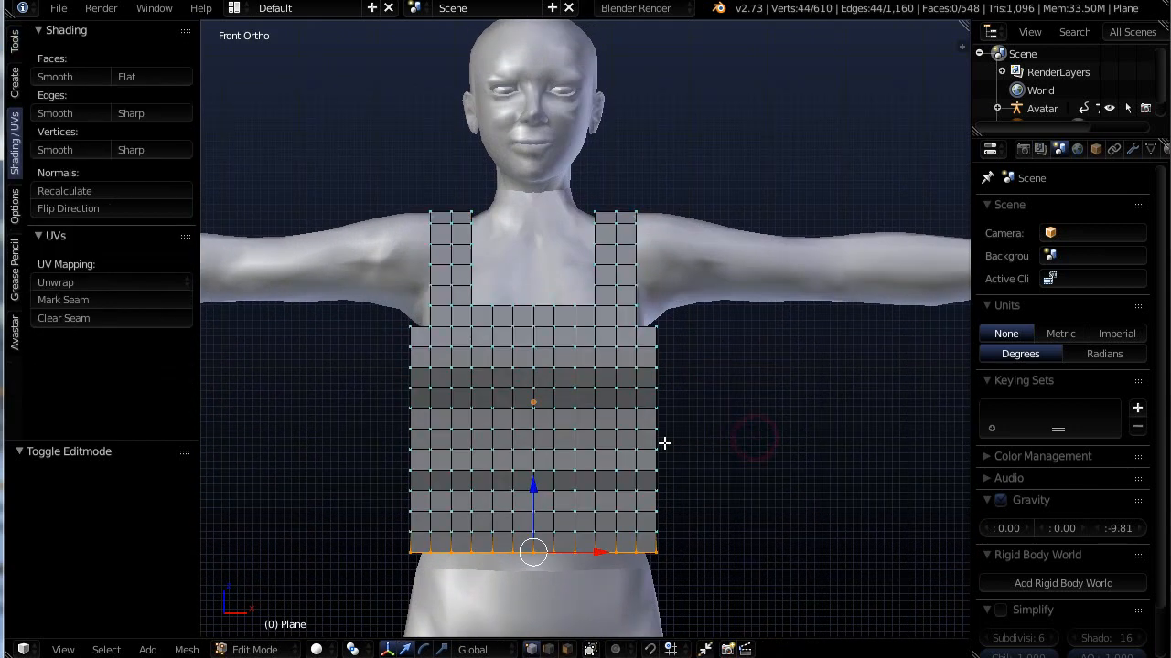
pyautogui.moveTo(608, 436)
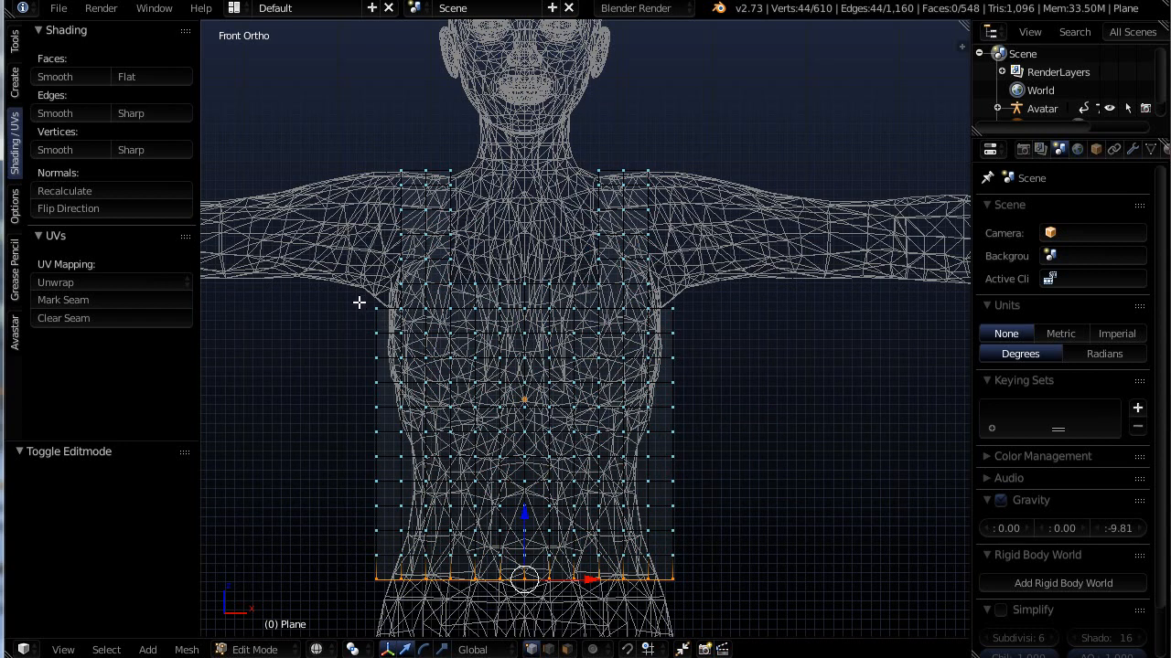
pyautogui.moveTo(359, 303); pyautogui.dragTo(620, 513)
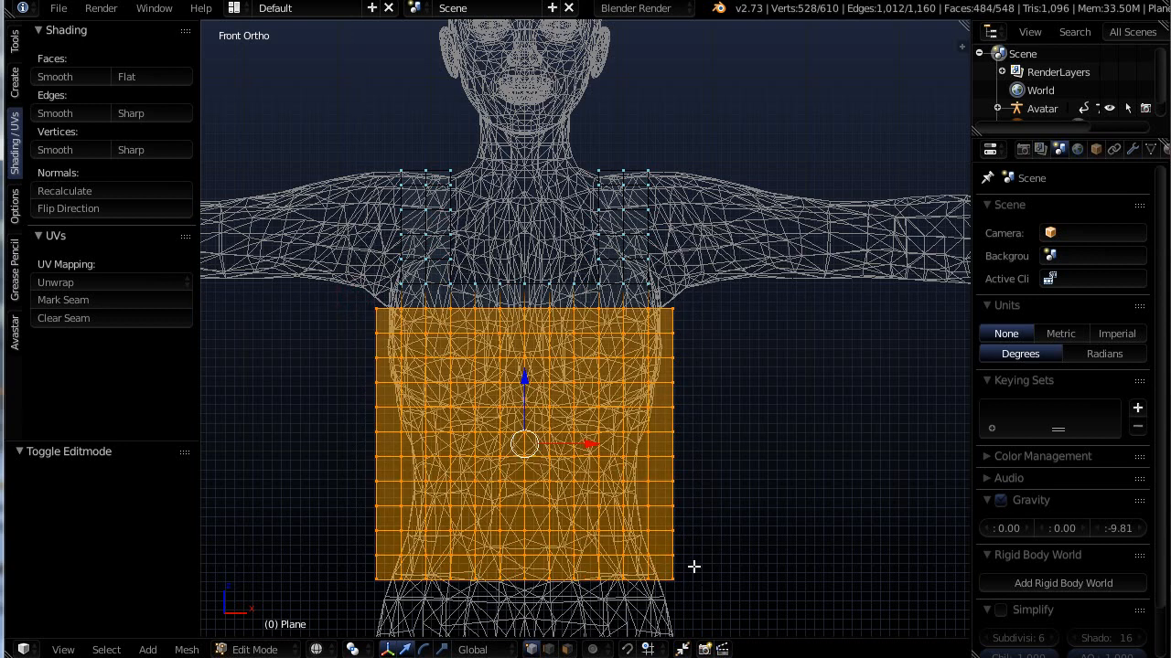
pyautogui.moveTo(401, 396)
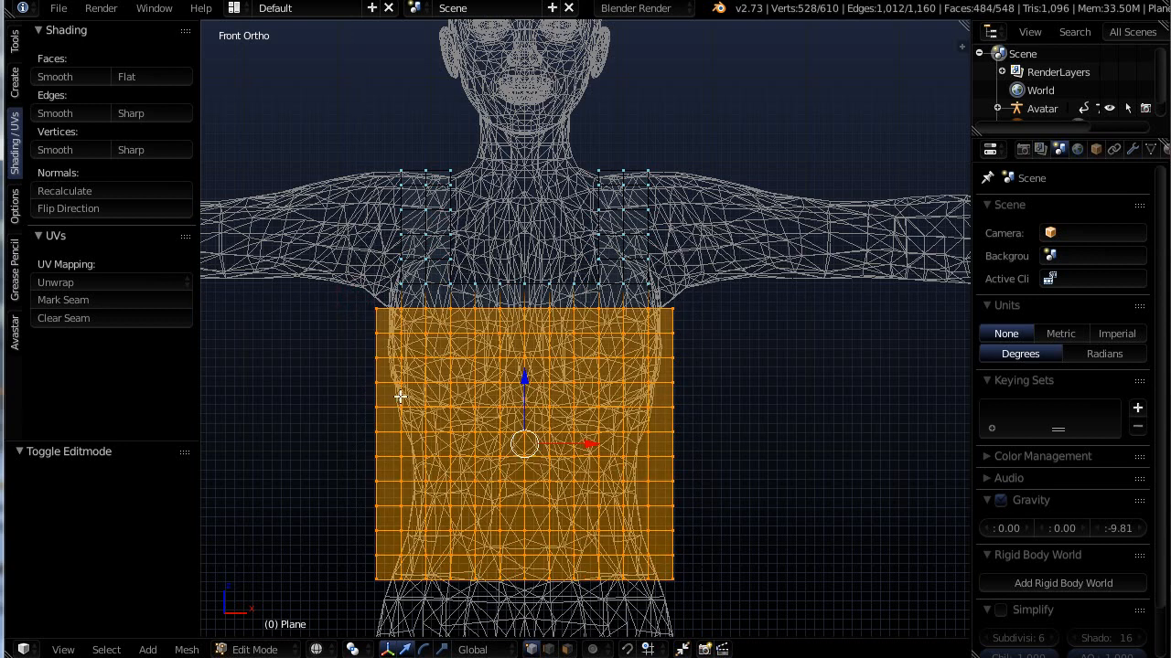
pyautogui.moveTo(373, 332)
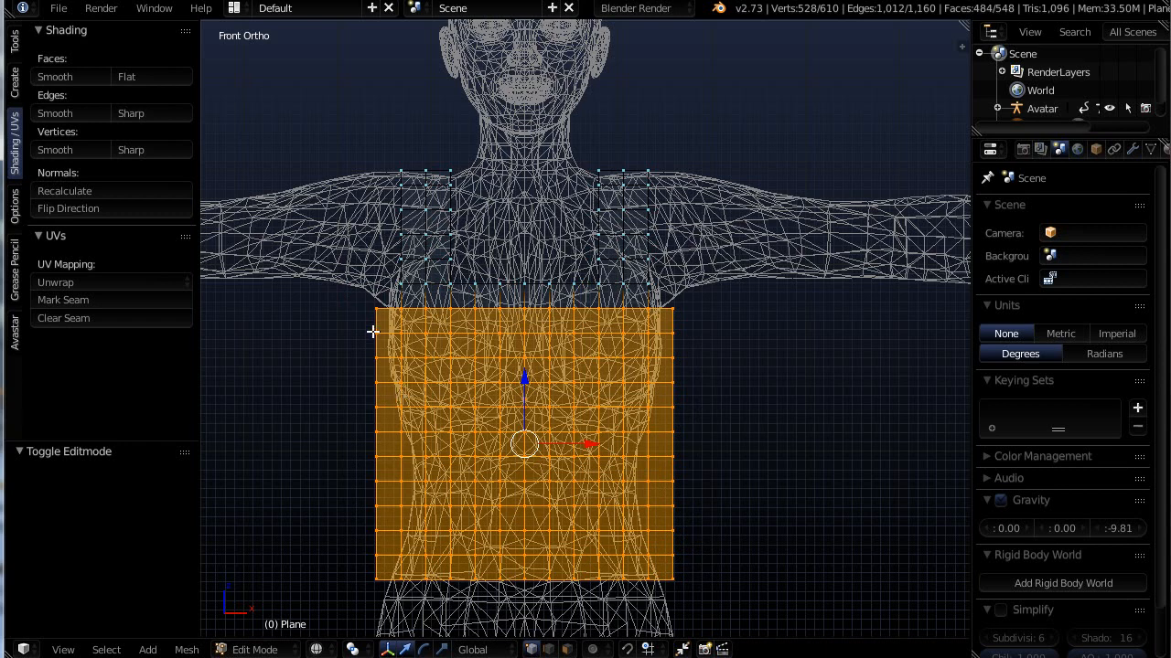
pyautogui.moveTo(339, 427)
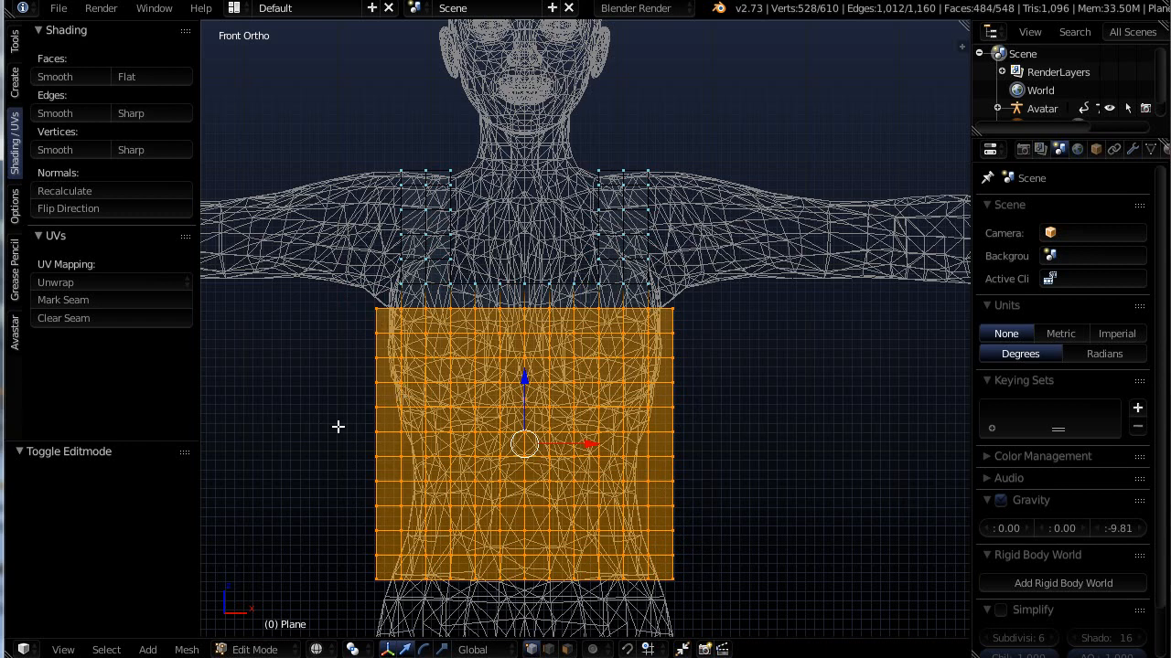
pyautogui.moveTo(750, 478)
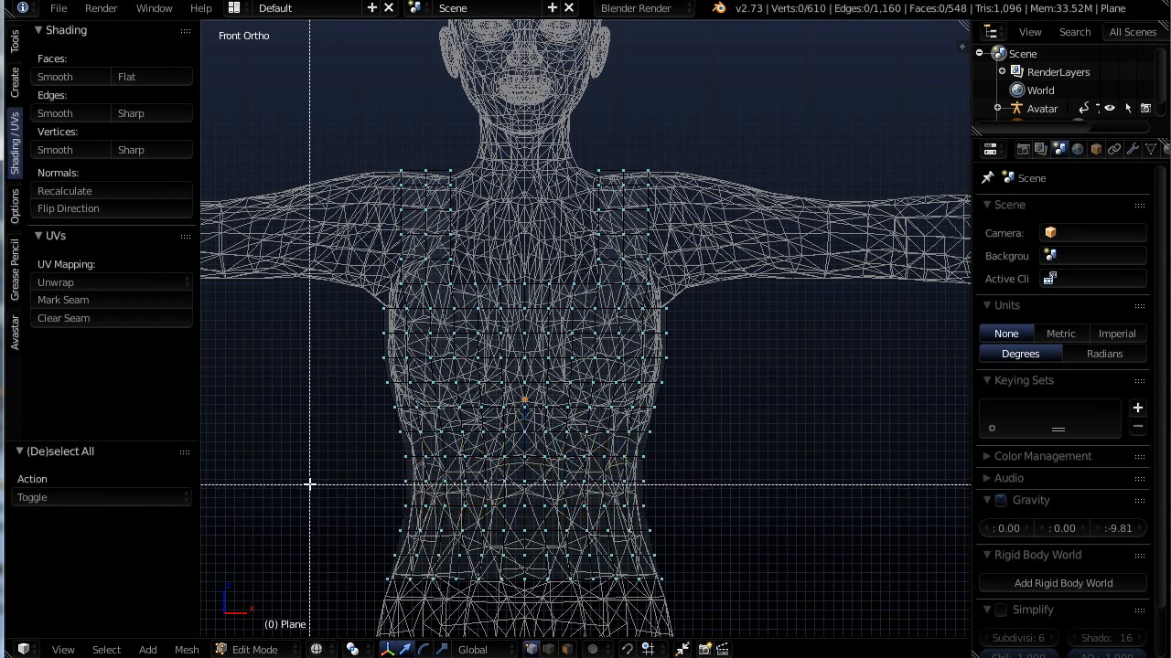
pyautogui.moveTo(320, 473); pyautogui.dragTo(715, 500)
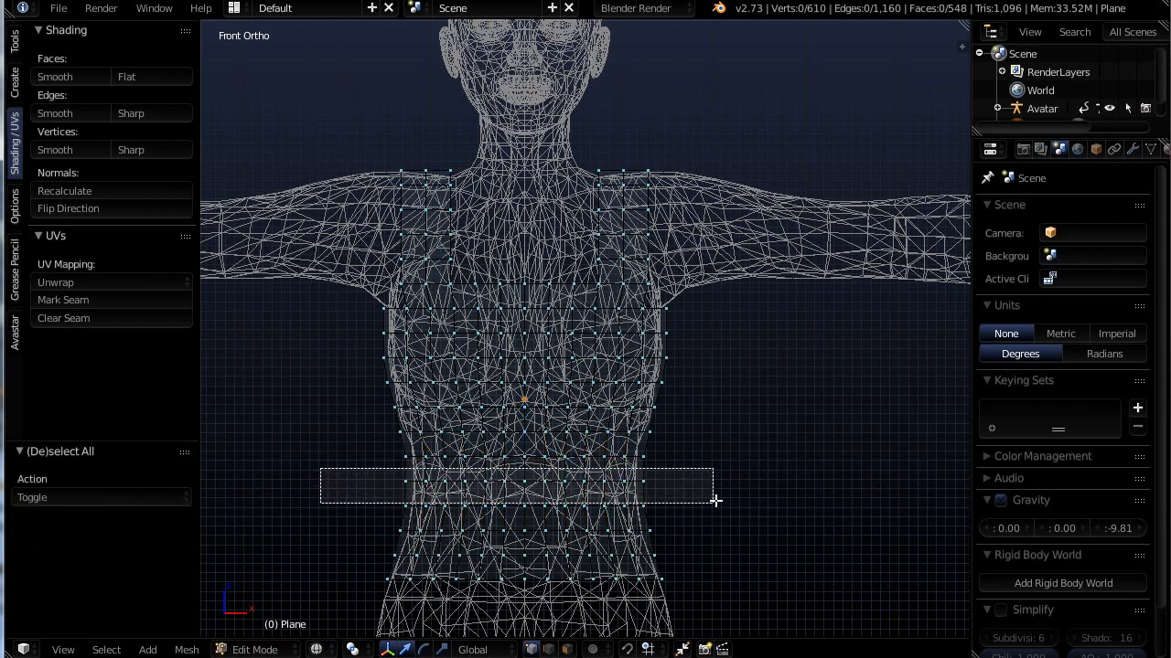